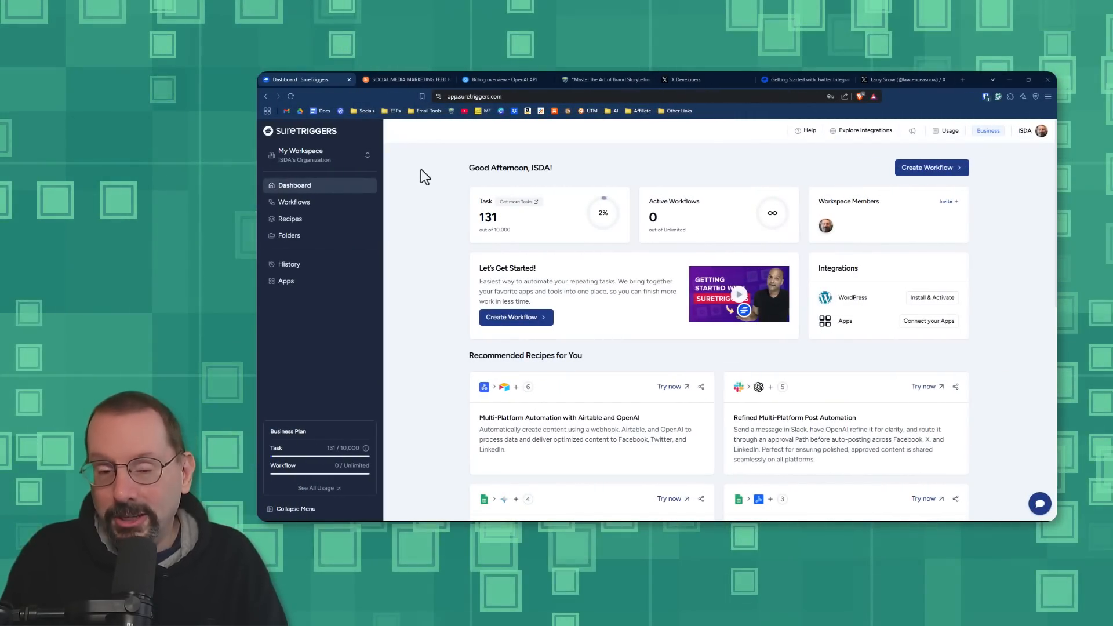
mouse_move(422, 220)
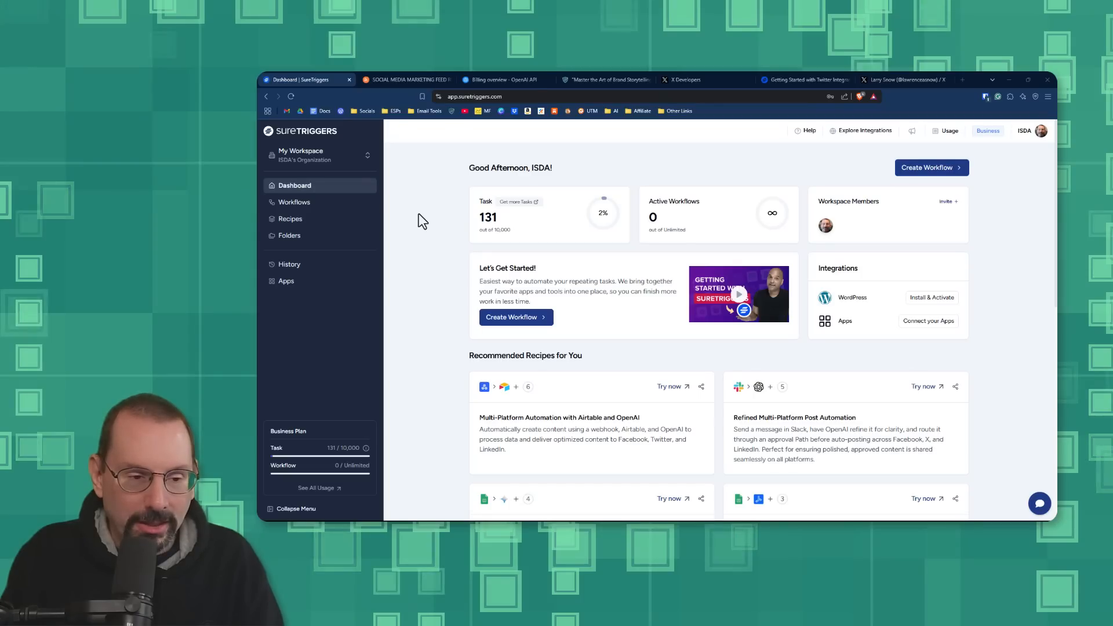
- Go to Workflows and open the 'RSS Feed to Social Media Posts' workflow
left_click(293, 202)
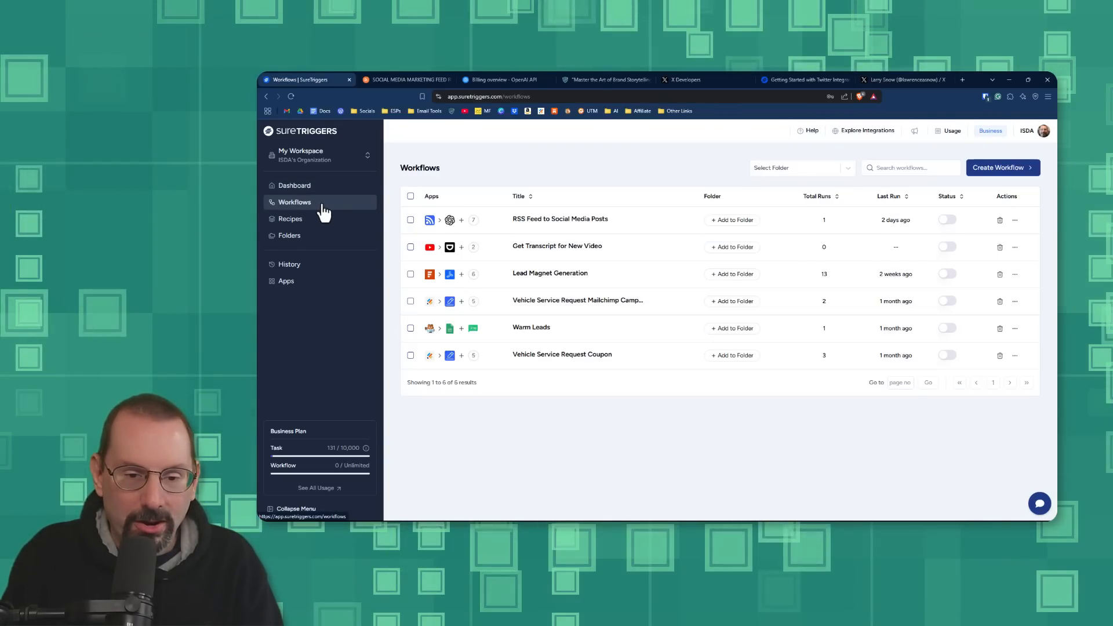
mouse_move(560, 219)
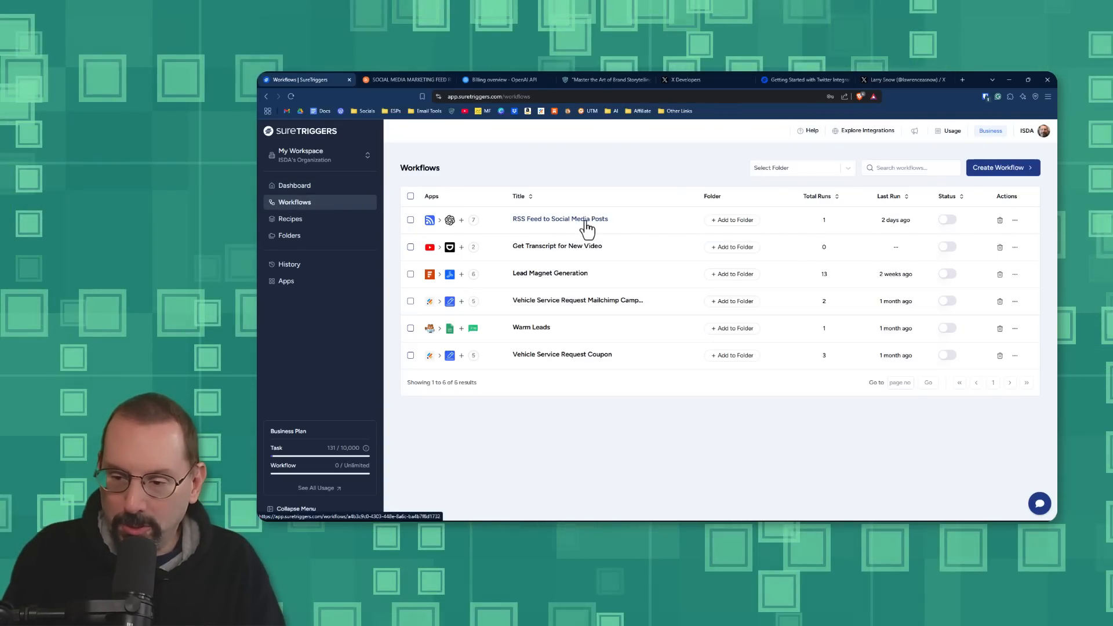
left_click(560, 219)
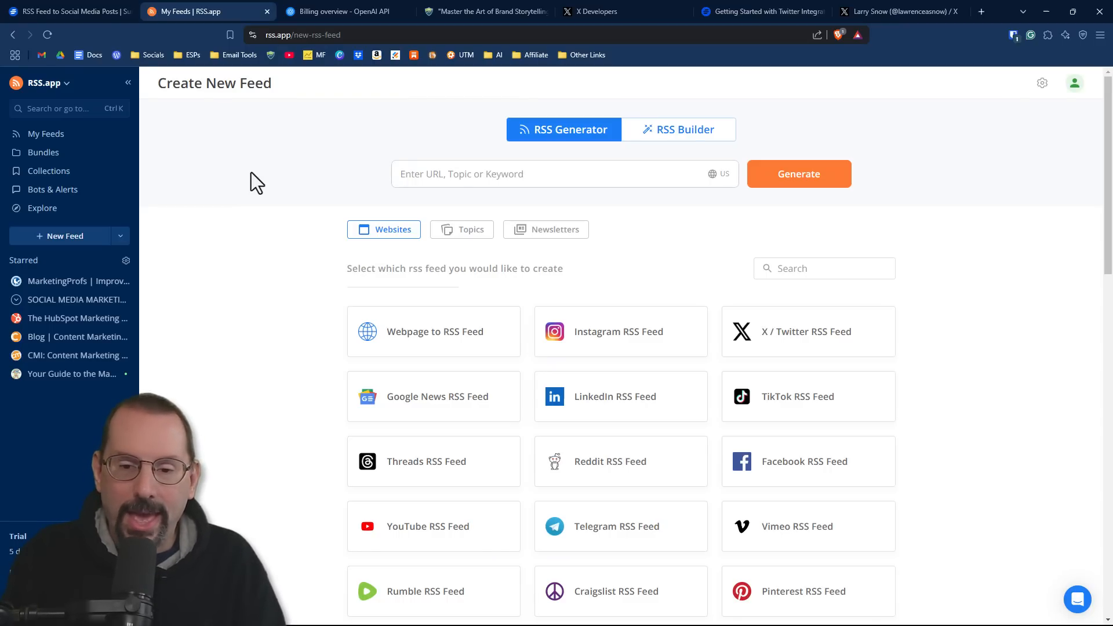
mouse_move(240, 254)
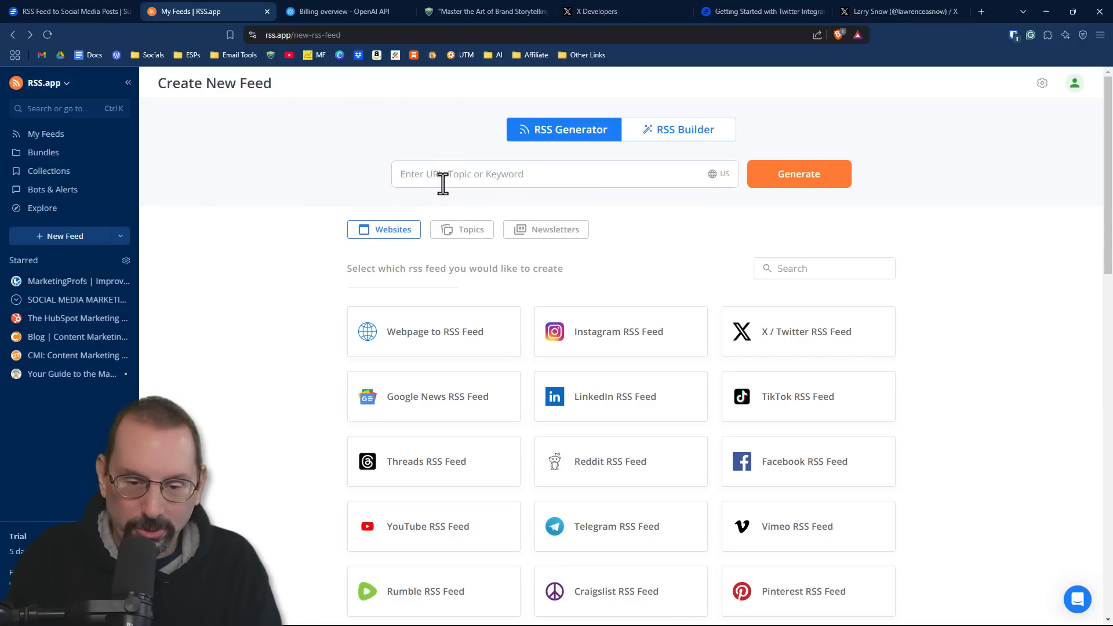
- Select the MarketingProfs feed URL, then open the SOCIAL MEDIA MARKETING FEED bundle from Bundles
left_click(564, 174)
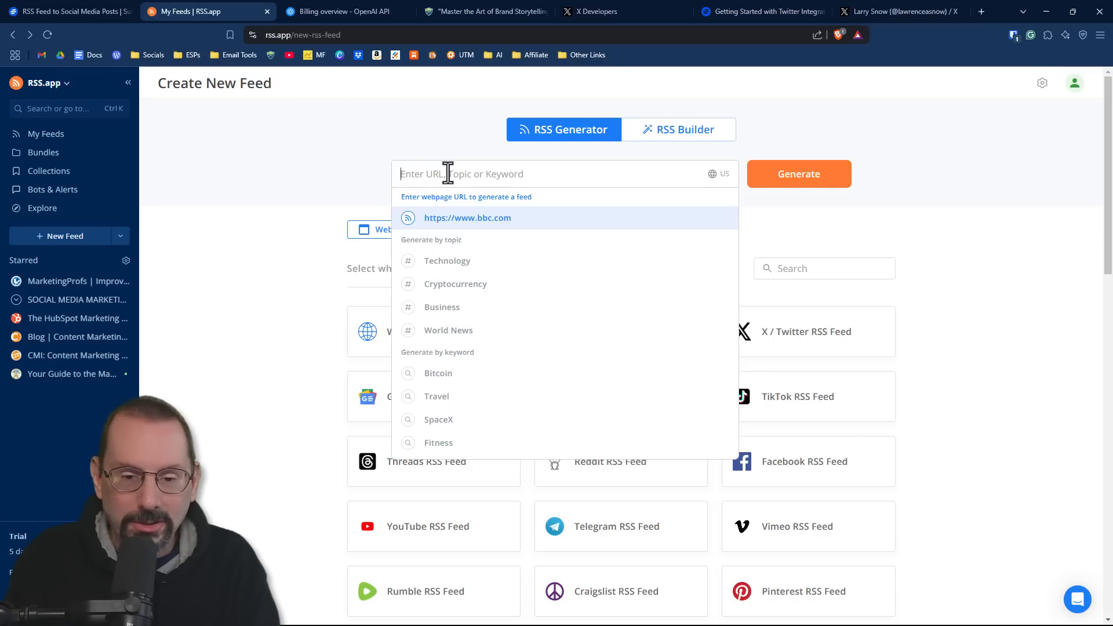
mouse_move(431, 157)
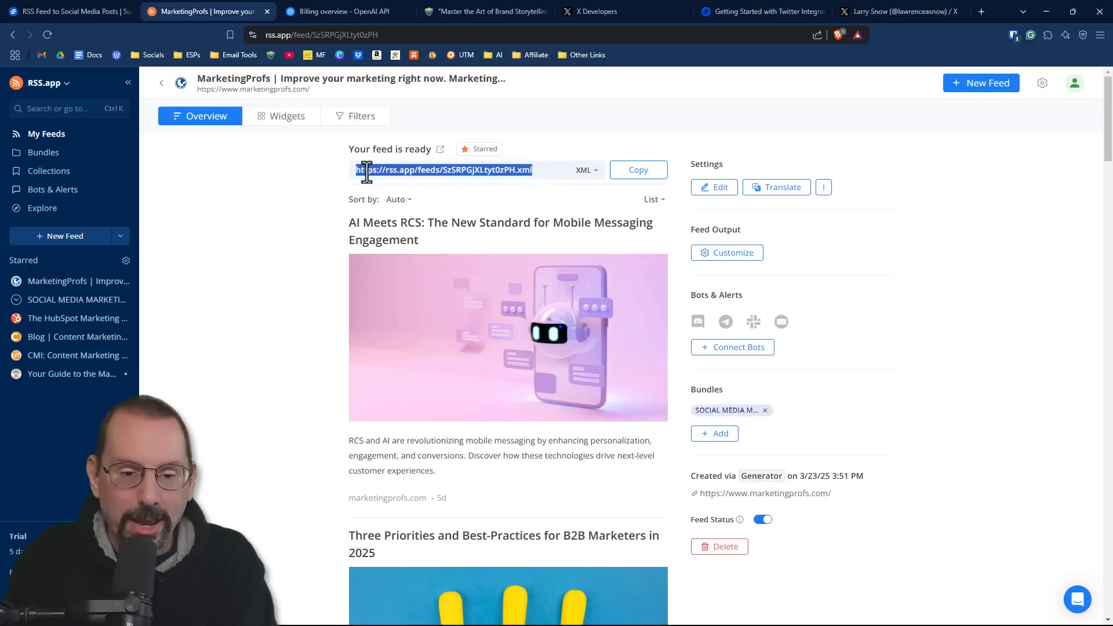
left_click(64, 12)
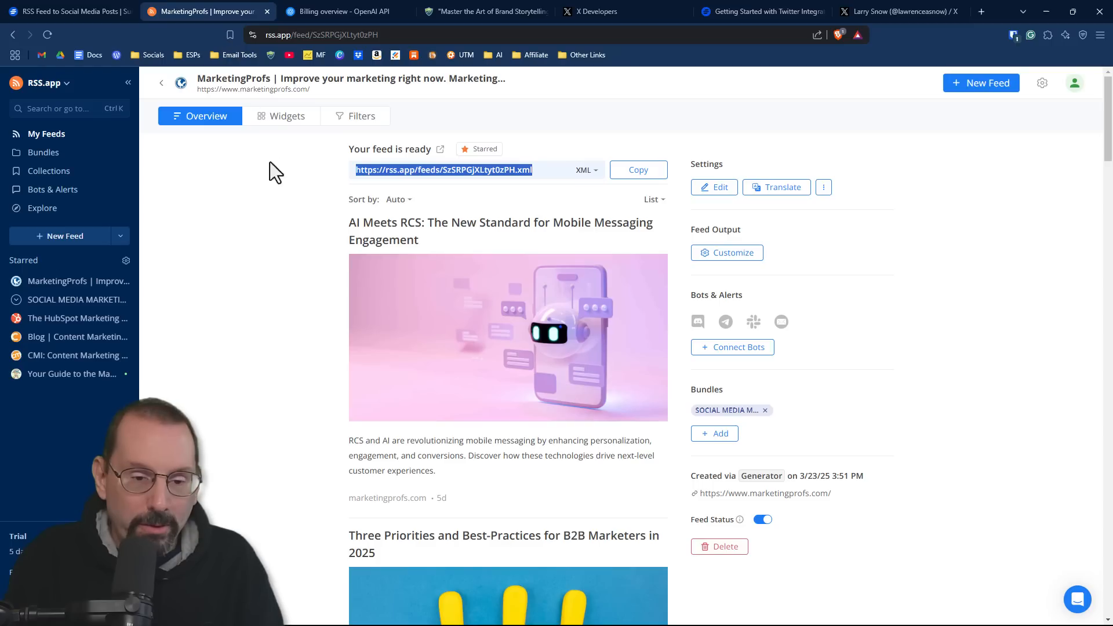
mouse_move(314, 334)
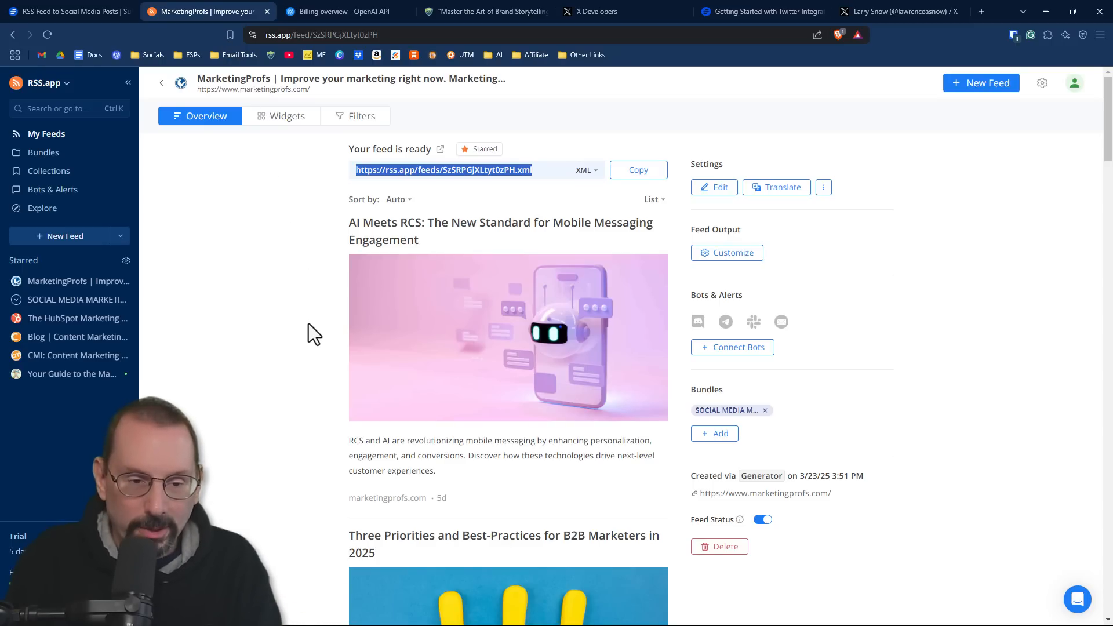
mouse_move(220, 229)
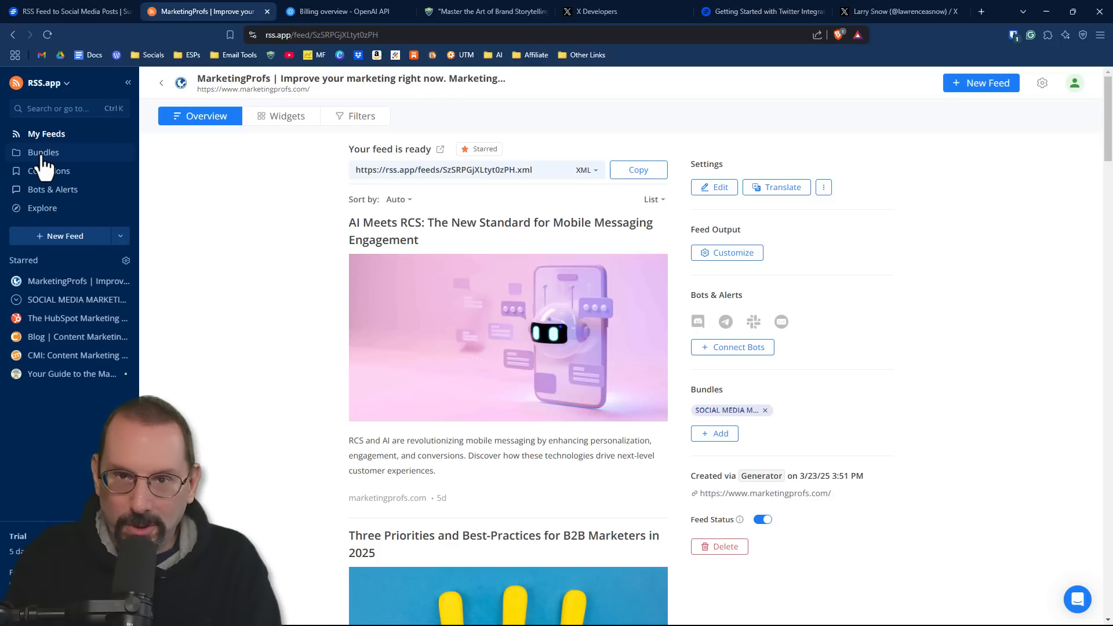
left_click(43, 152)
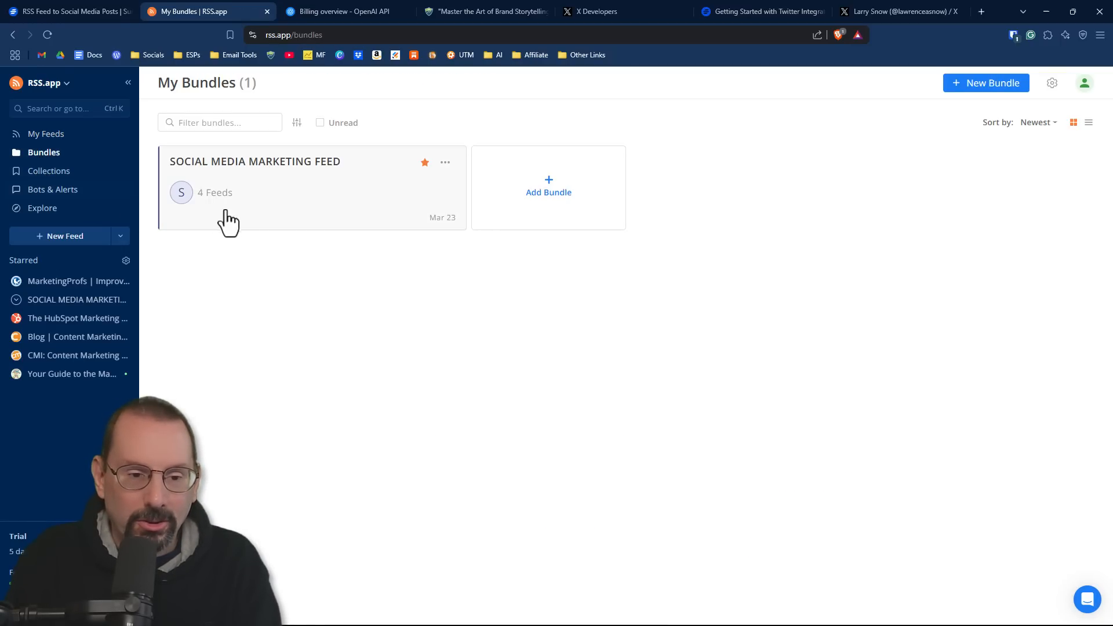
left_click(254, 161)
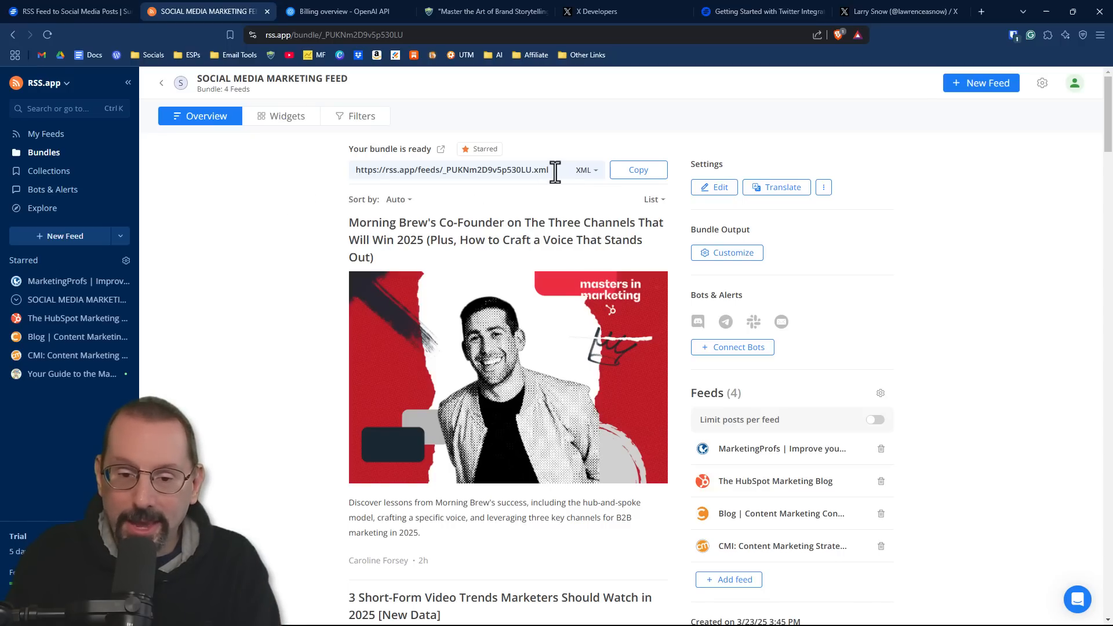
- Return to SureTriggers and review the New Item in Feed trigger and downstream workflow steps
left_click(63, 11)
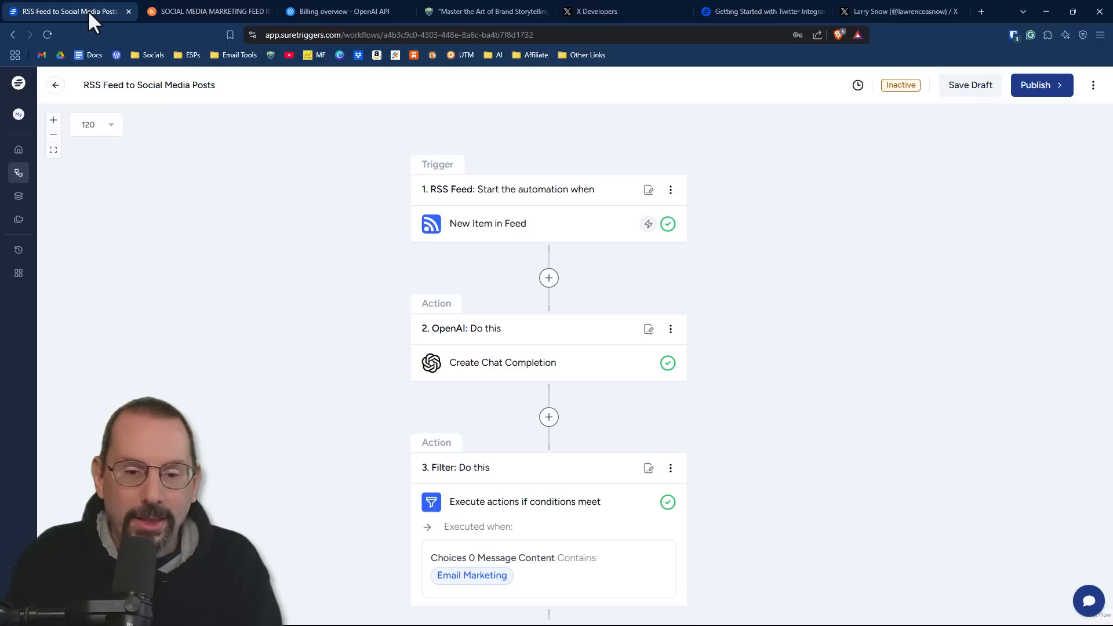
mouse_move(485, 234)
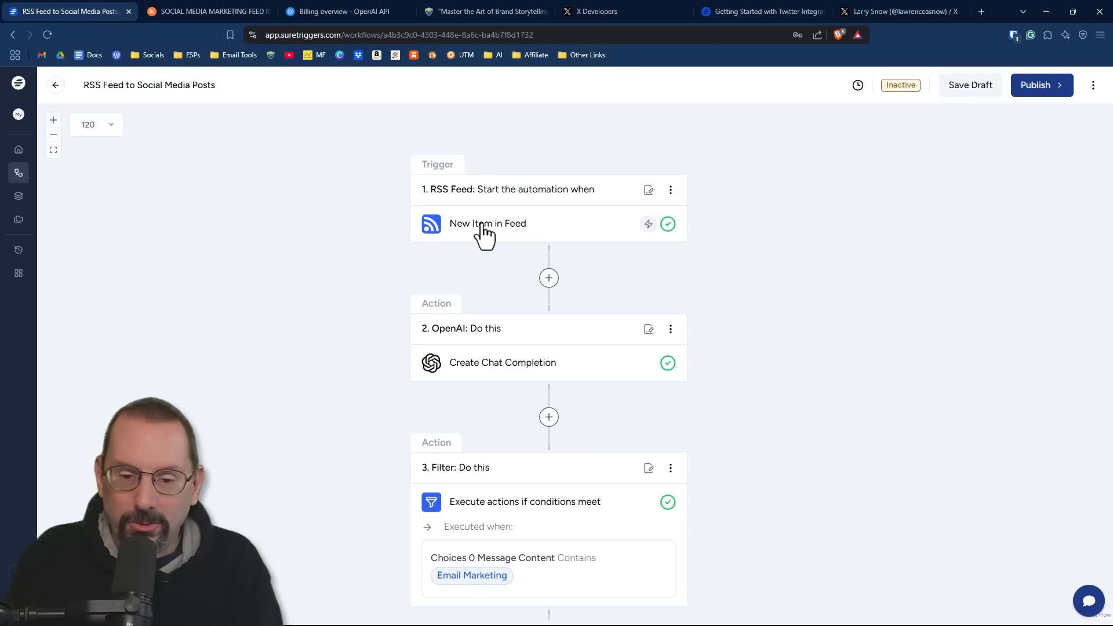
left_click(488, 223)
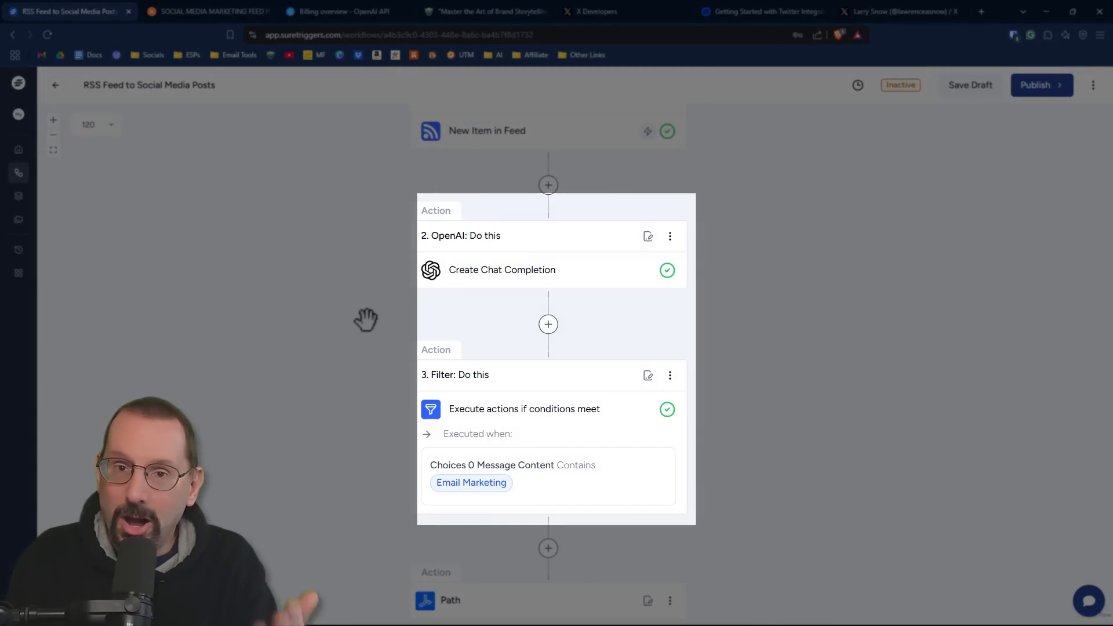
scroll("down", 3)
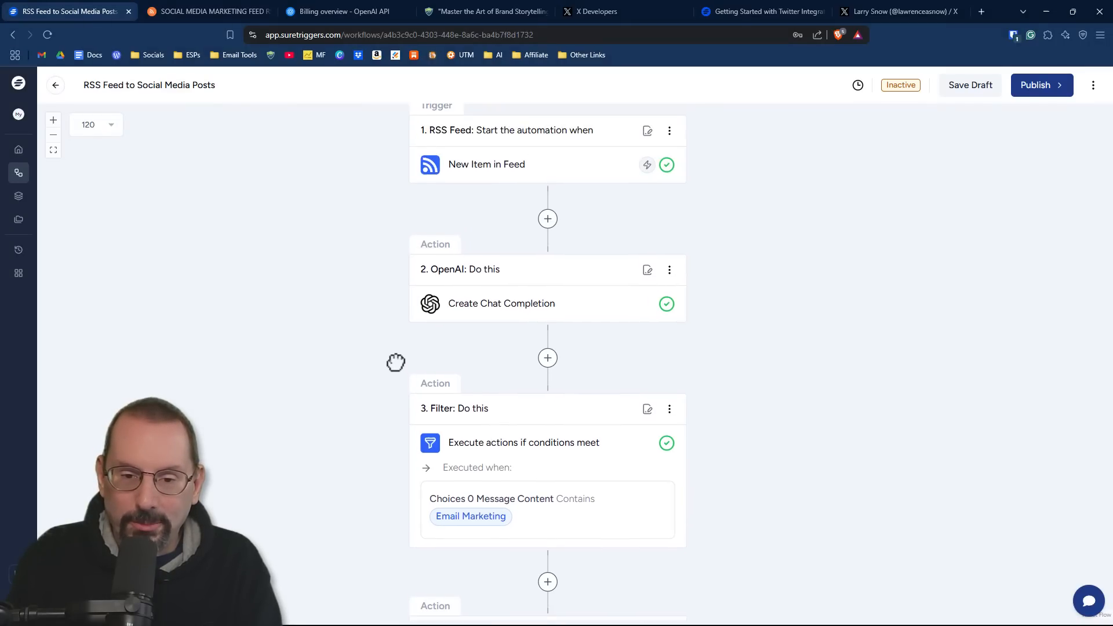
scroll("down", 3)
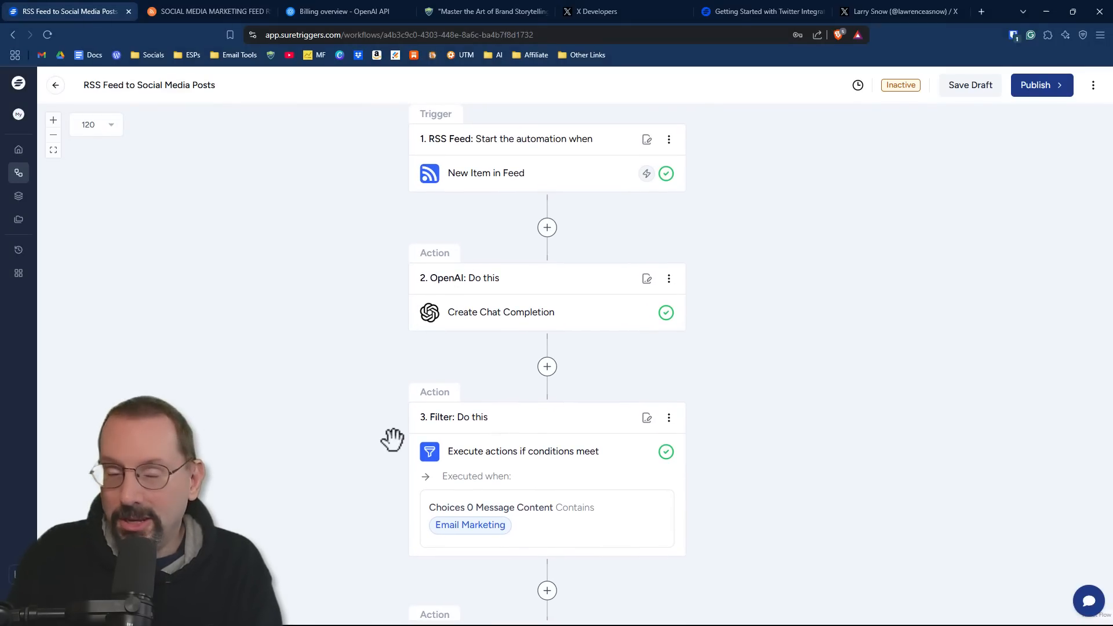
scroll("down", 3)
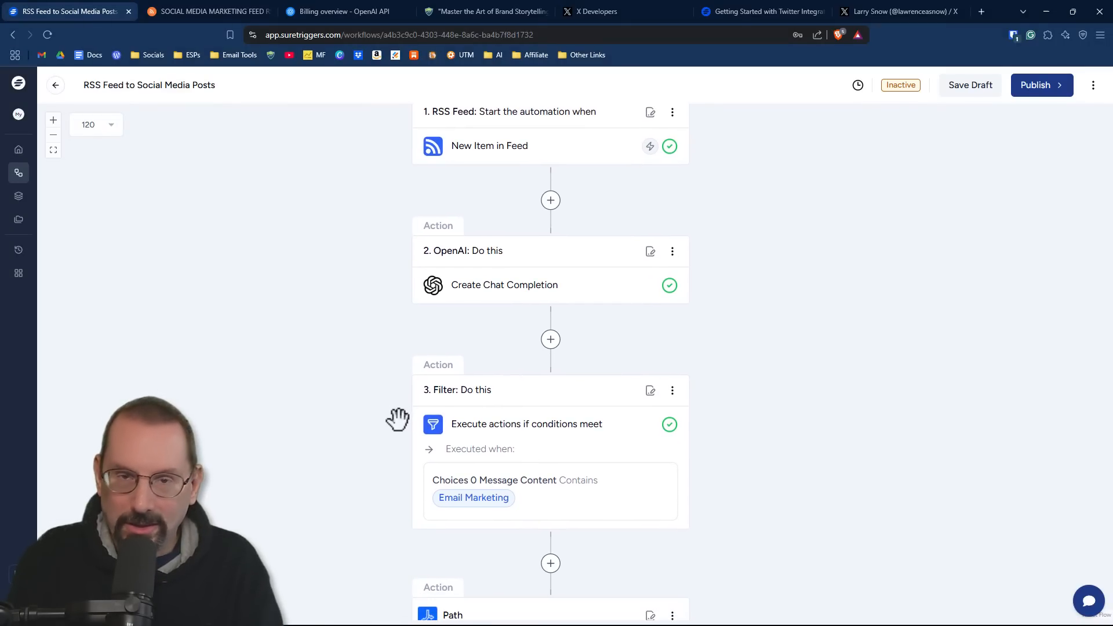
scroll("down", 3)
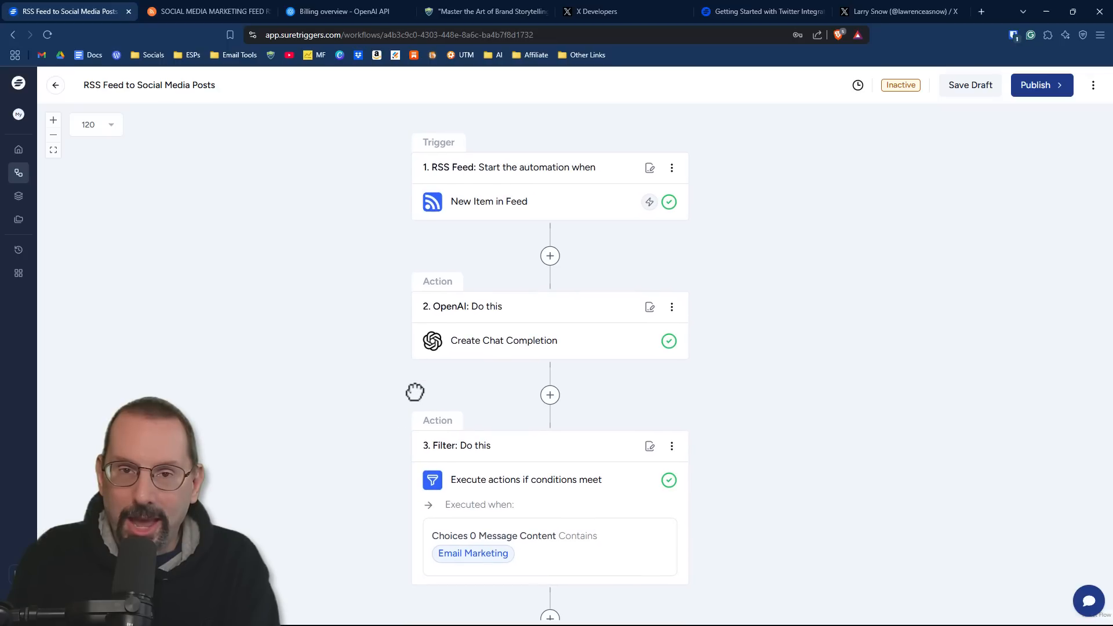
scroll("down", 3)
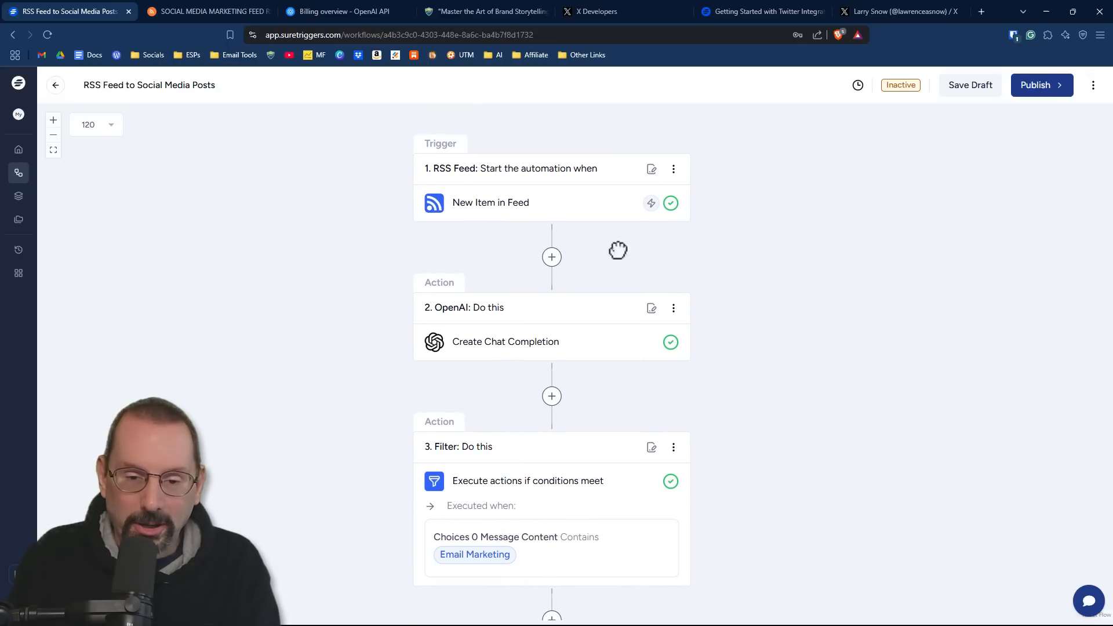
left_click(505, 341)
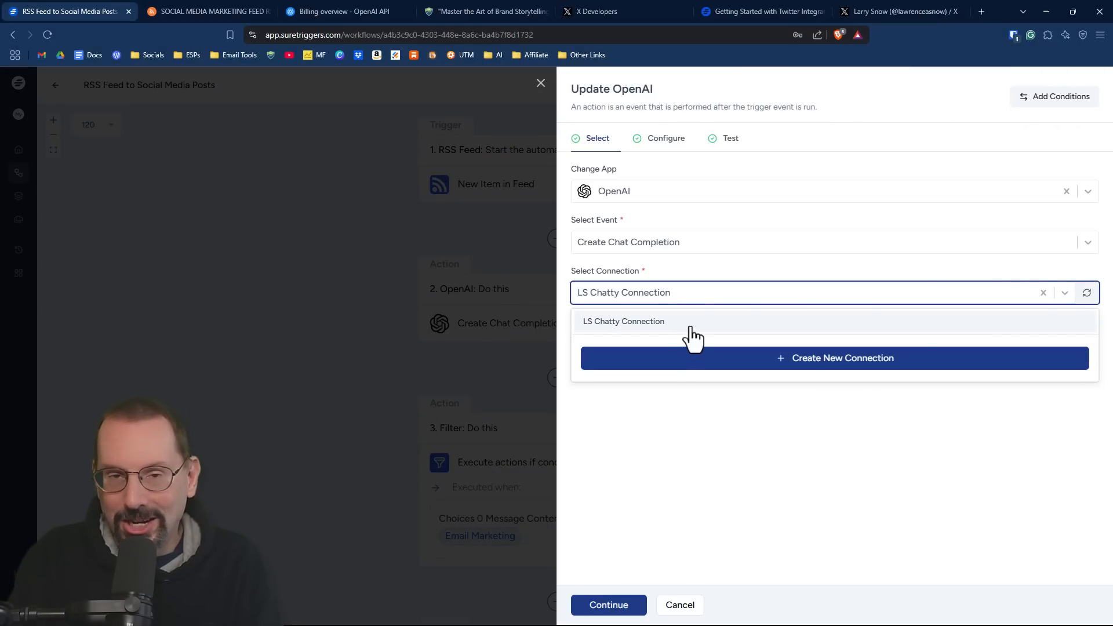
mouse_move(698, 330)
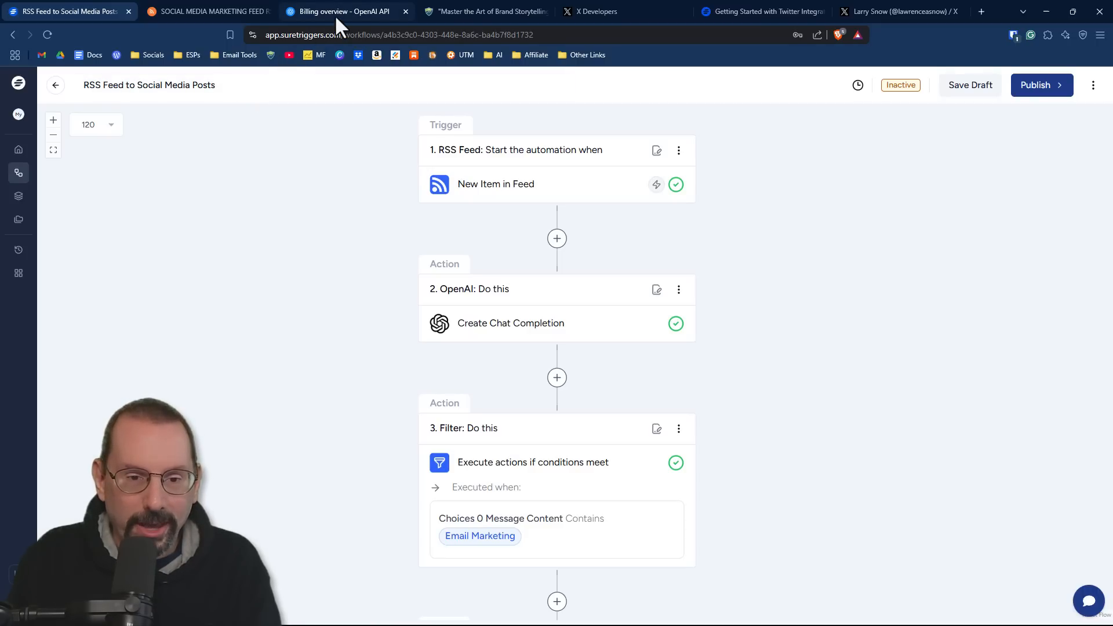
- View the OpenAI organization's API keys, listing the SureTriggers API and zapier API keys
left_click(347, 12)
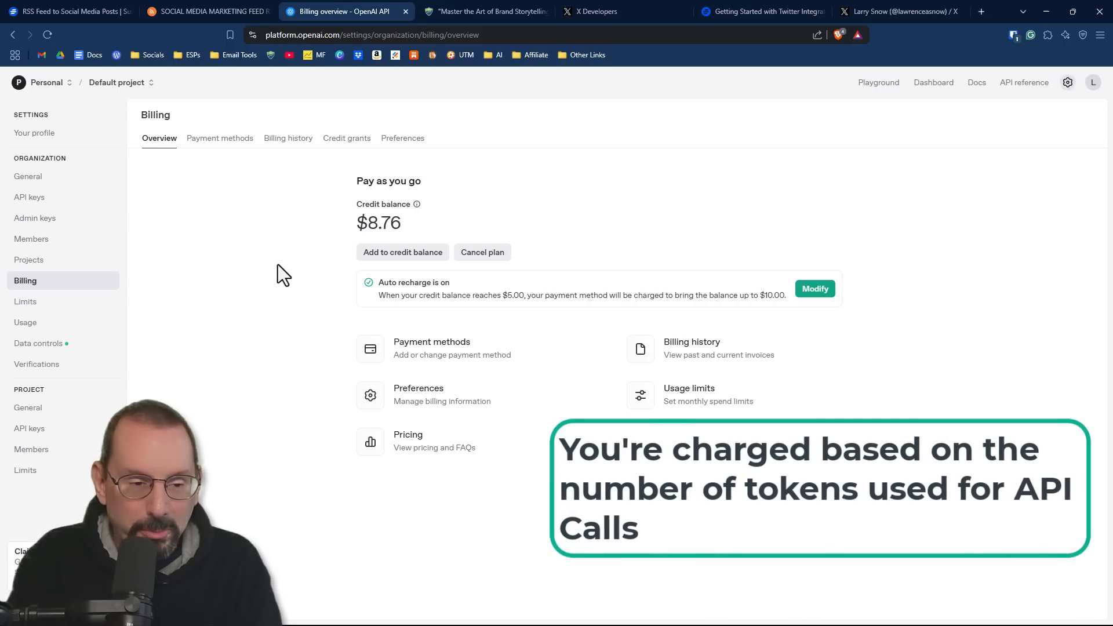
mouse_move(29, 197)
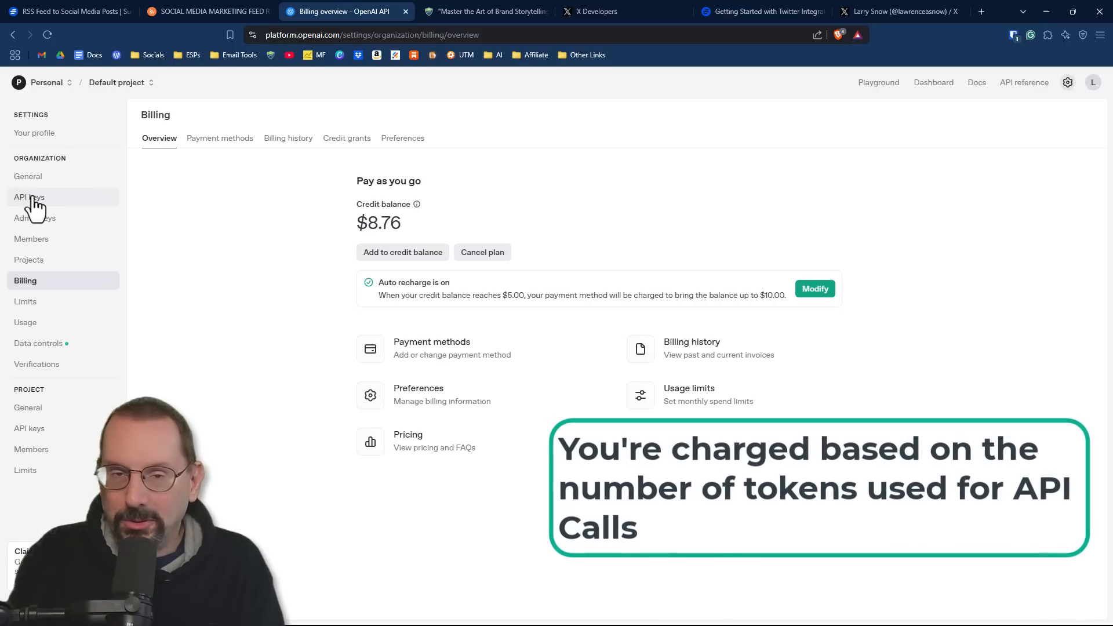
left_click(29, 197)
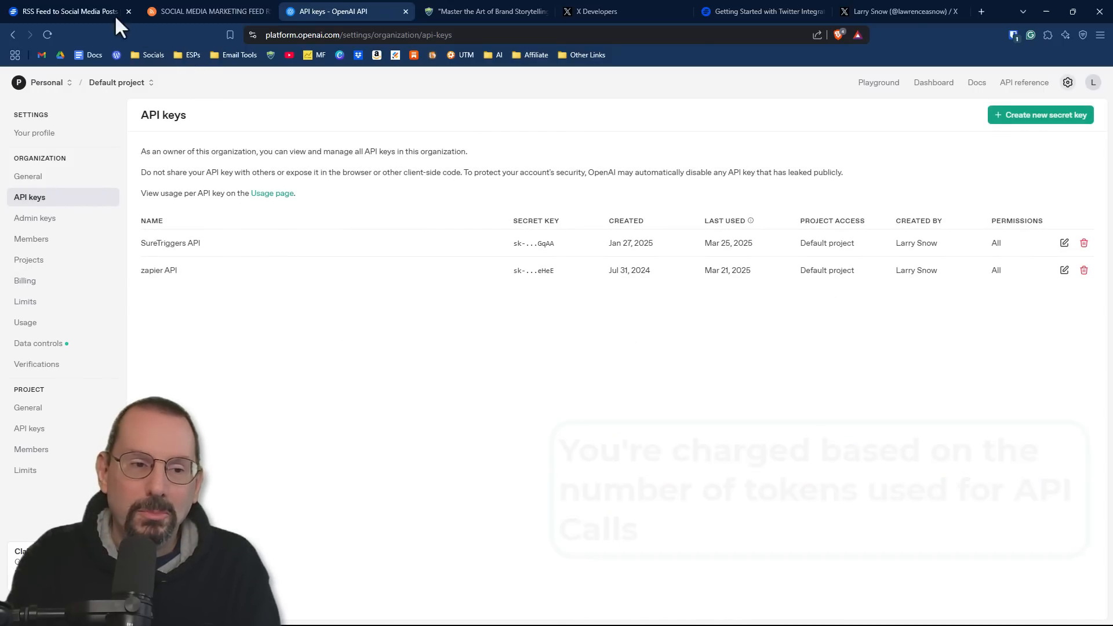
mouse_move(67, 11)
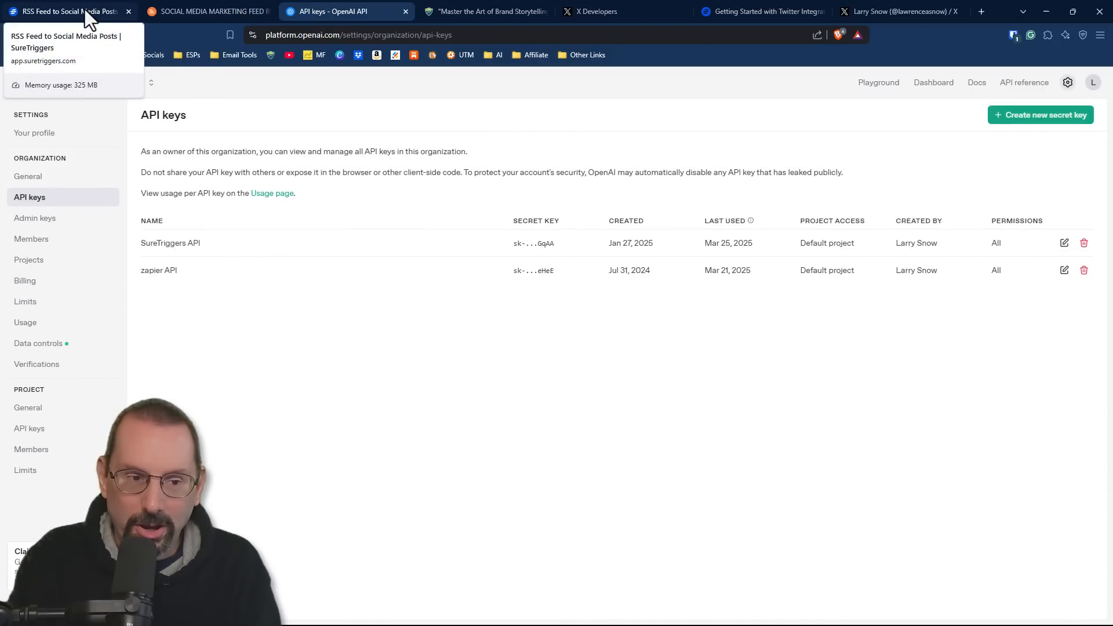
- Test the main OpenAI Create Chat Completion step with gpt-4 and save the returned Morning Brew summary
left_click(67, 11)
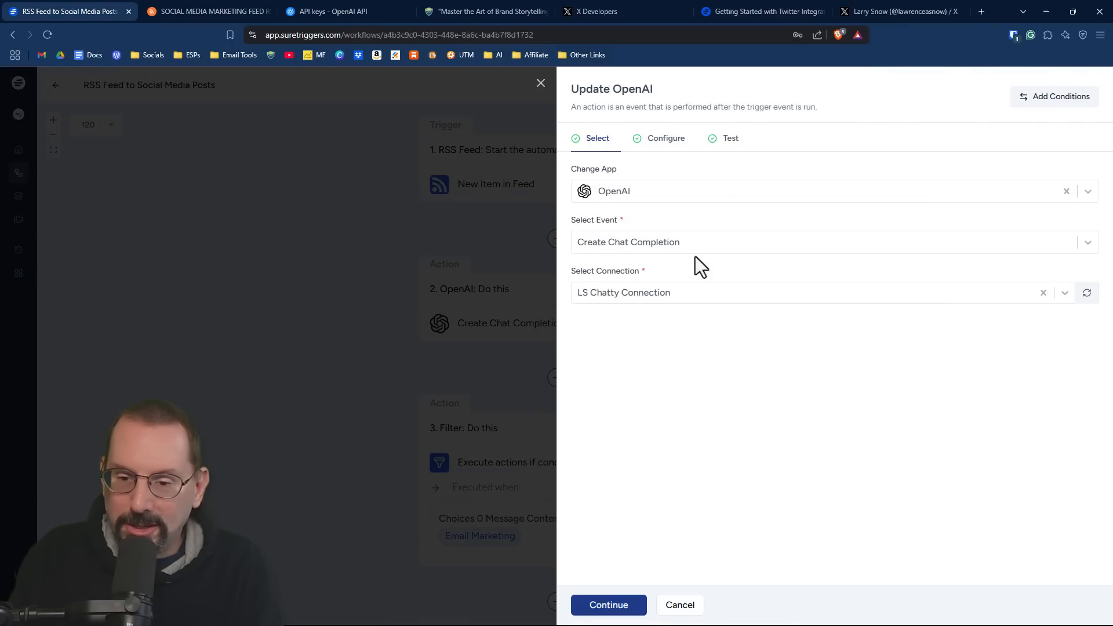
left_click(816, 292)
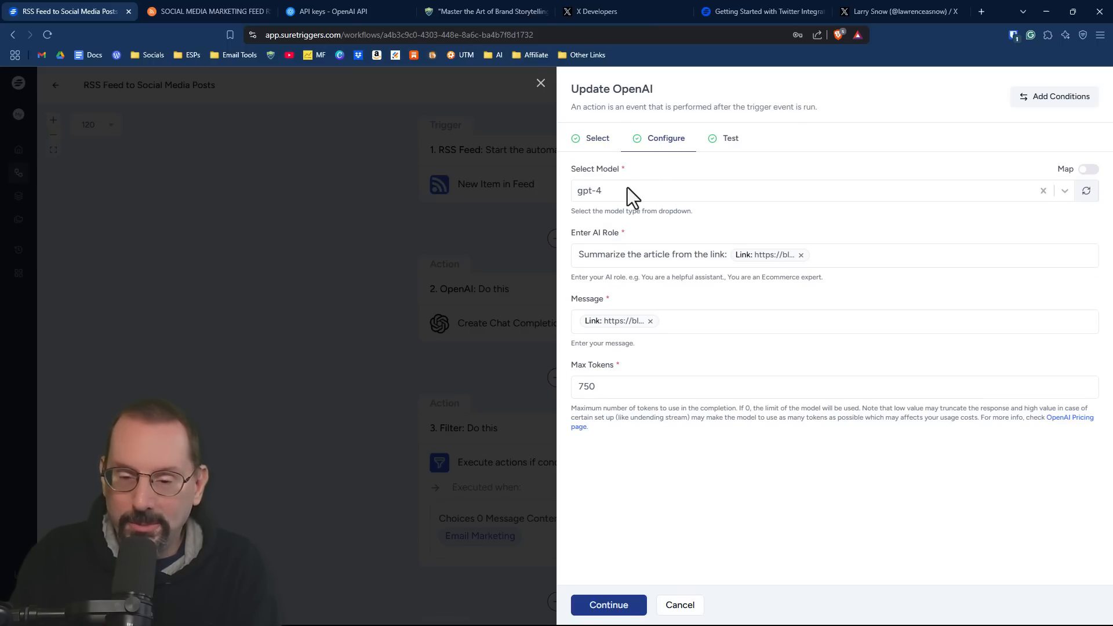
mouse_move(631, 268)
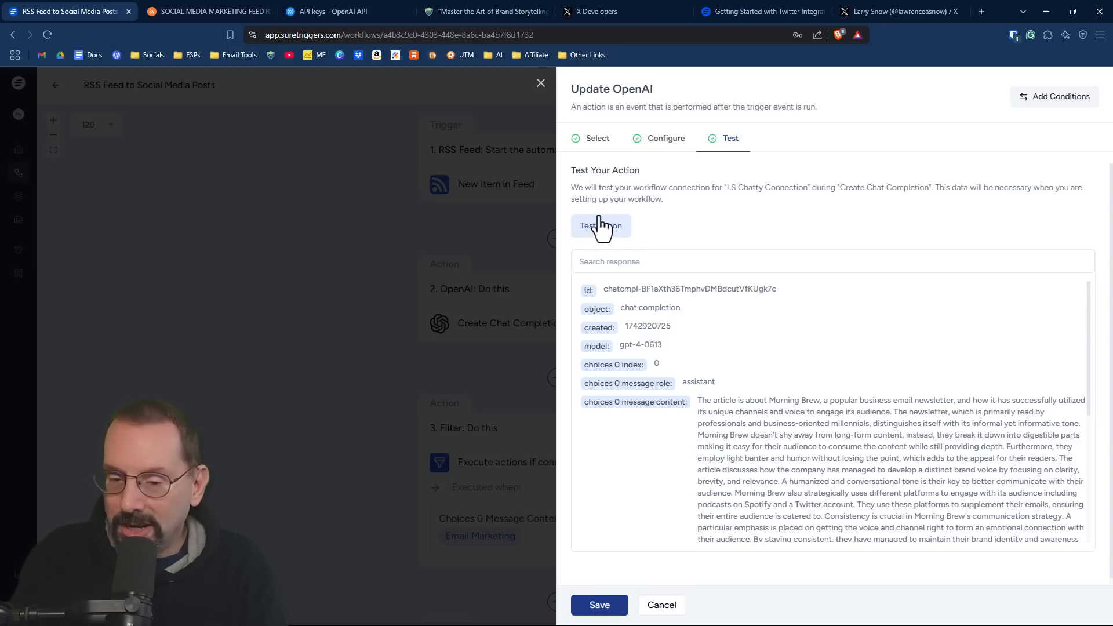
mouse_move(789, 258)
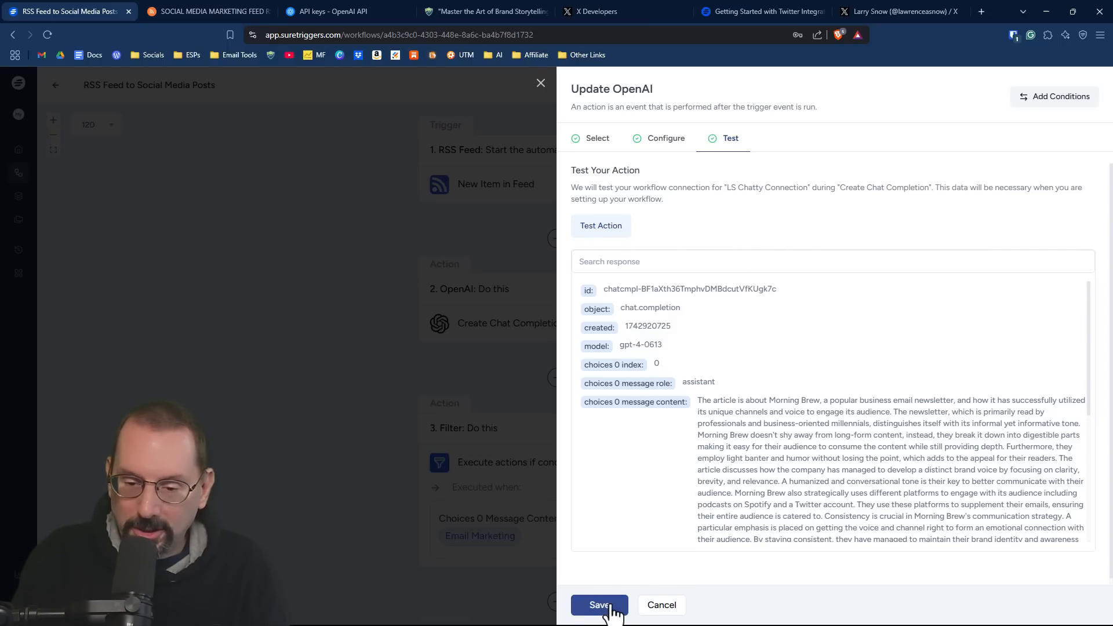
left_click(598, 605)
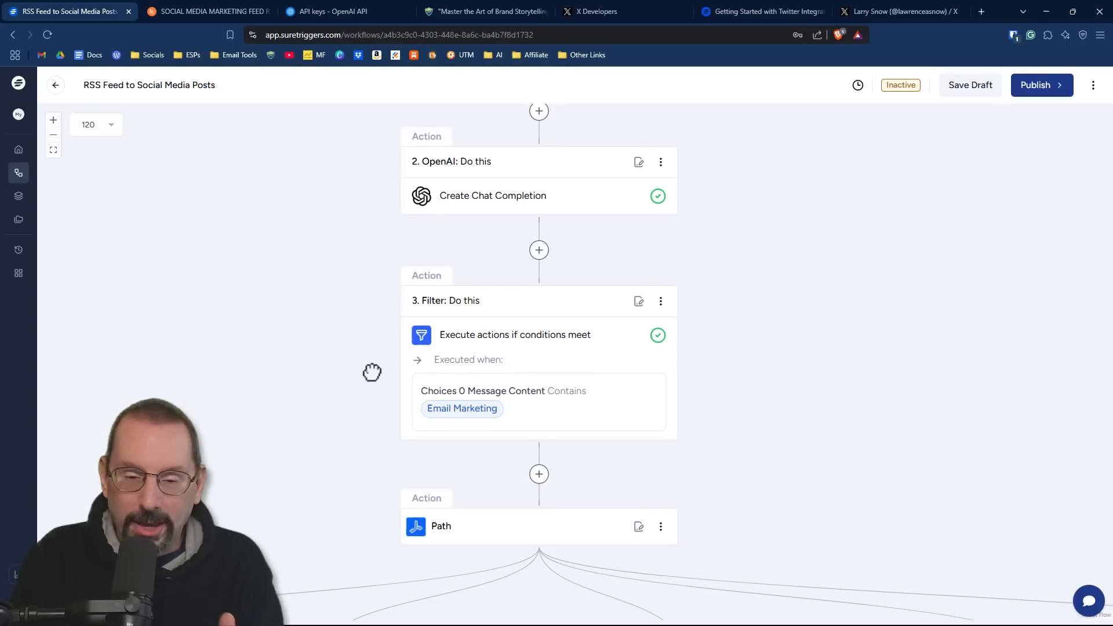
mouse_move(369, 380)
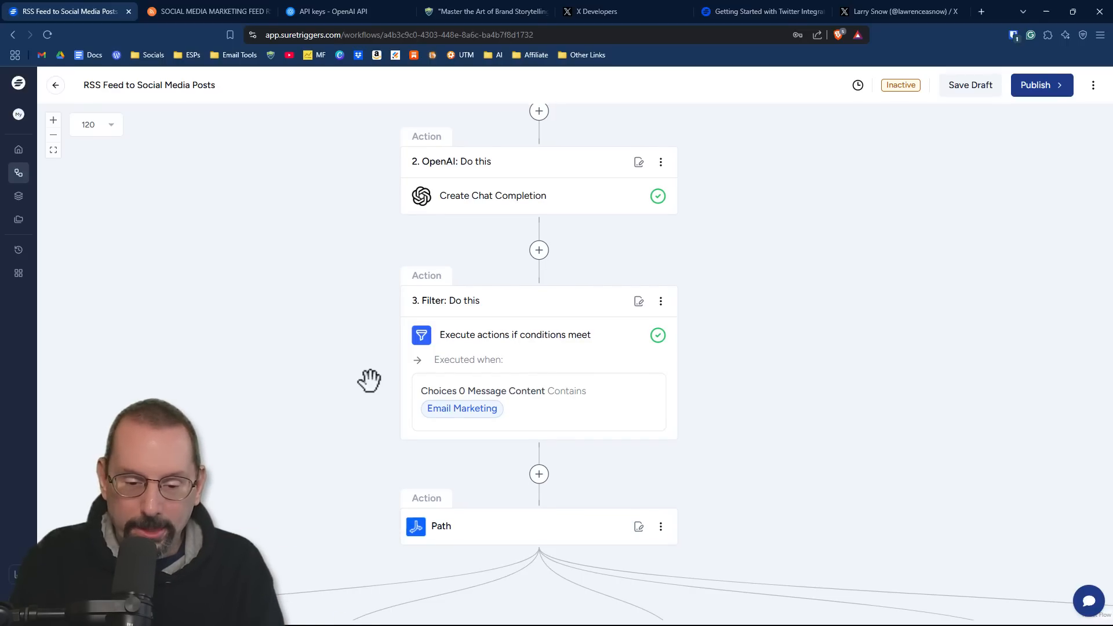
scroll("down", 3)
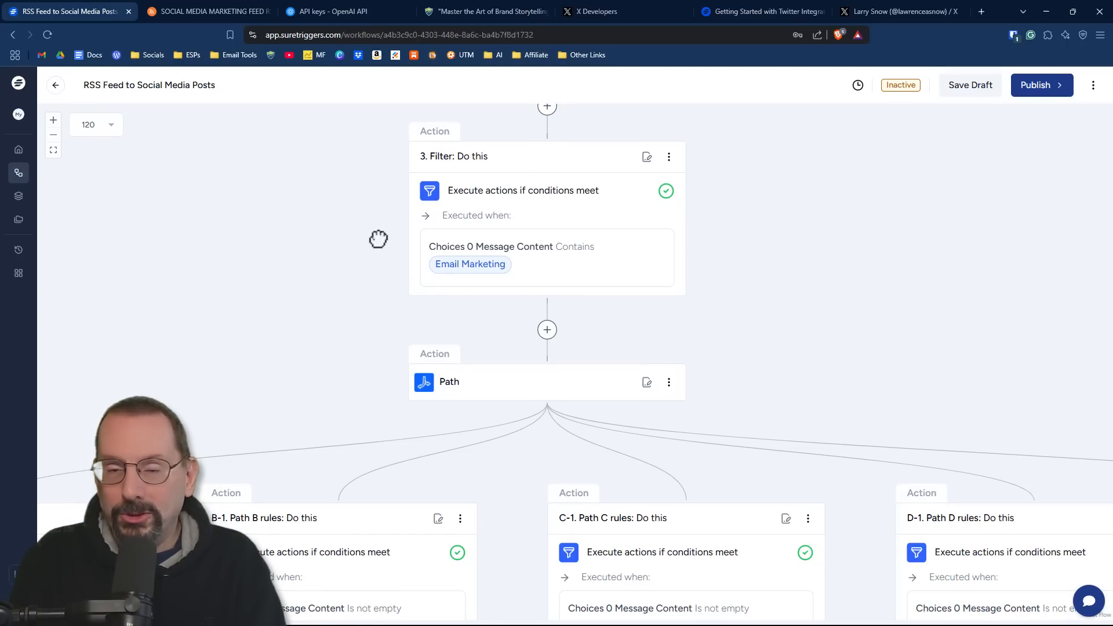
mouse_move(354, 297)
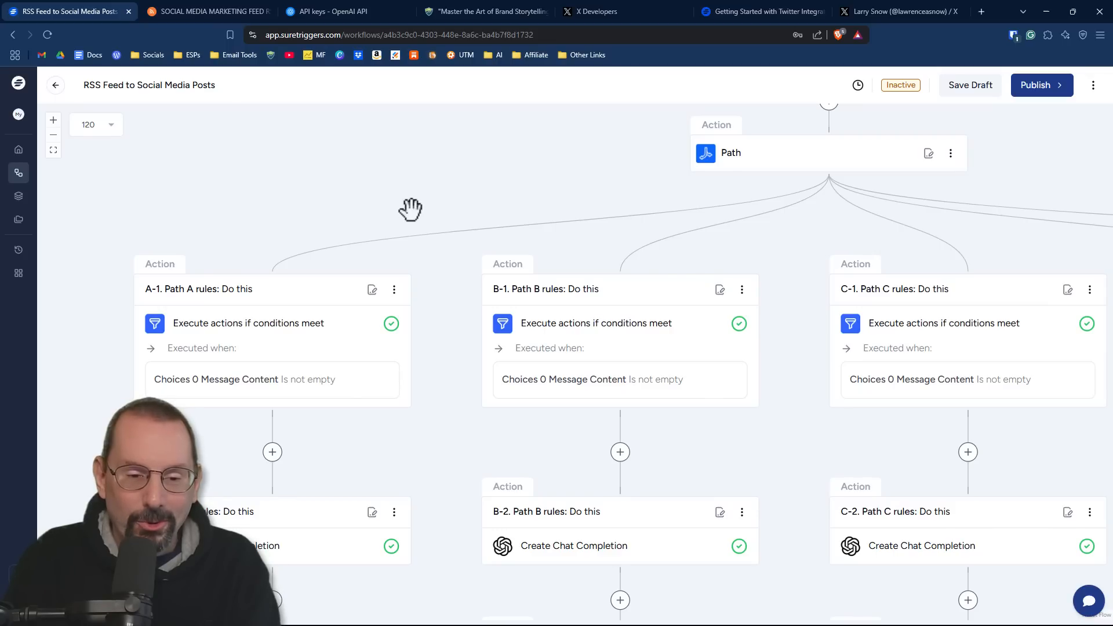
mouse_move(328, 258)
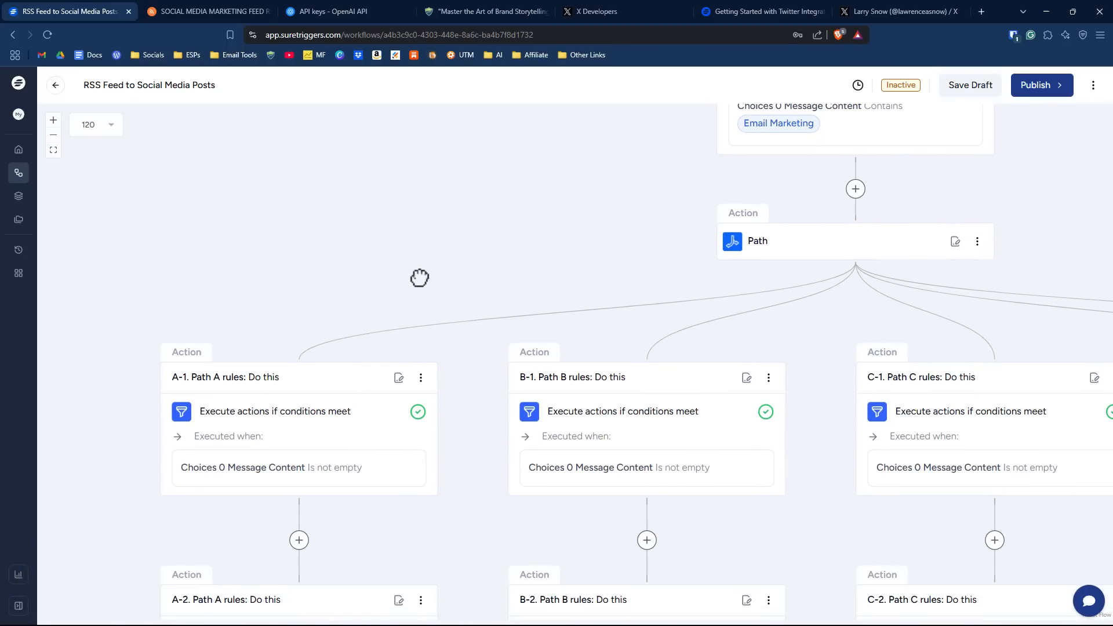
scroll("down", 3)
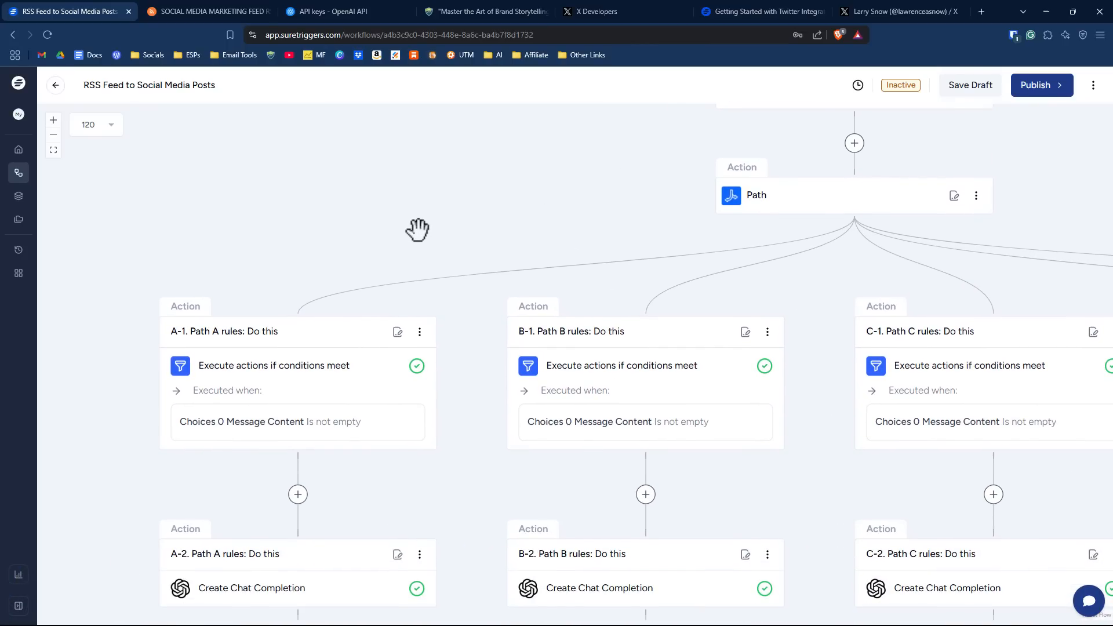
mouse_move(493, 190)
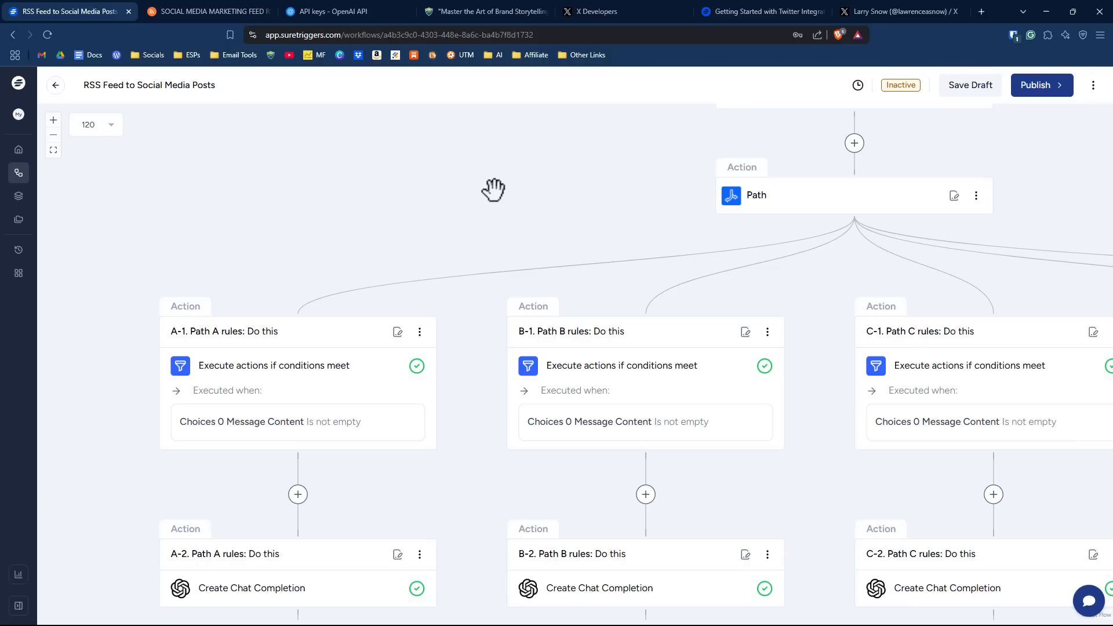
mouse_move(412, 441)
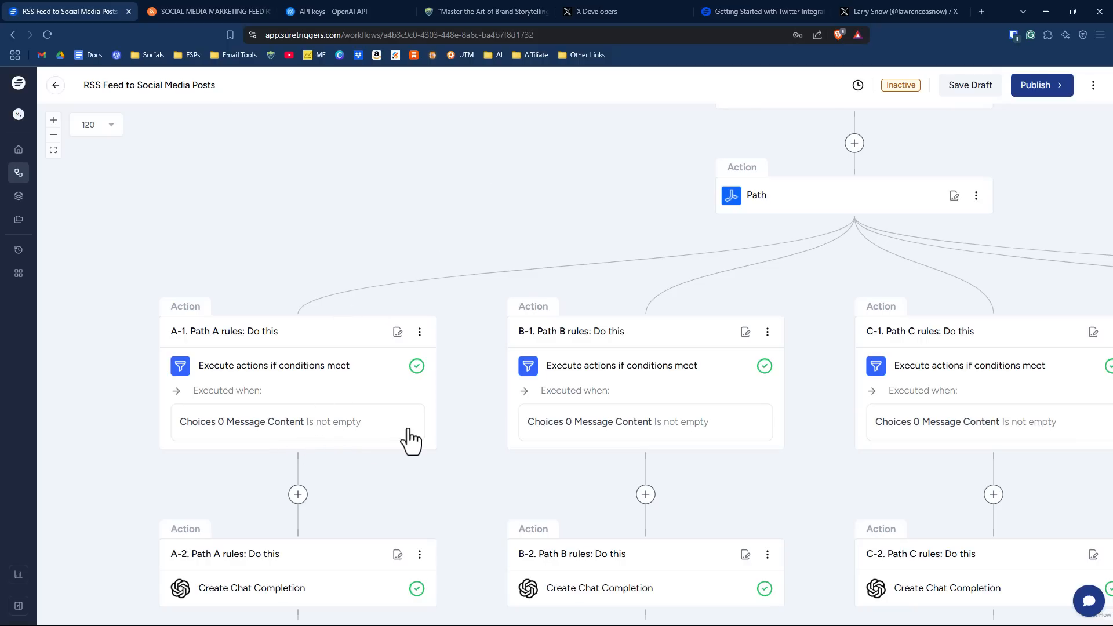
mouse_move(474, 448)
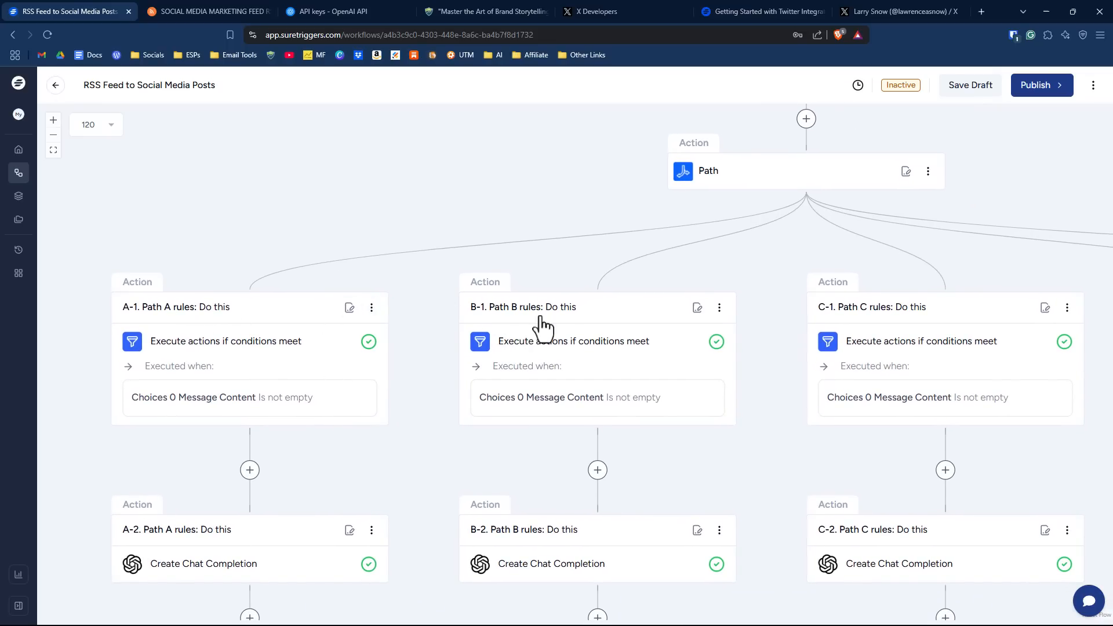
mouse_move(595, 328)
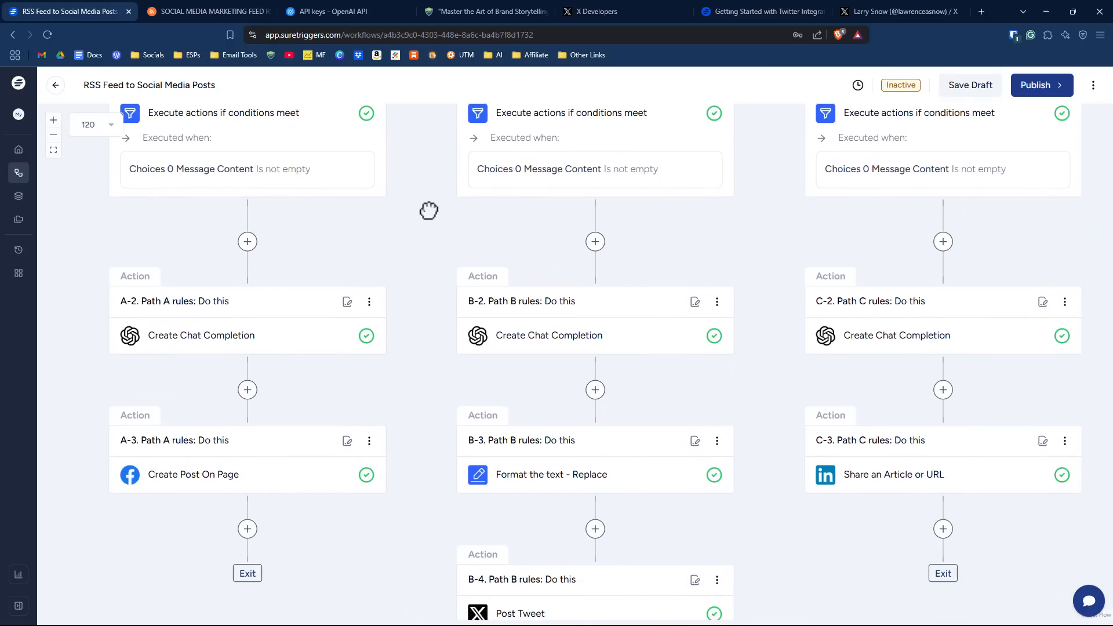
mouse_move(367, 277)
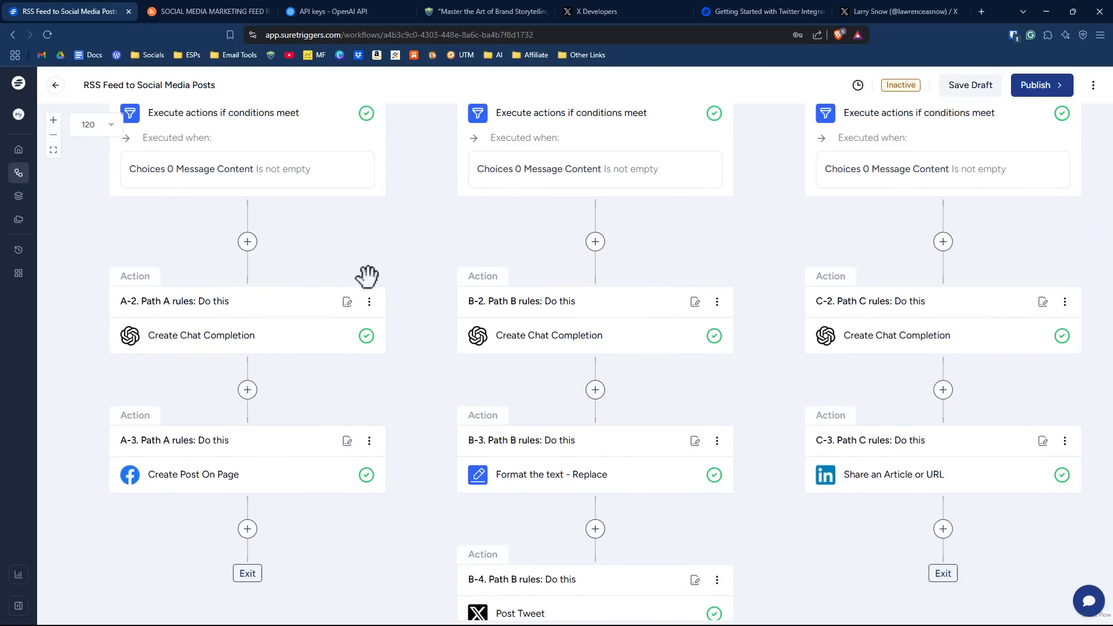
mouse_move(224, 349)
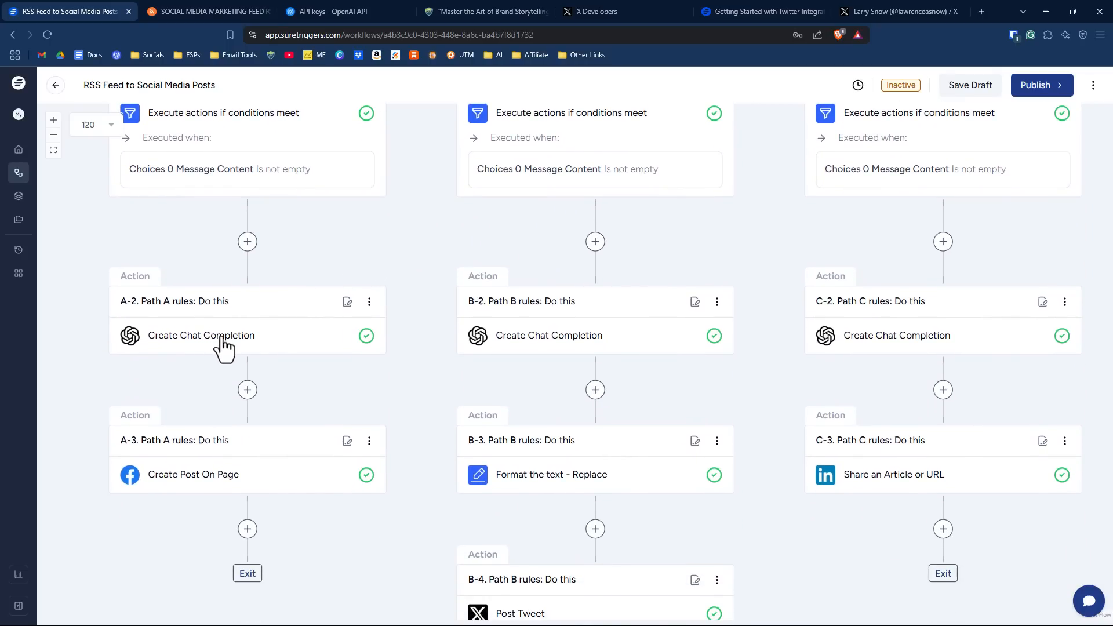
- View the A-2 Create Chat Completion configuration: gpt-4, Facebook-style summary role, 750 max tokens
left_click(200, 335)
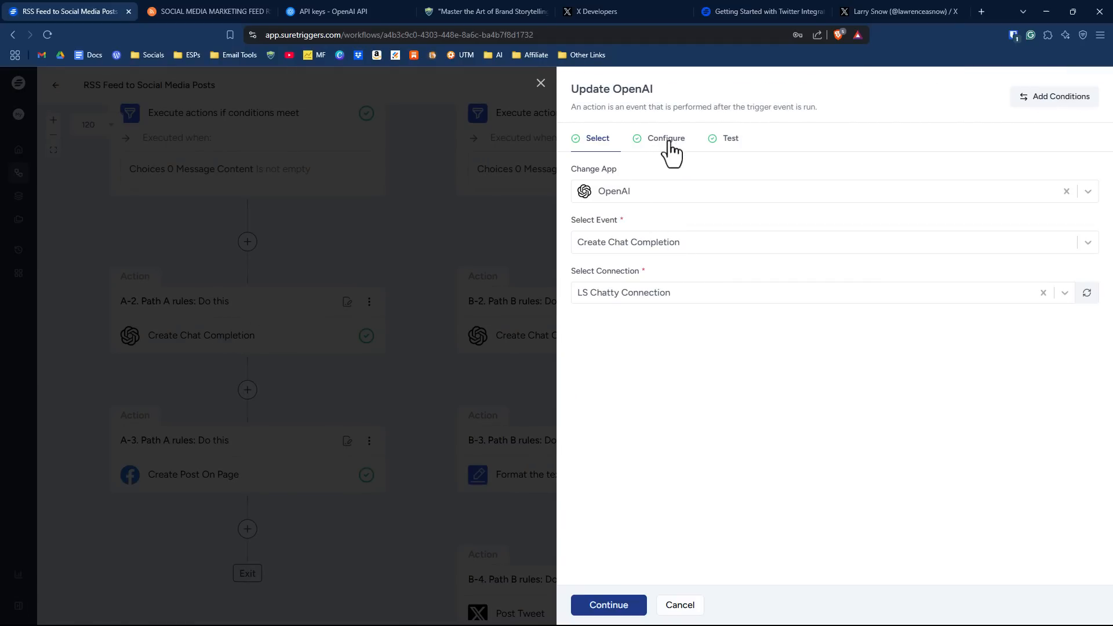
left_click(666, 137)
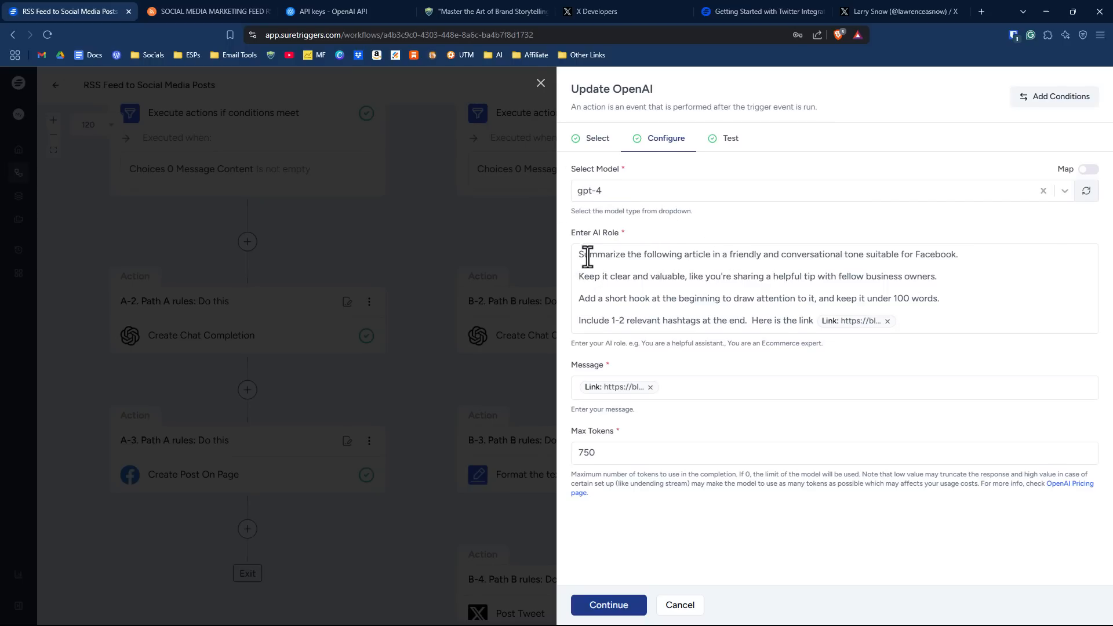
mouse_move(789, 263)
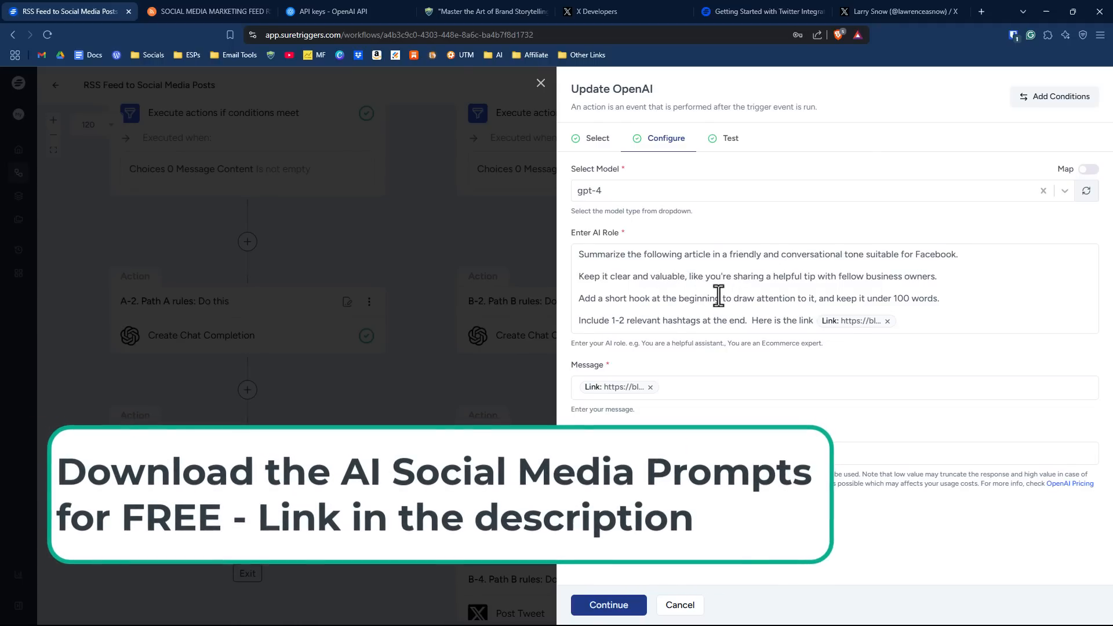
mouse_move(693, 297)
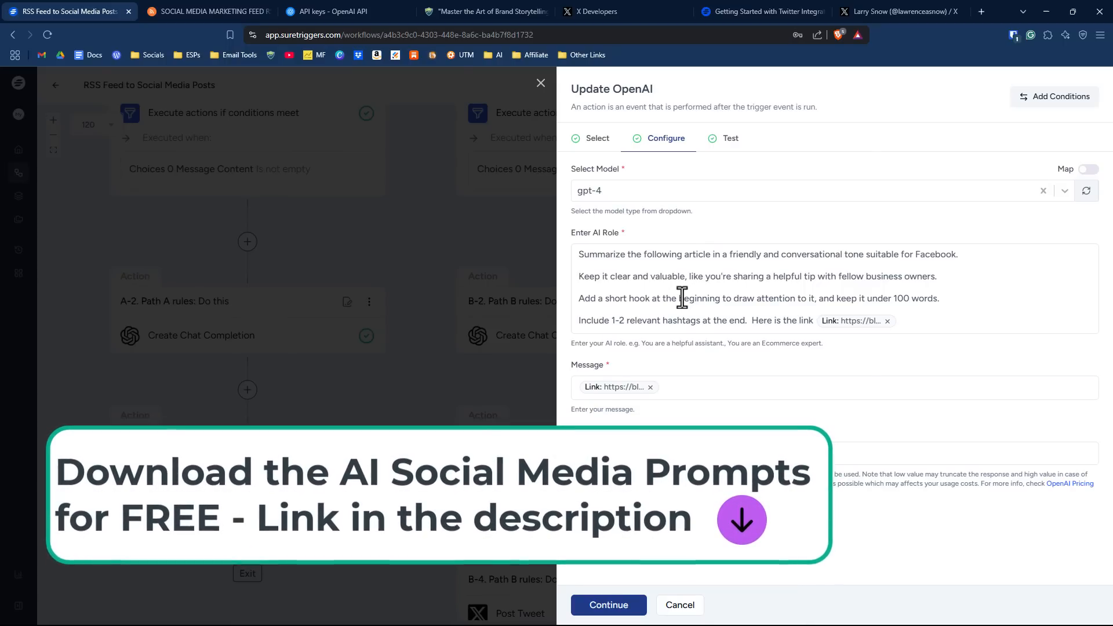
mouse_move(944, 301)
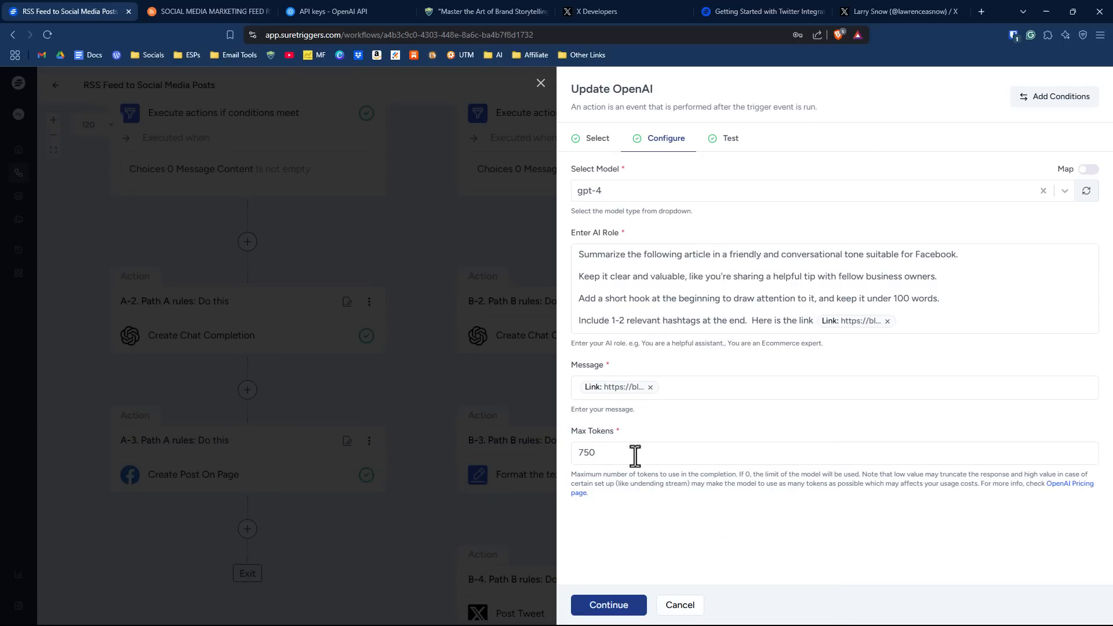
mouse_move(728, 216)
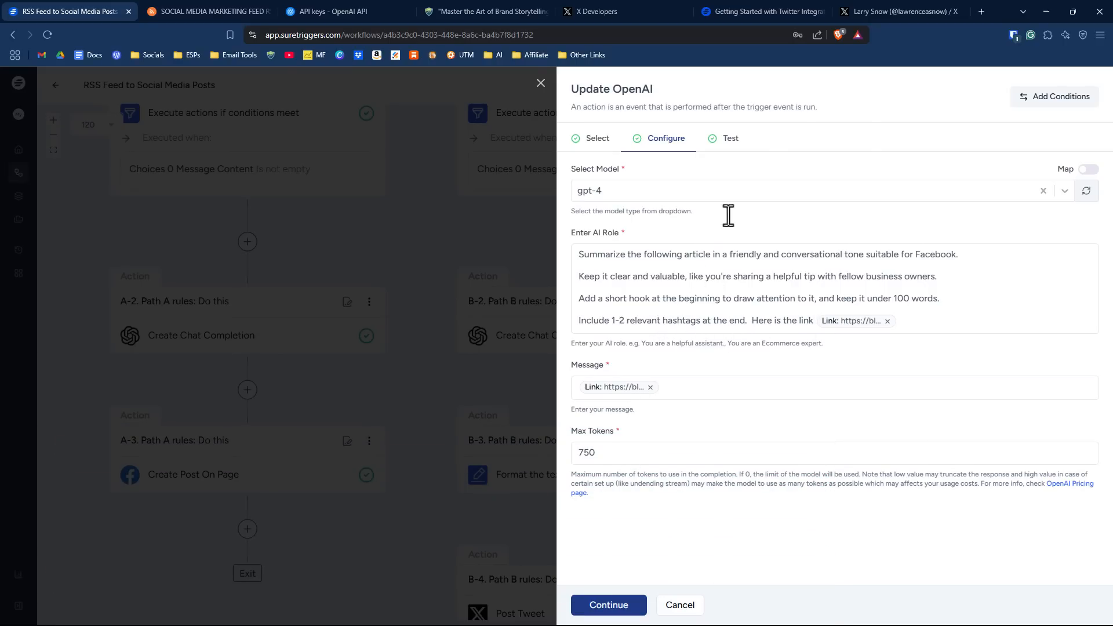
- Test Path A's chat completion, getting a friendly email-marketing summary with hashtags, and save it
left_click(730, 138)
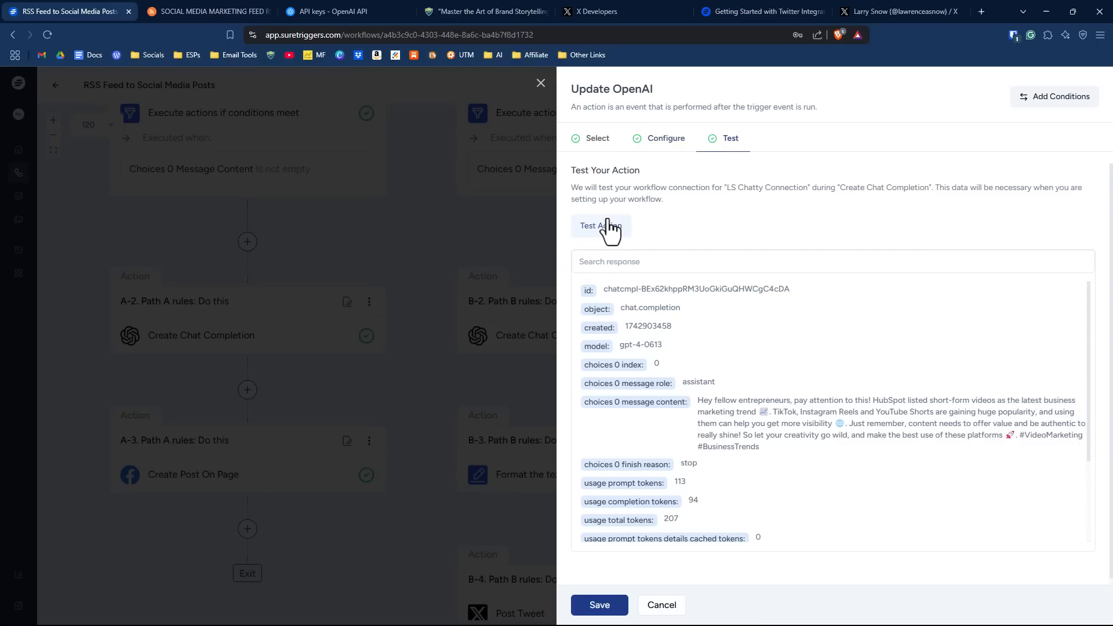
left_click(606, 226)
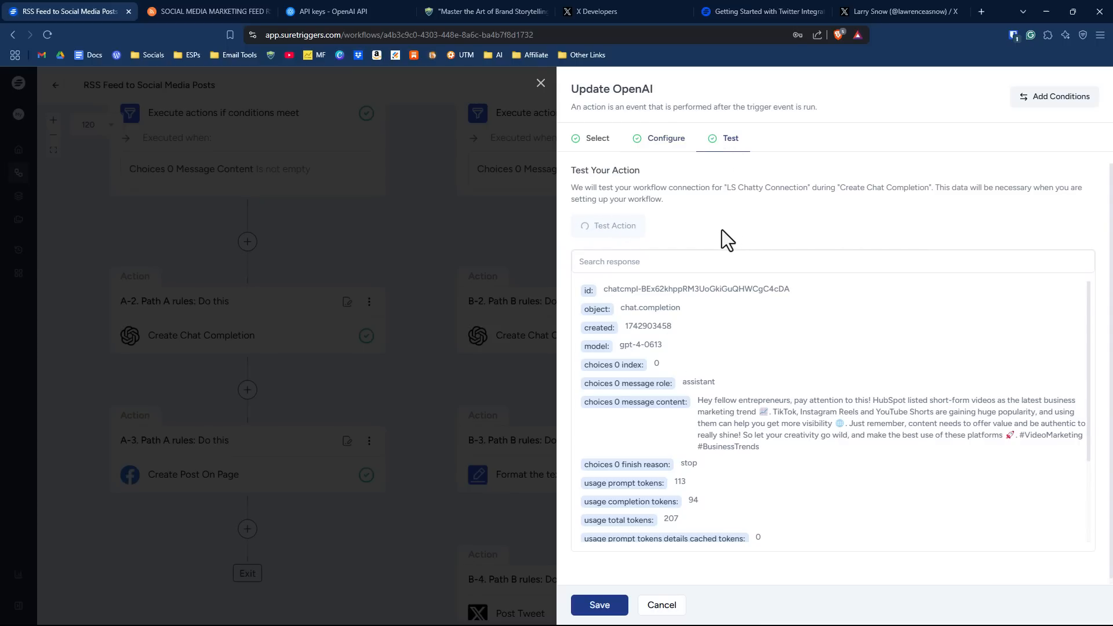
left_click(601, 227)
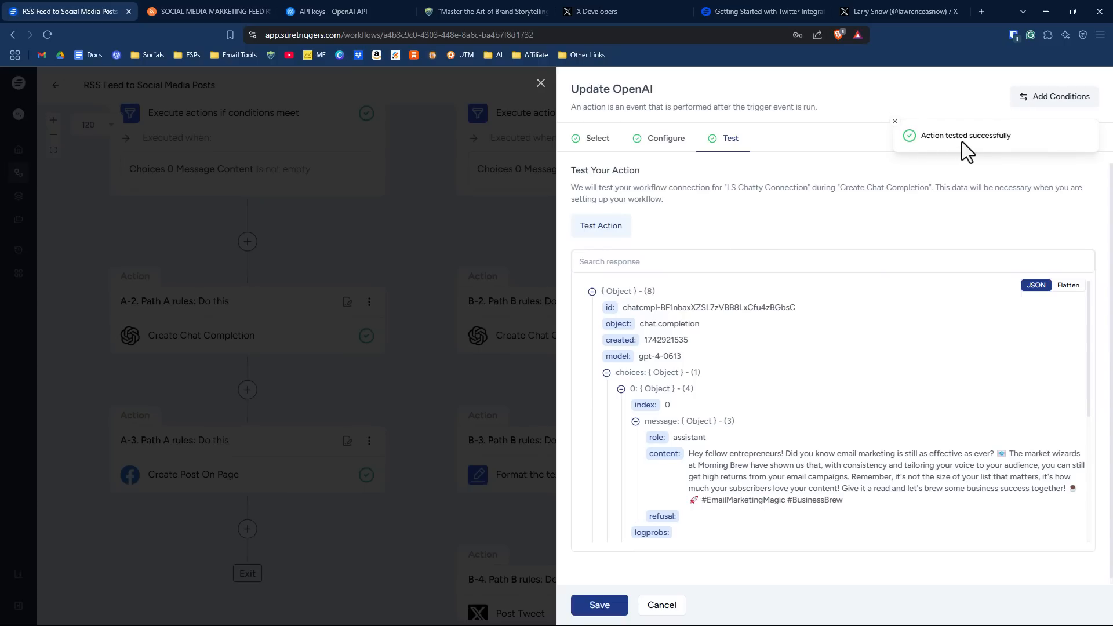
mouse_move(905, 161)
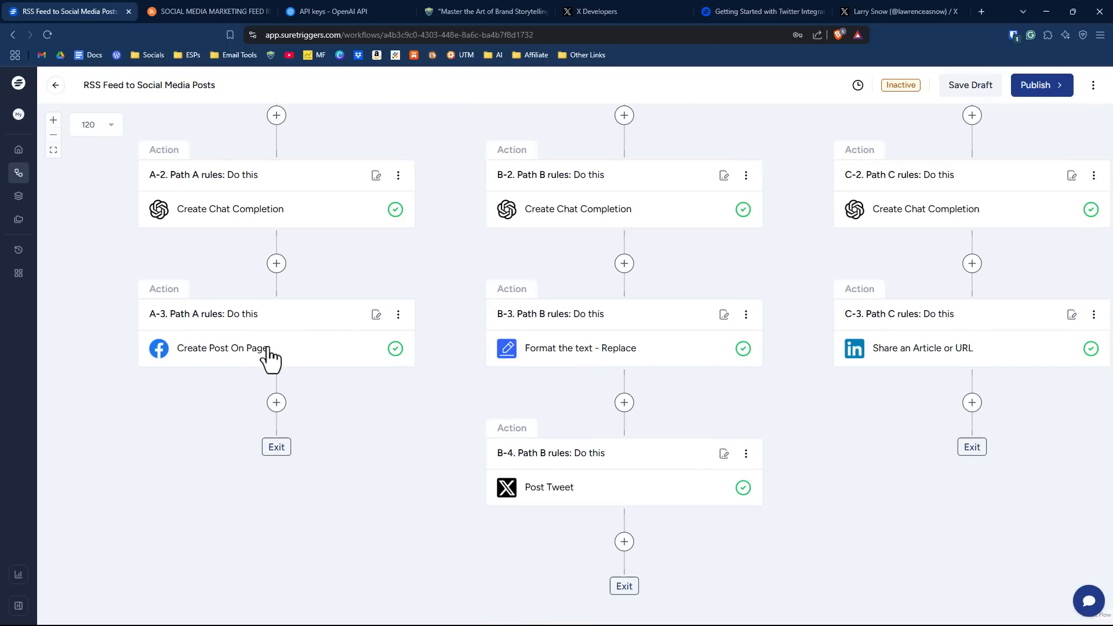
- Configure Create Post On Page for Strategic Marketing Solutions with AI content and article link, then test it
left_click(221, 347)
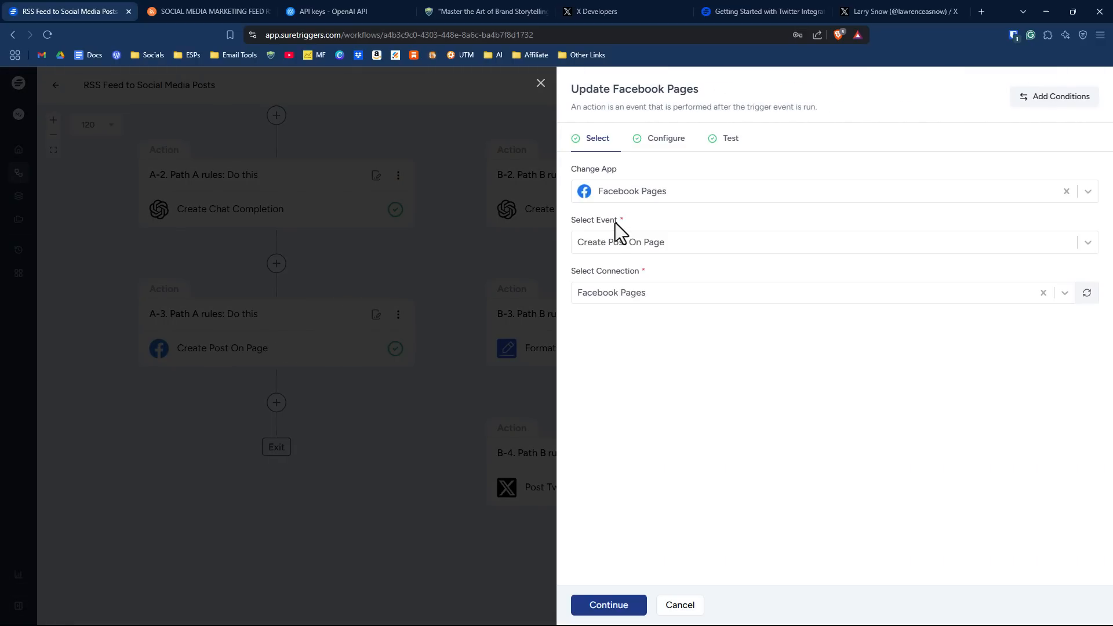
mouse_move(703, 306)
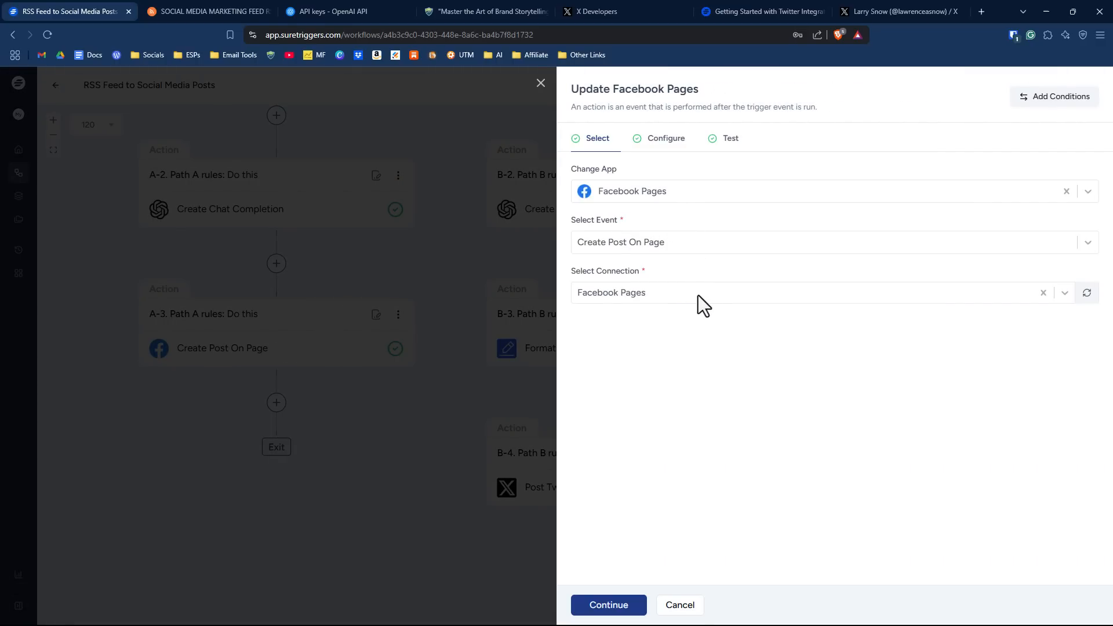
left_click(816, 292)
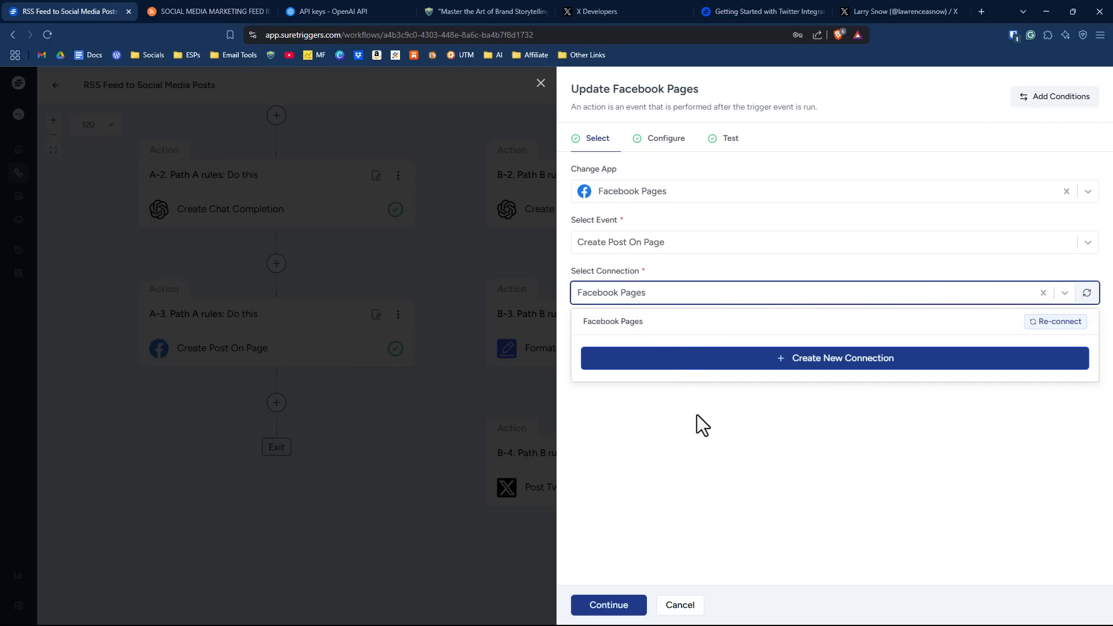
left_click(612, 322)
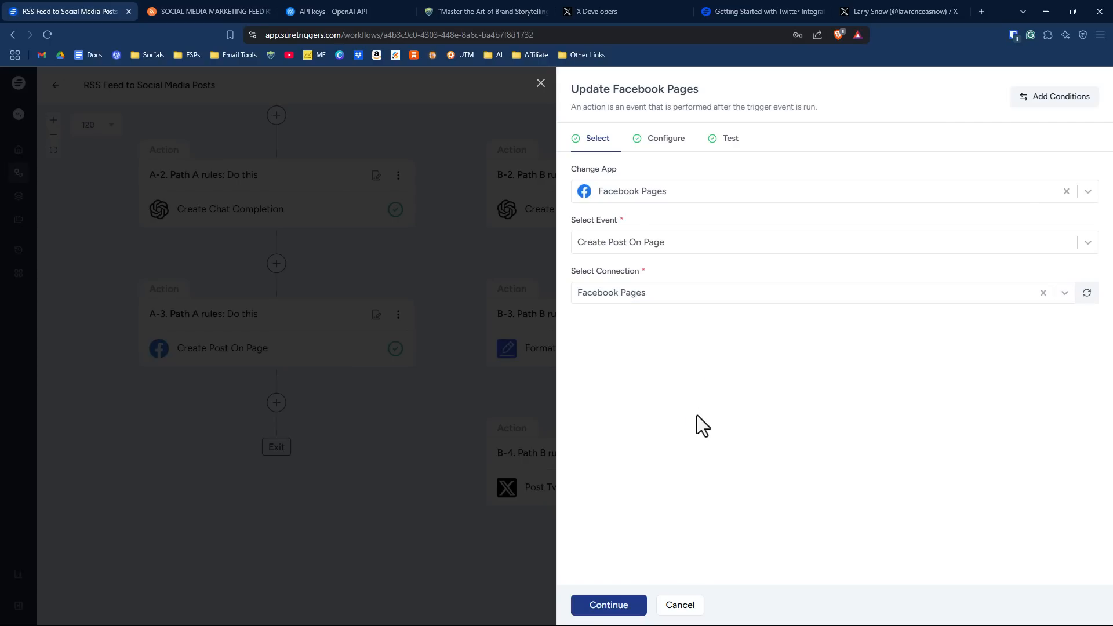
mouse_move(684, 383)
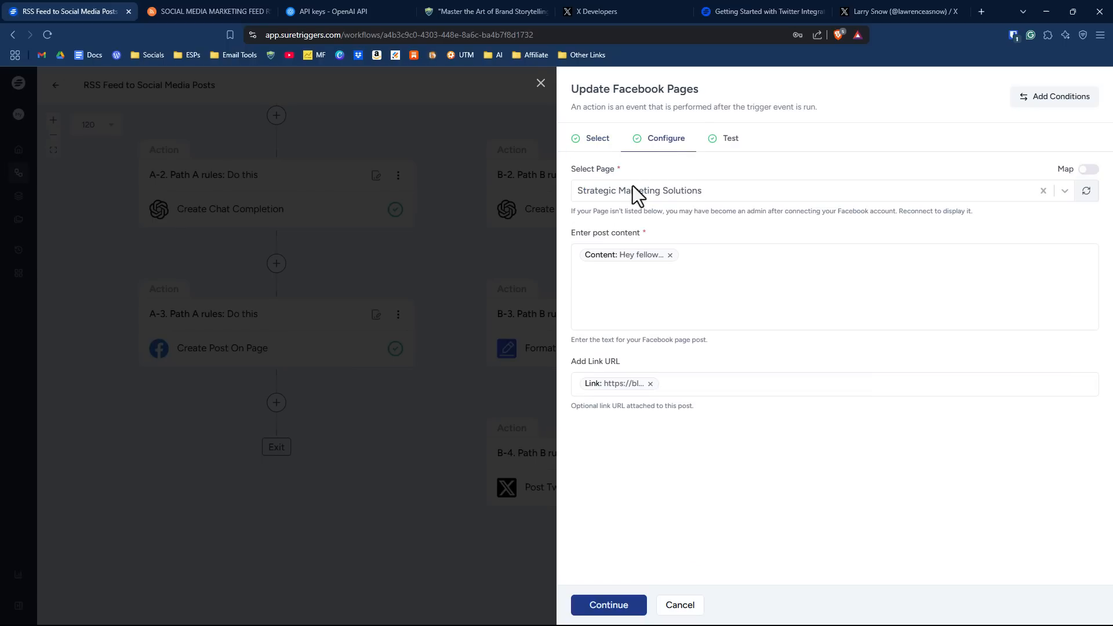
mouse_move(638, 202)
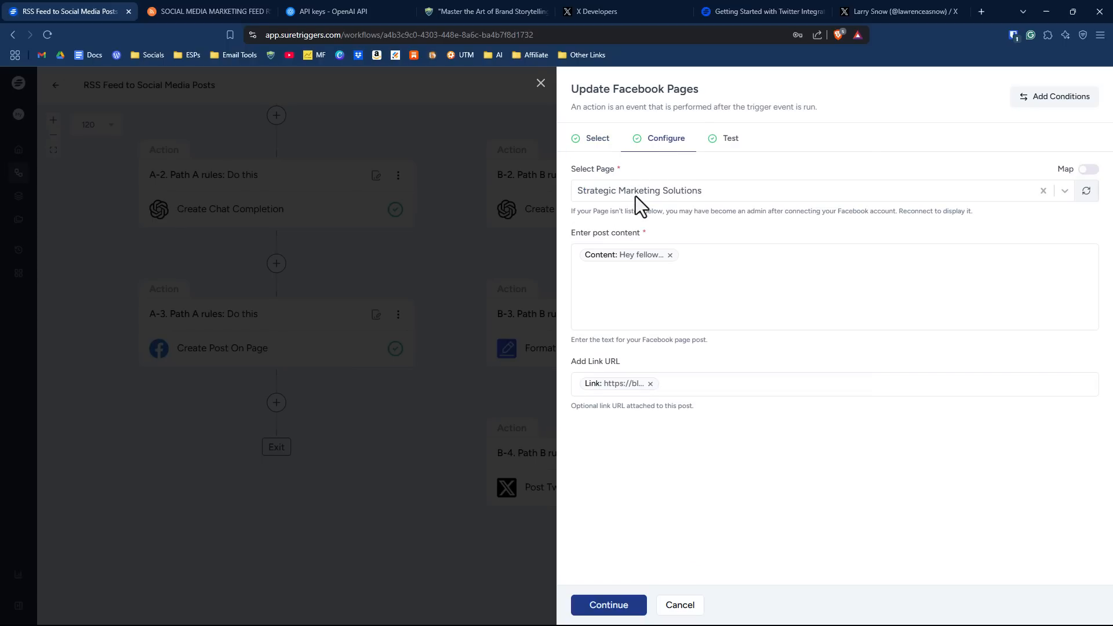
mouse_move(748, 245)
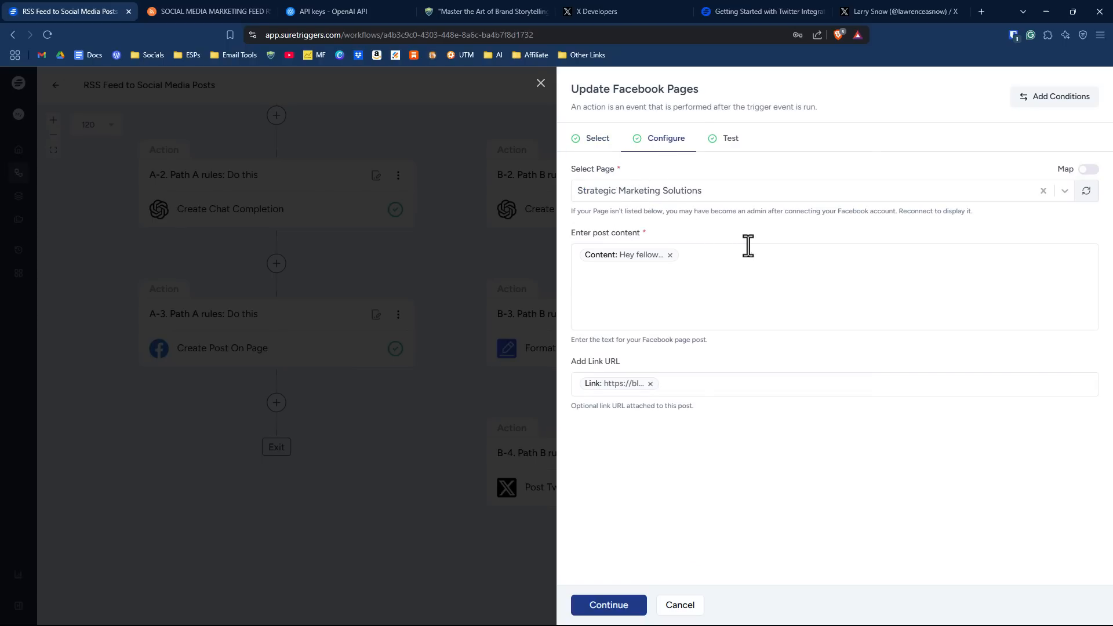
mouse_move(706, 256)
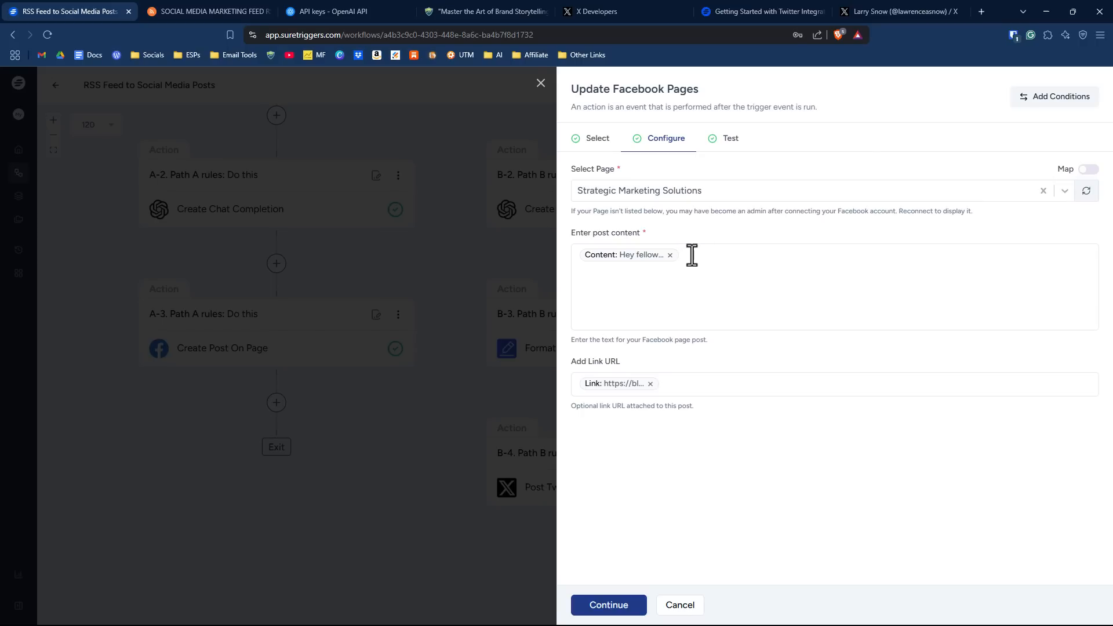
type("@")
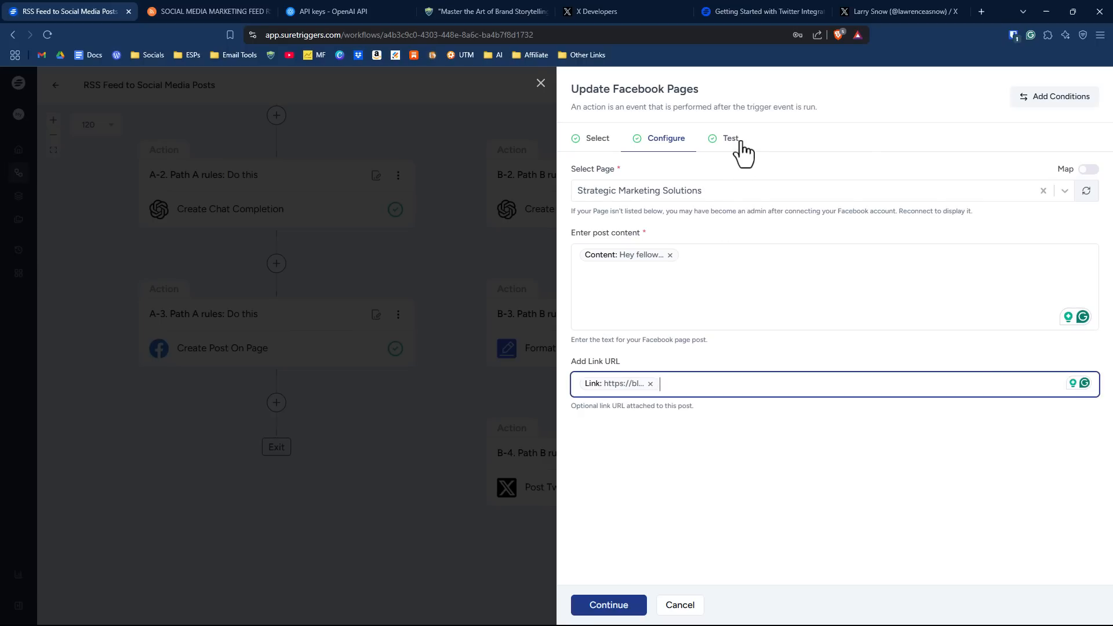
left_click(730, 138)
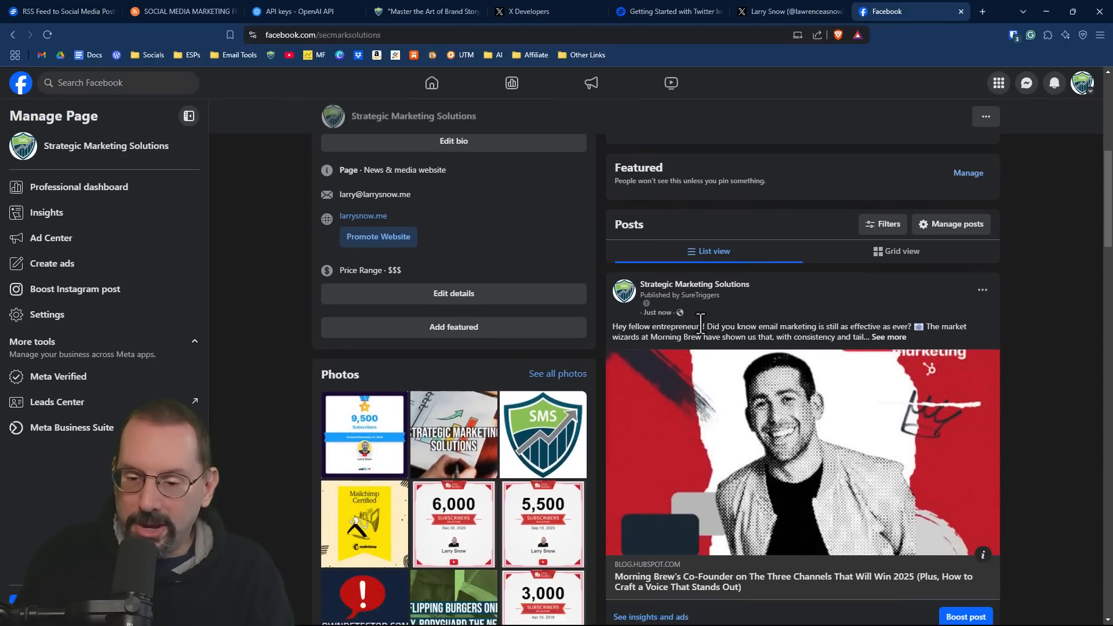
- Expand the new SureTriggers post showing the summary with #EmailMarketingMagic and #BusinessBrew hashtags
scroll("down", 3)
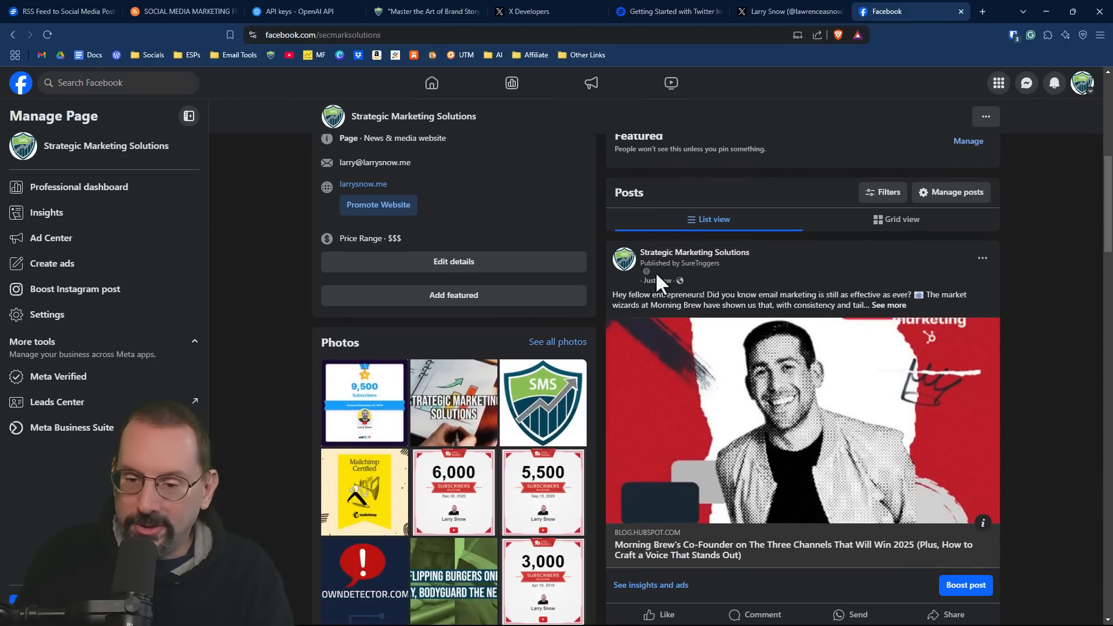
mouse_move(723, 277)
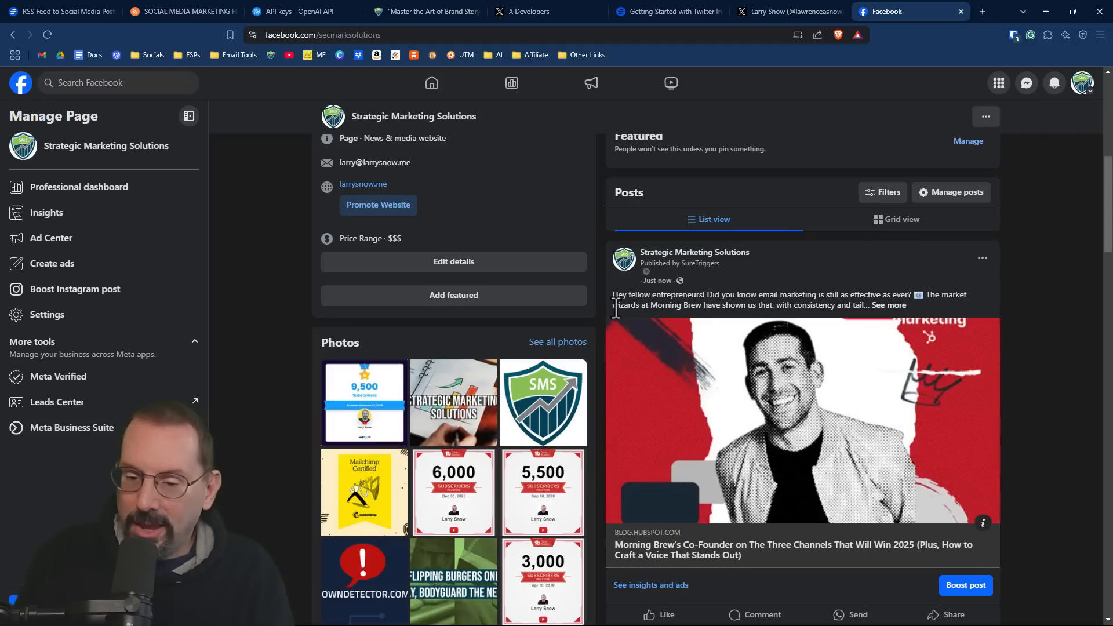
left_click(888, 305)
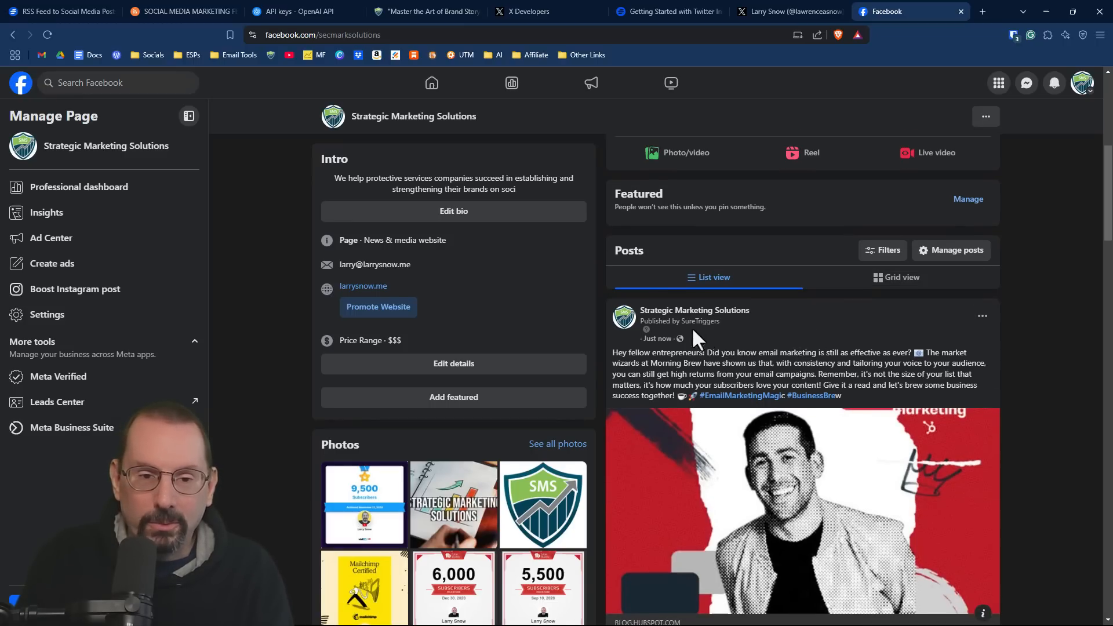
- Confirm the Facebook action tested successfully and review Path A complete on the workflow canvas
left_click(57, 11)
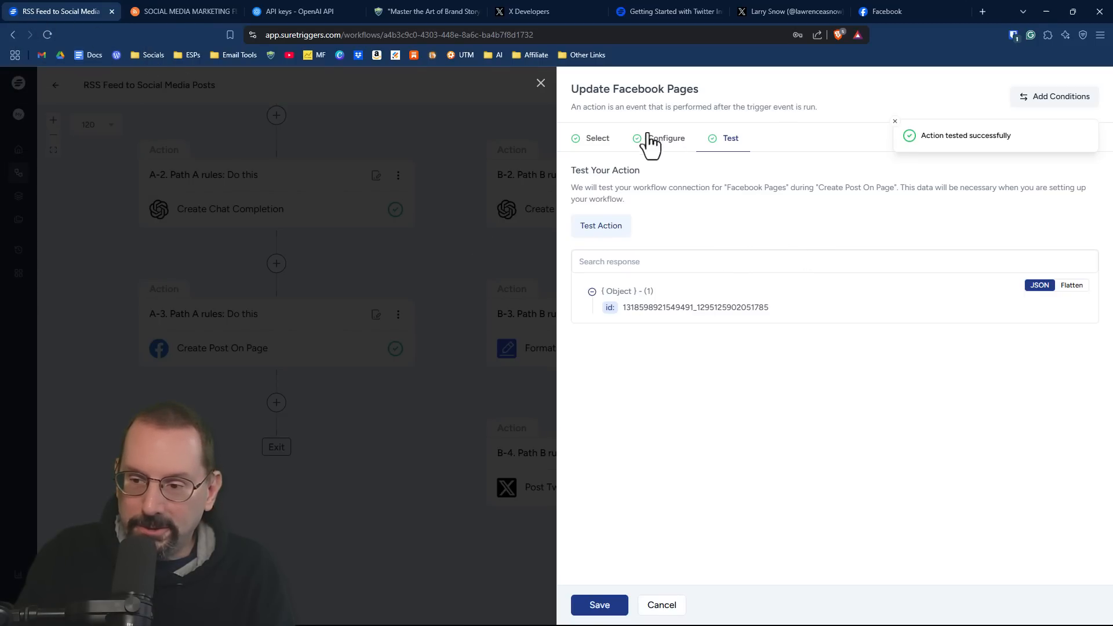
mouse_move(710, 562)
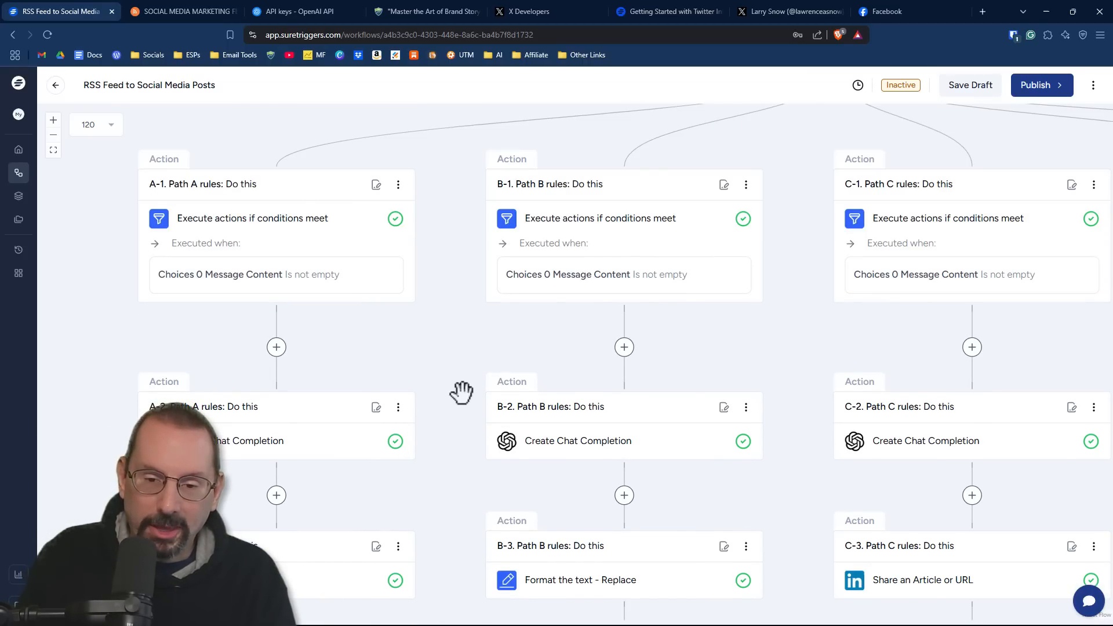
scroll("down", 3)
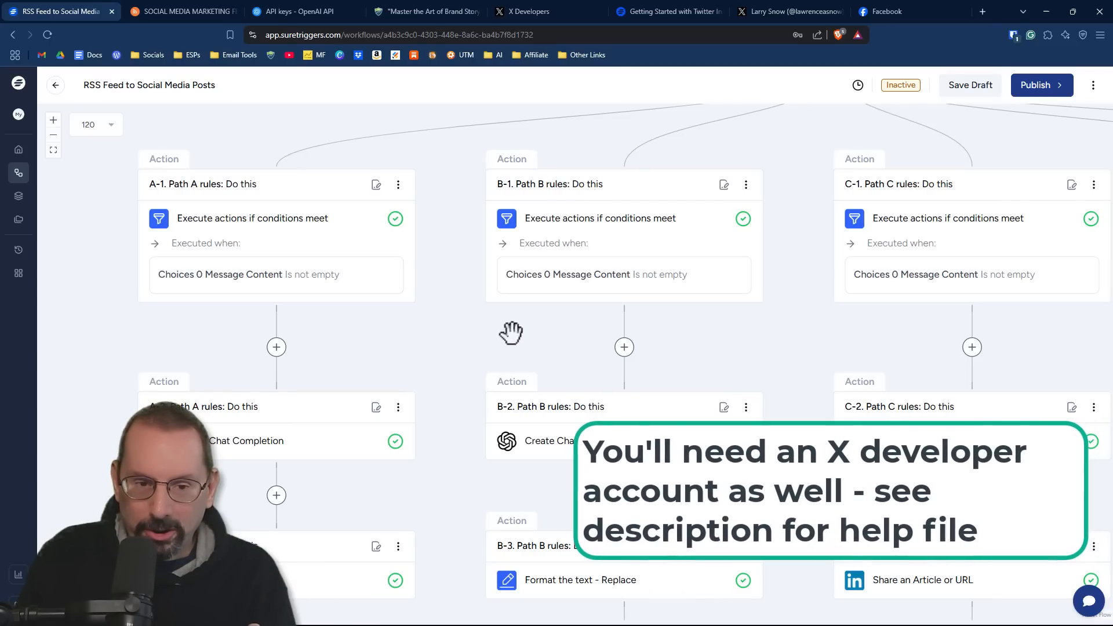
scroll("down", 3)
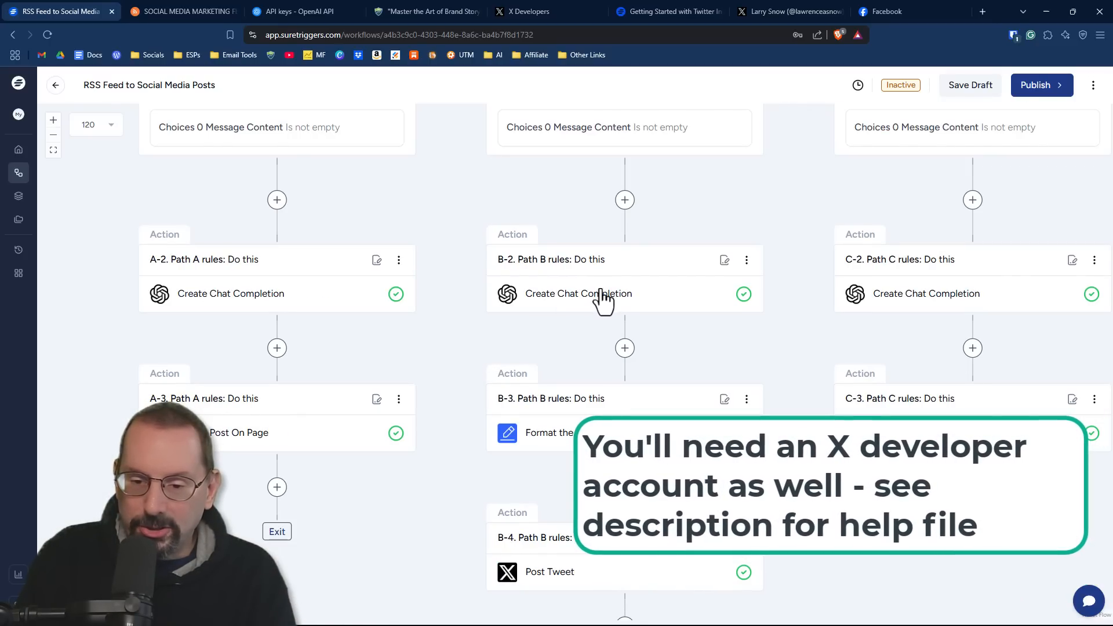
- Review the B-2 Create Chat Completion prompt and its test response, a short-form video tweet with a HubSpot link
left_click(577, 294)
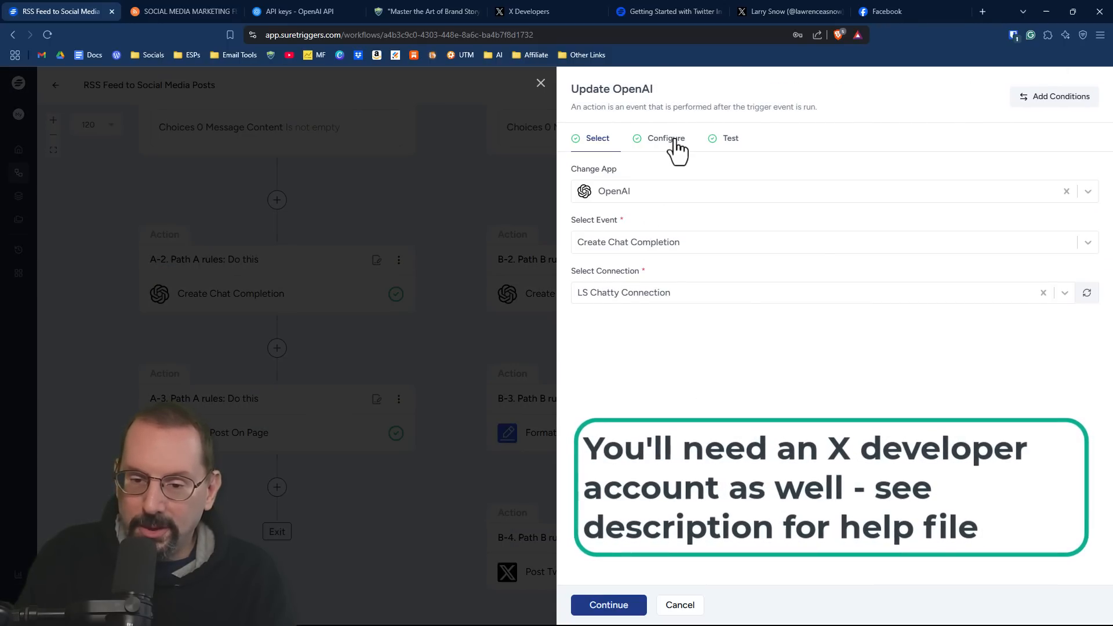
left_click(666, 138)
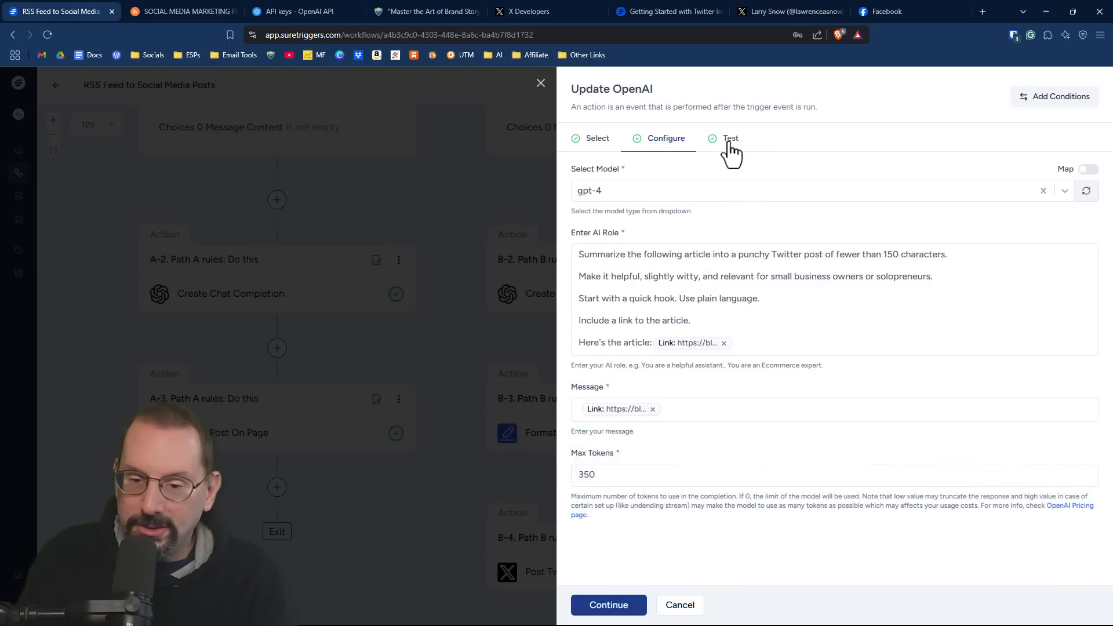
left_click(730, 138)
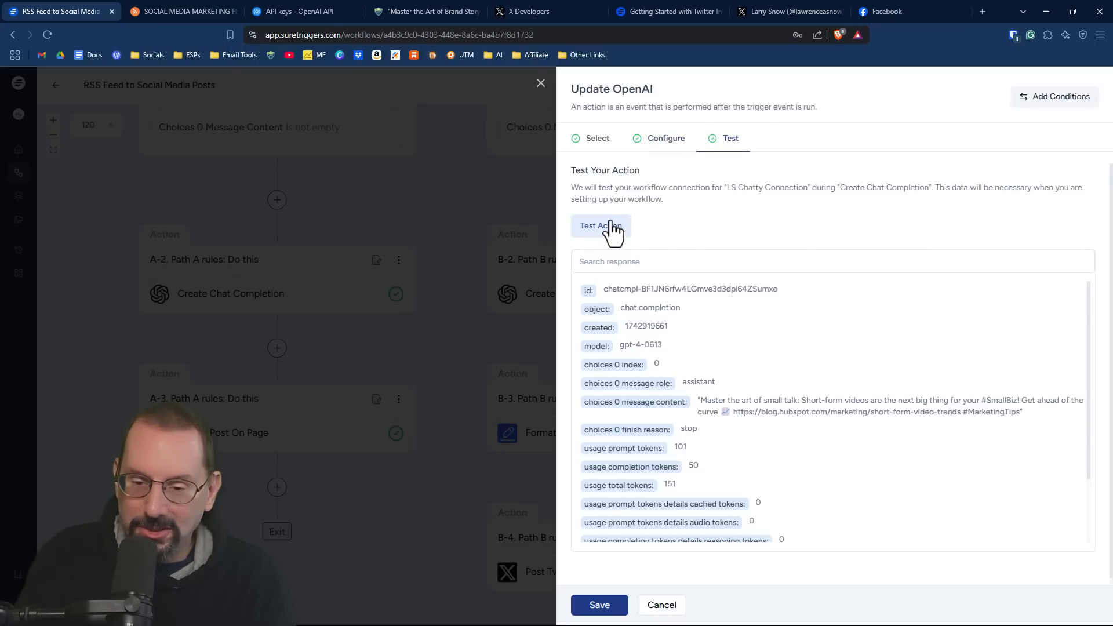
mouse_move(541, 84)
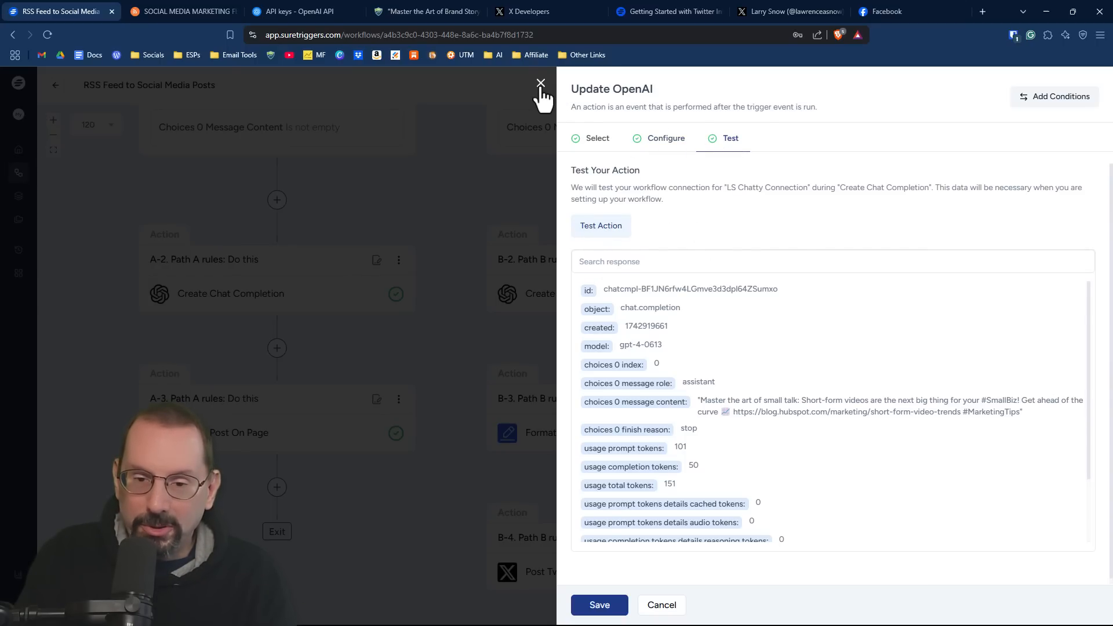
mouse_move(587, 178)
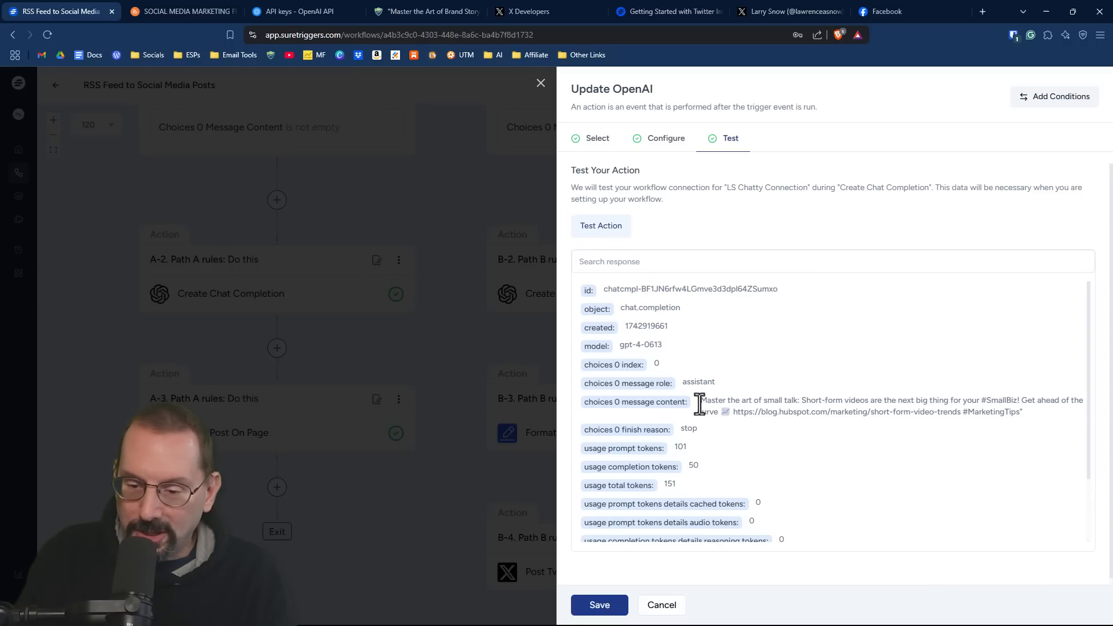
left_click_drag(700, 400, 1007, 412)
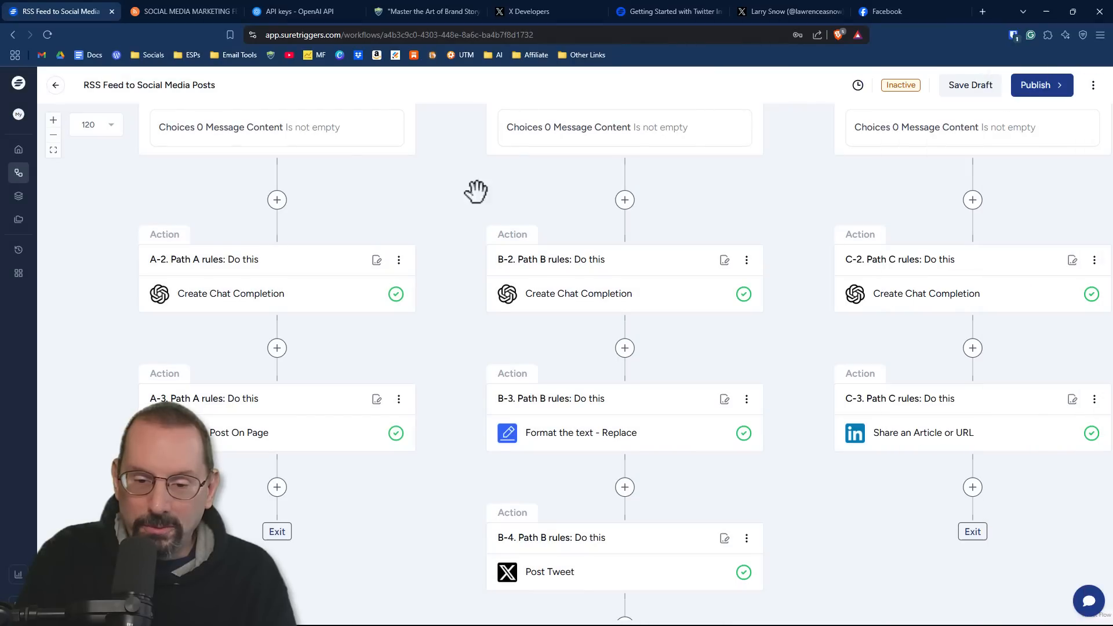
scroll("down", 3)
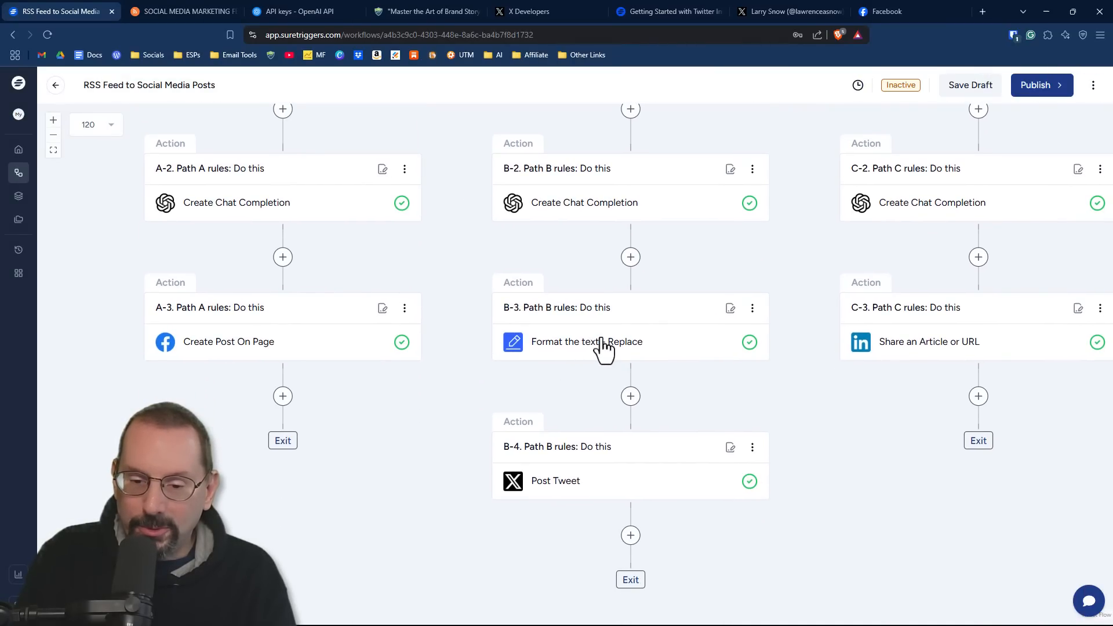
left_click(587, 340)
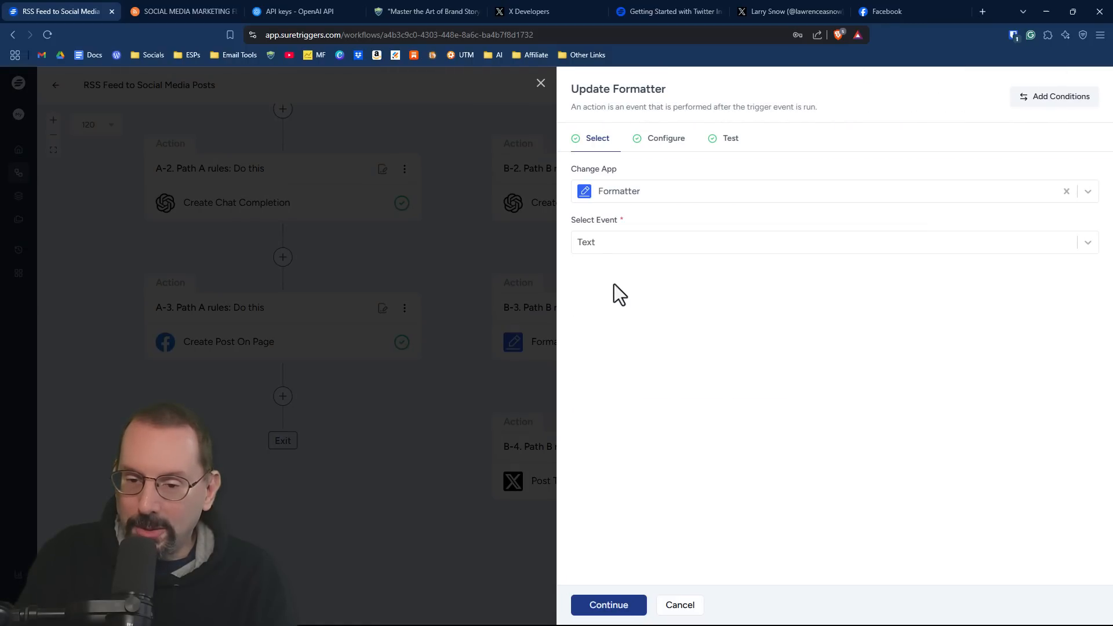
left_click(830, 243)
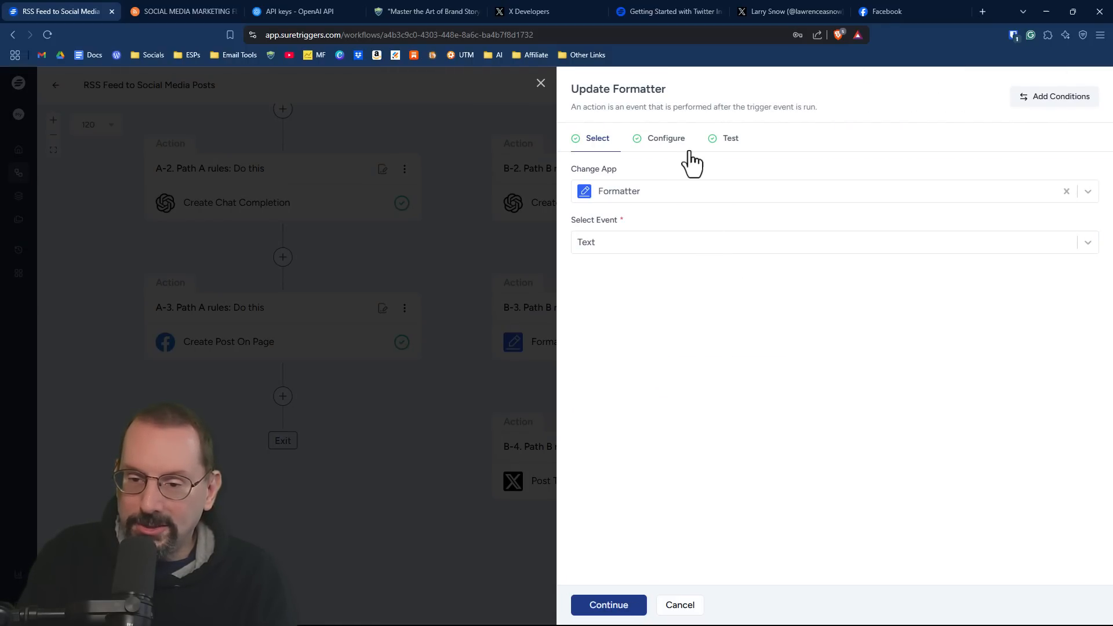
left_click(665, 138)
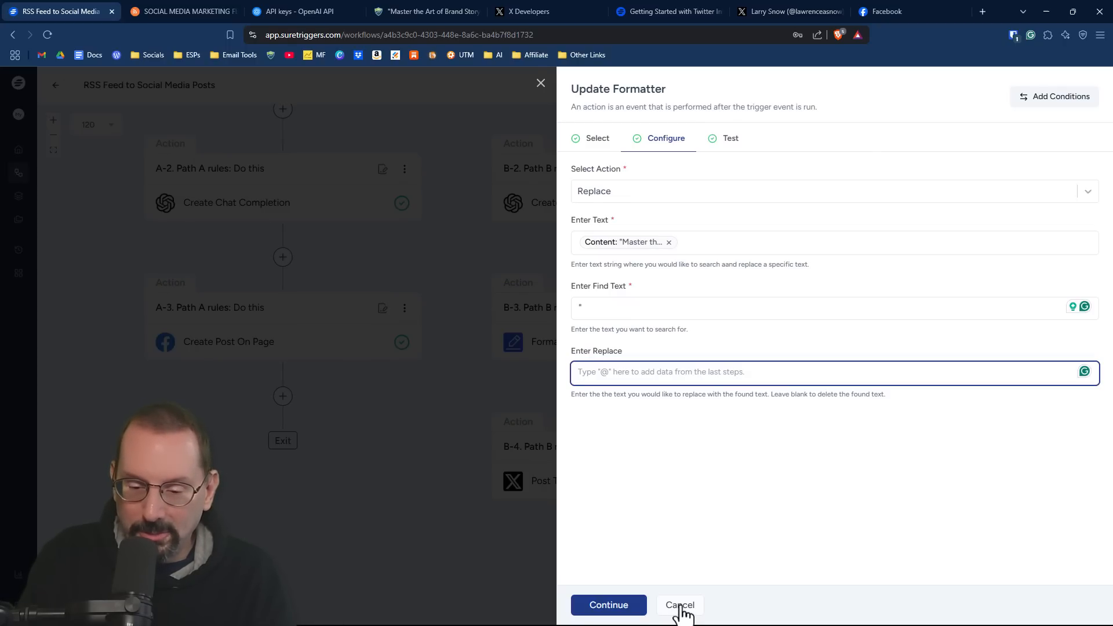
left_click(679, 605)
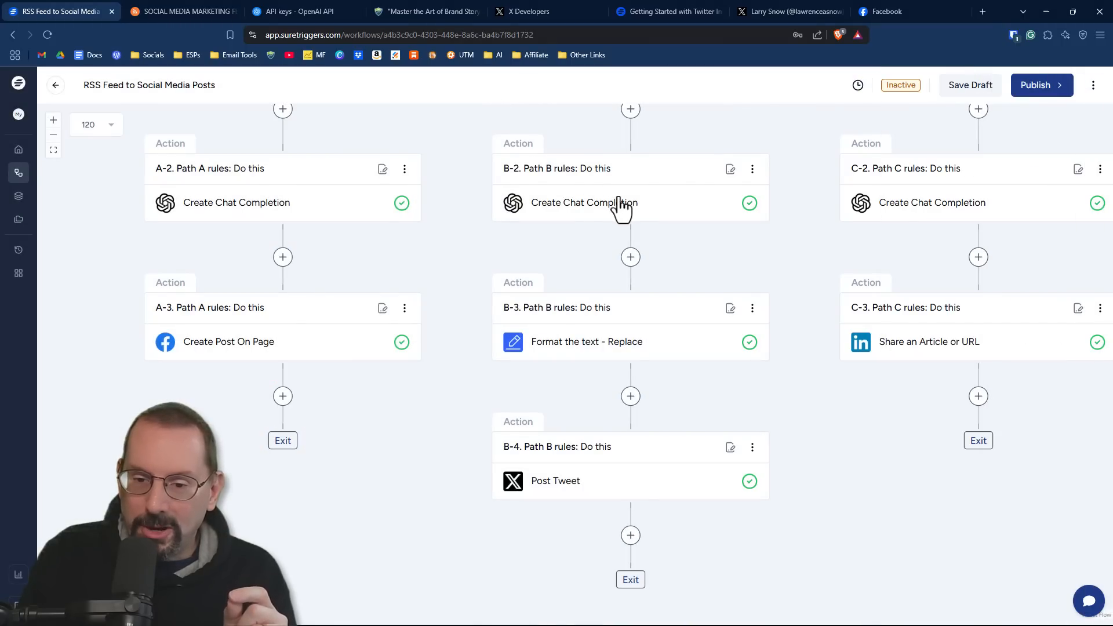
left_click(581, 202)
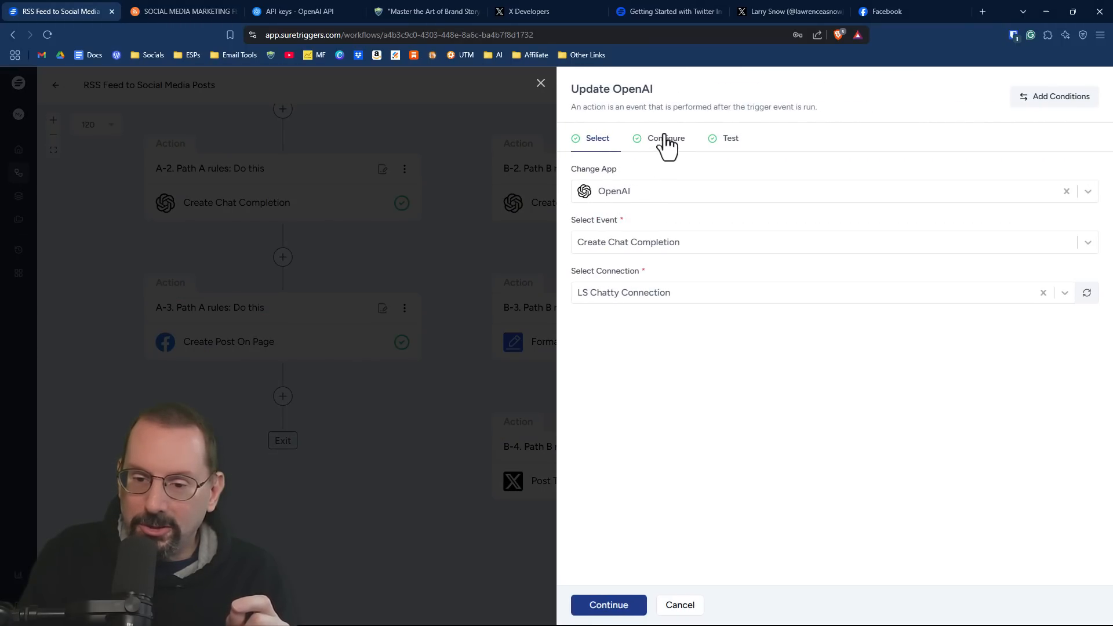
left_click(666, 138)
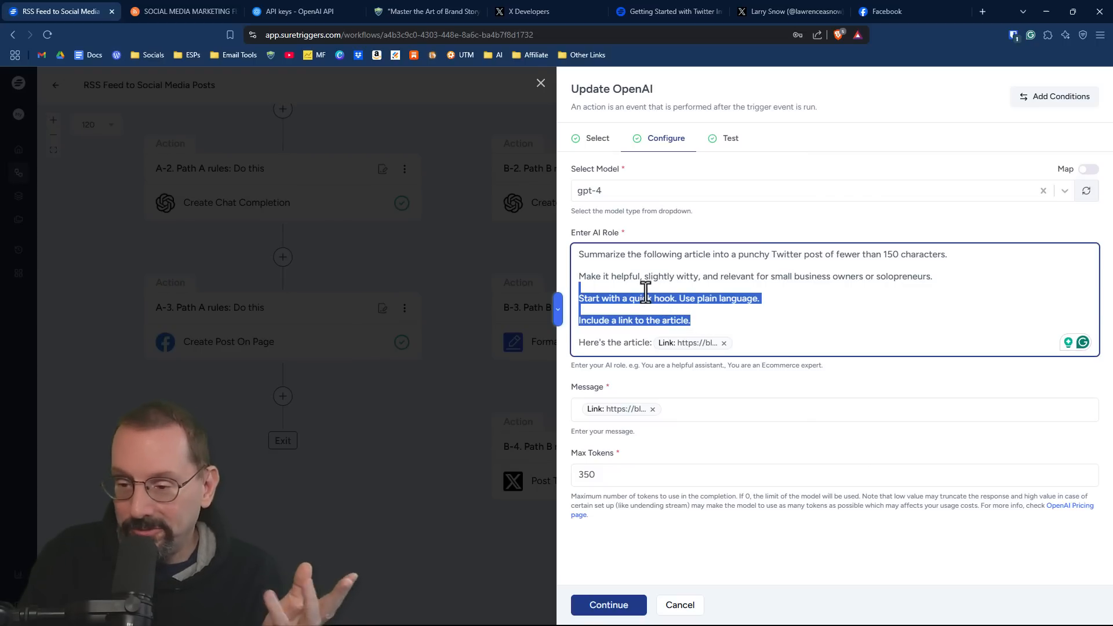
left_click(675, 561)
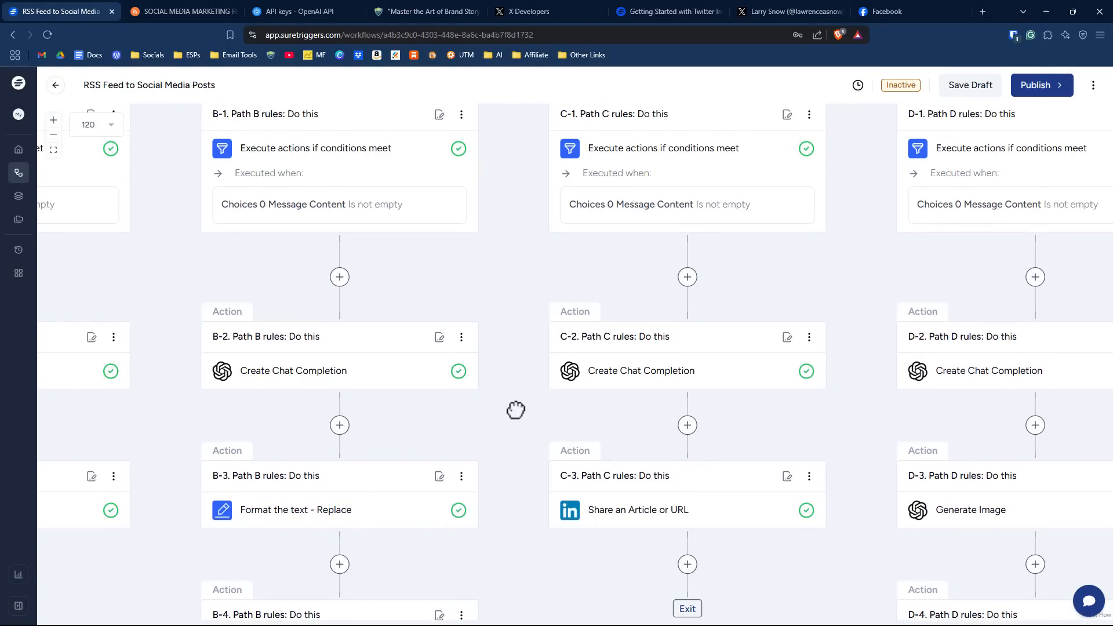
left_click(640, 370)
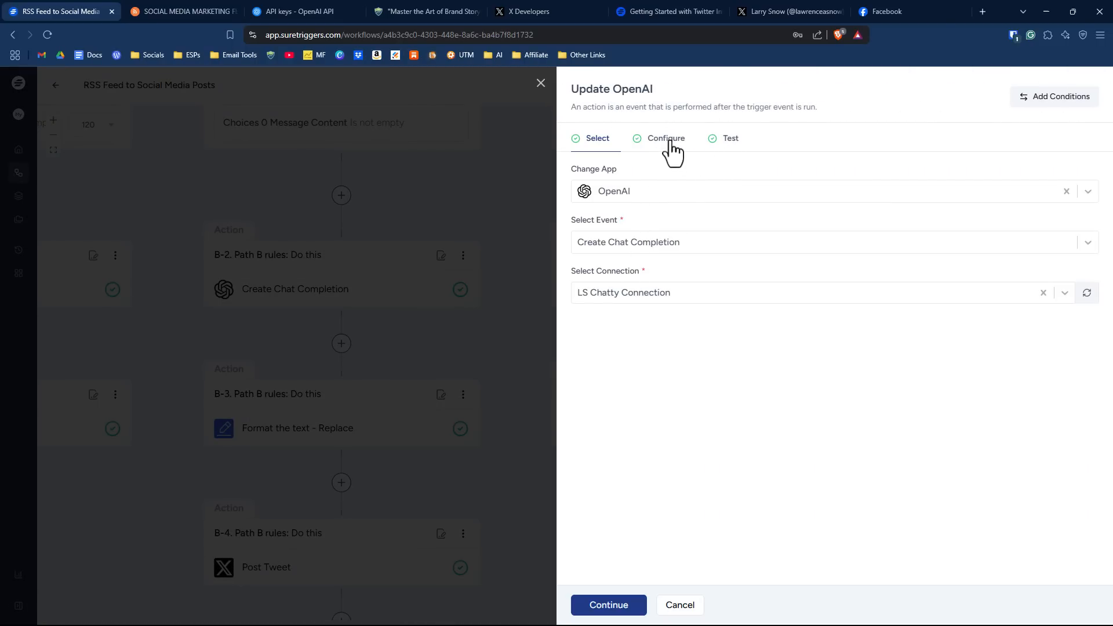
- Review the GPT-4 LinkedIn-summary prompt, check the Morning Brew test response with hashtags, and save the step
left_click(665, 138)
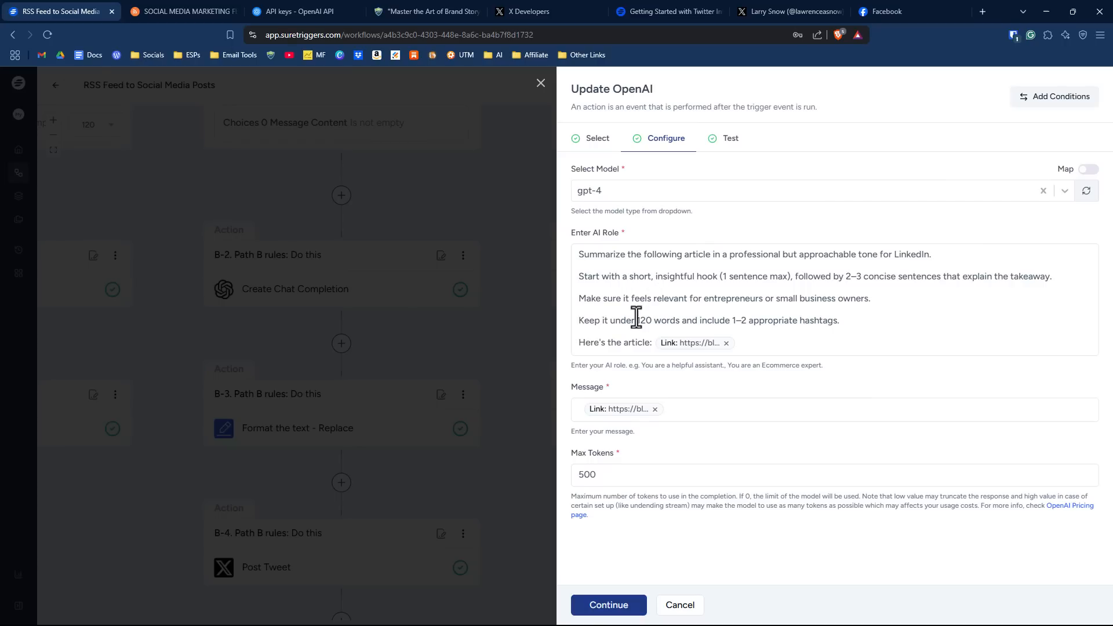
mouse_move(654, 364)
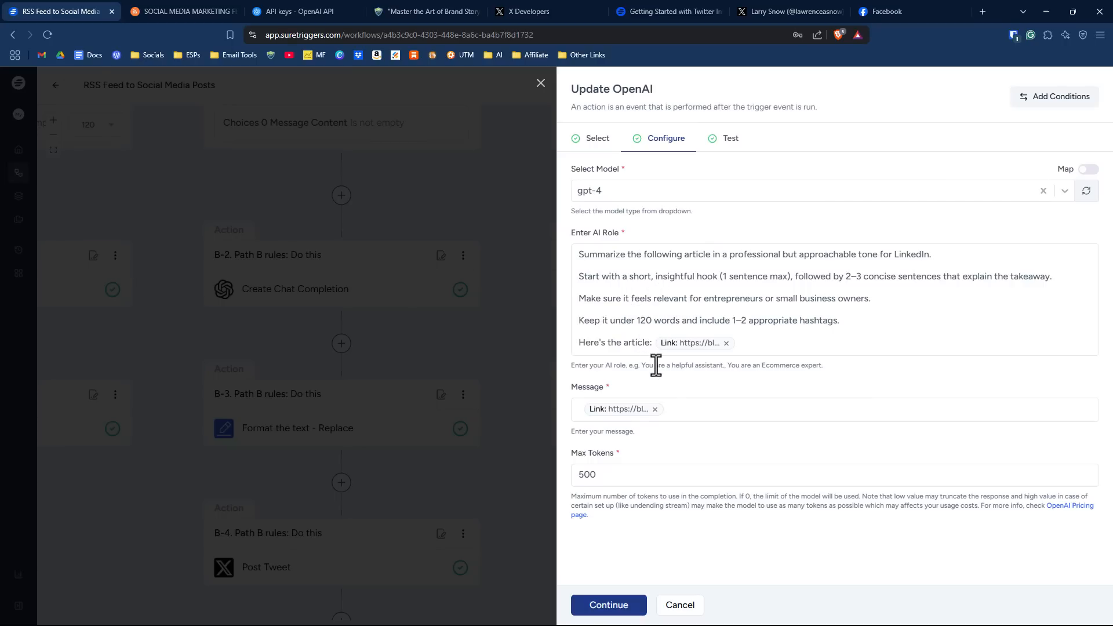
mouse_move(731, 158)
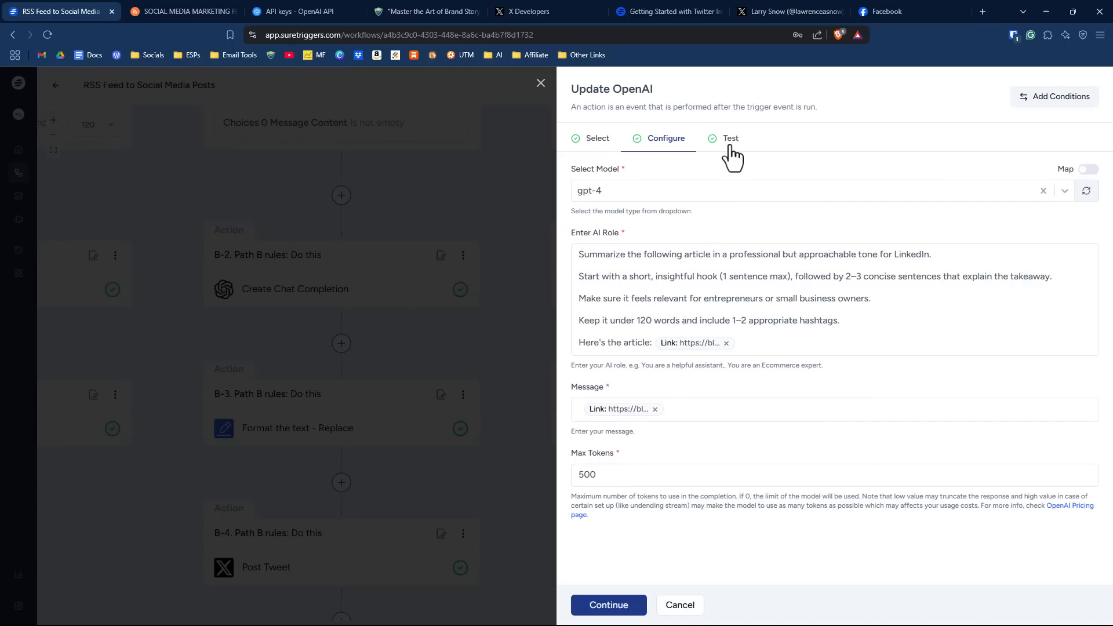
left_click(731, 138)
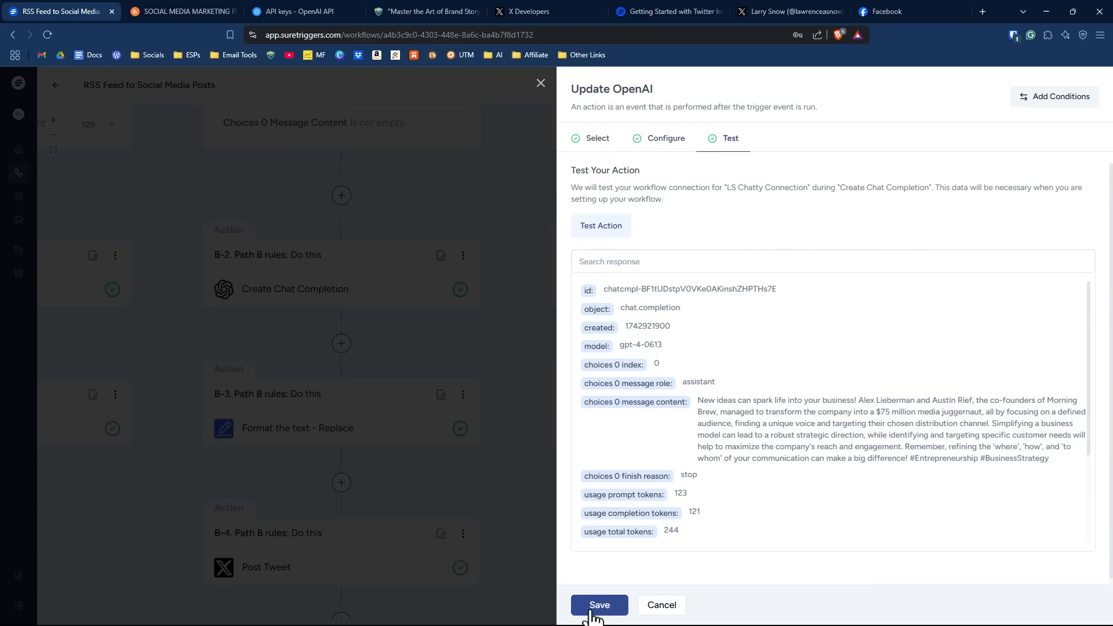
left_click(598, 605)
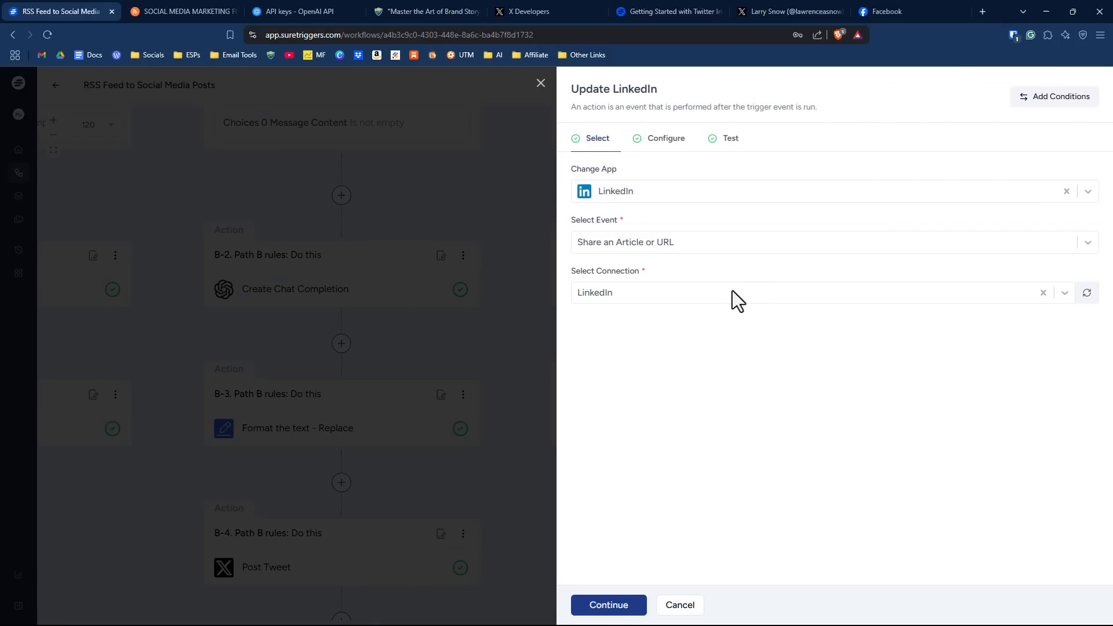
mouse_move(668, 301)
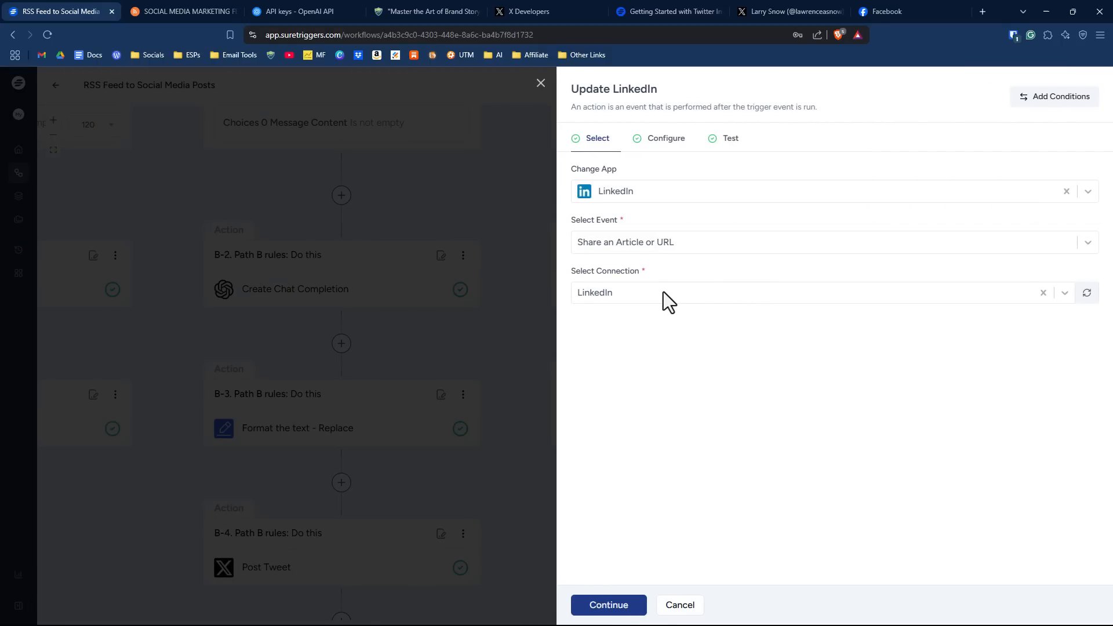
- Confirm the LinkedIn connection, set the share's Visibility to Public, test it and save the step
left_click(809, 292)
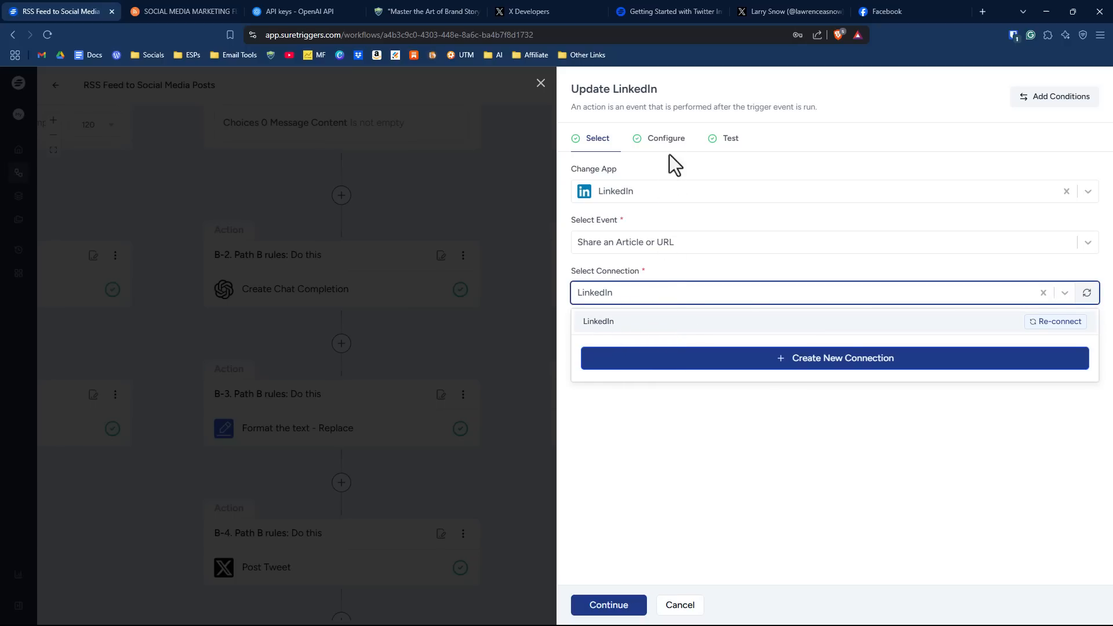
left_click(665, 138)
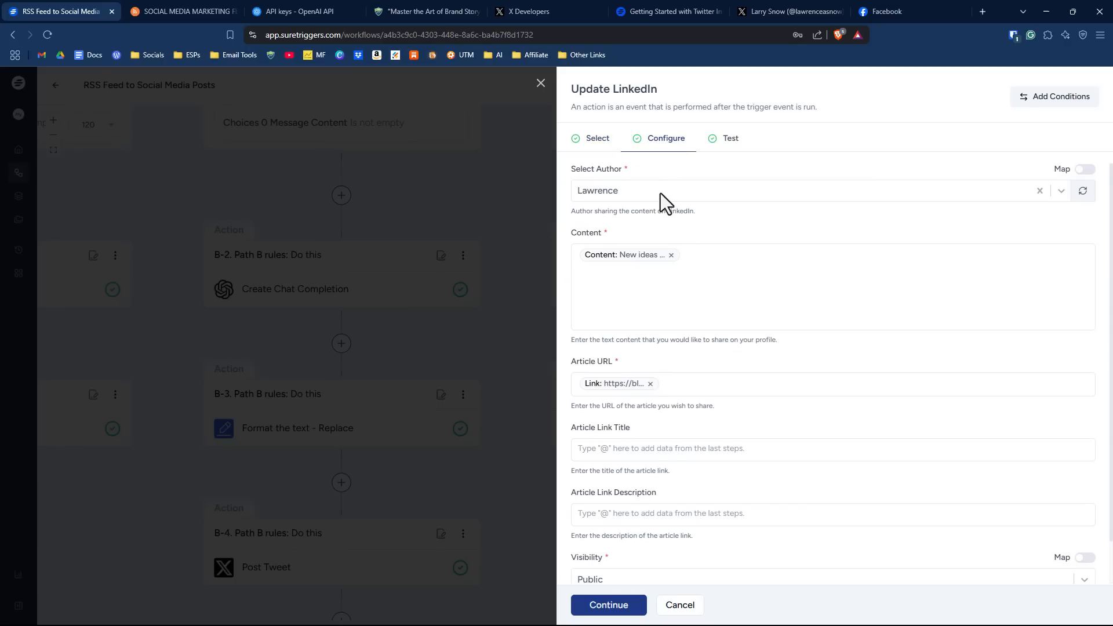
mouse_move(773, 259)
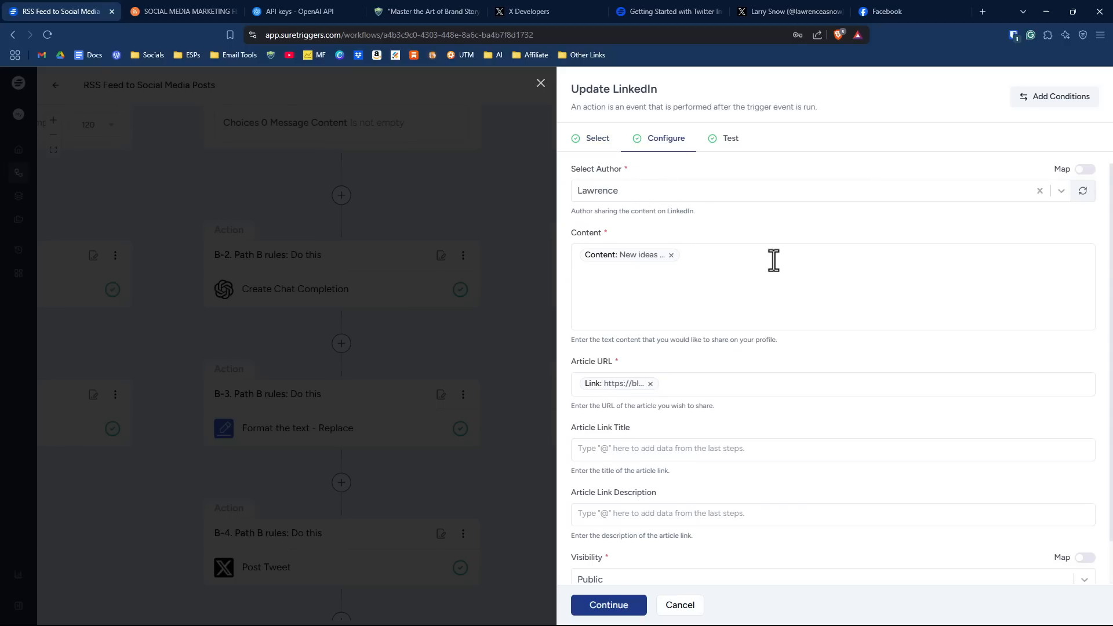
mouse_move(727, 282)
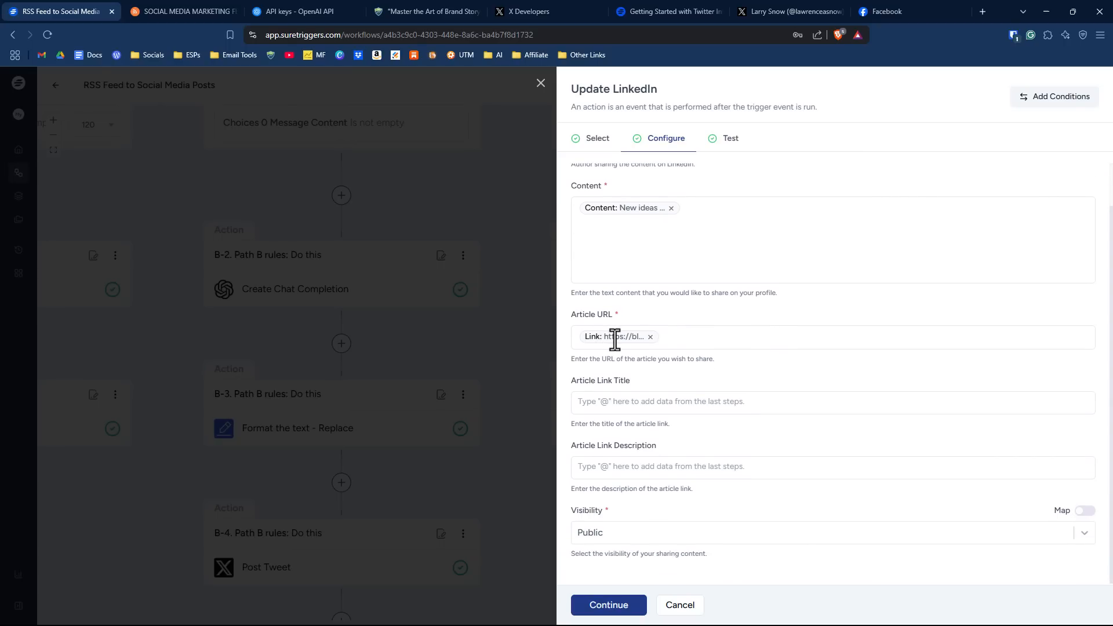
mouse_move(733, 334)
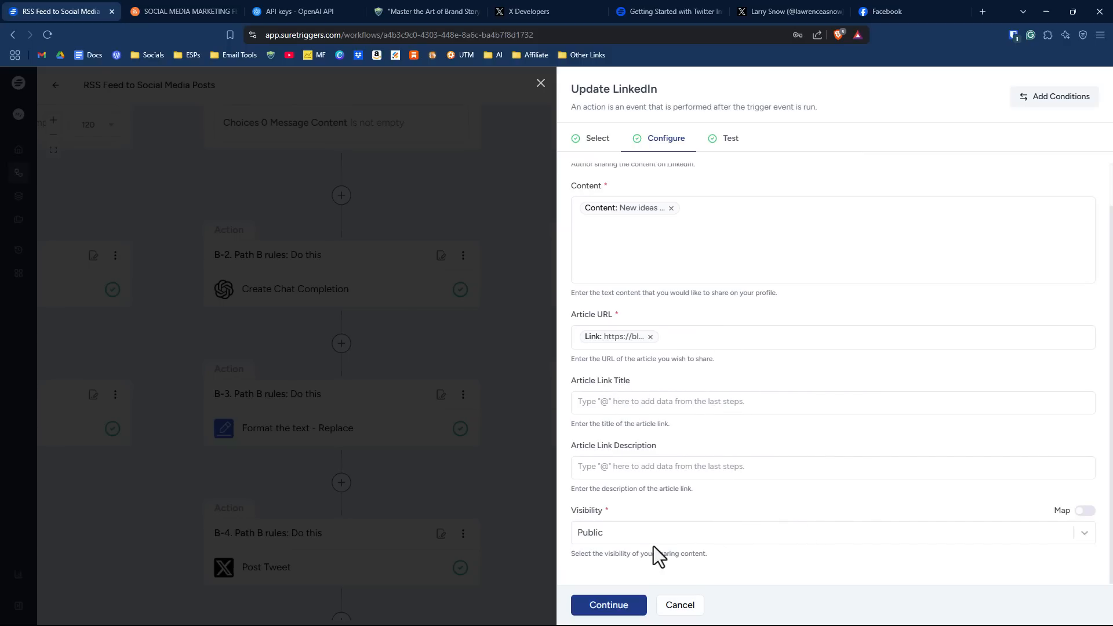
left_click(830, 532)
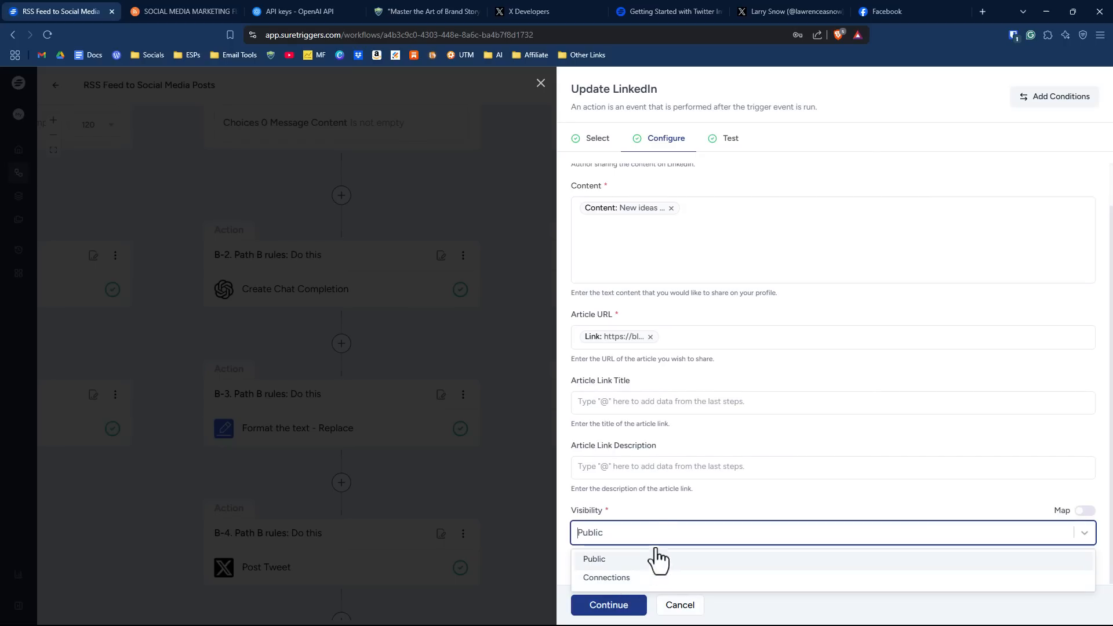
left_click(594, 558)
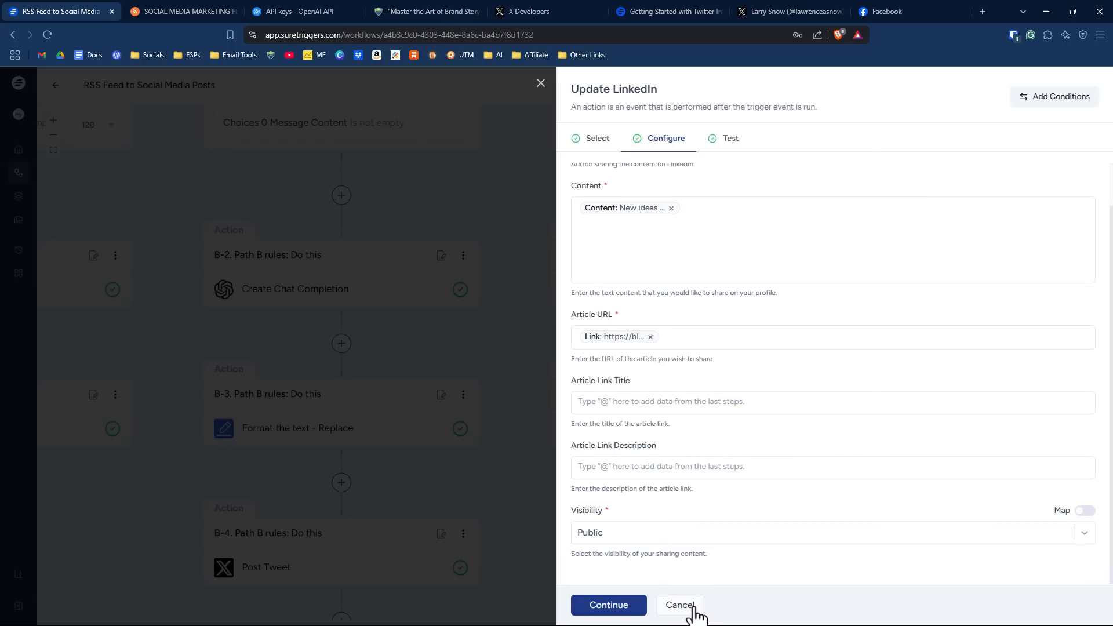
left_click(607, 605)
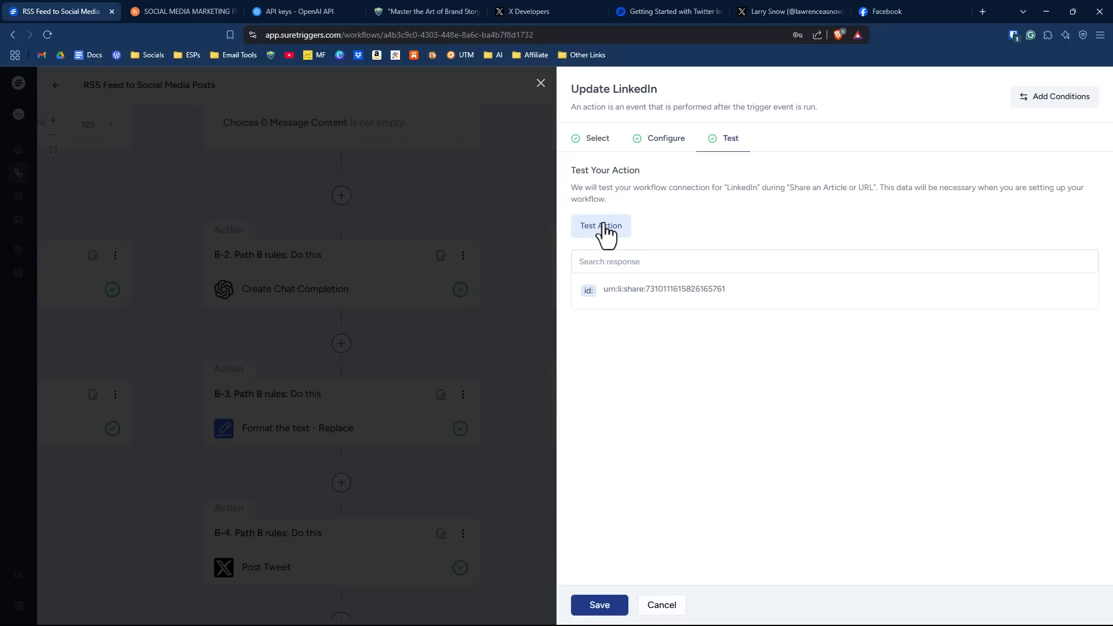
mouse_move(712, 208)
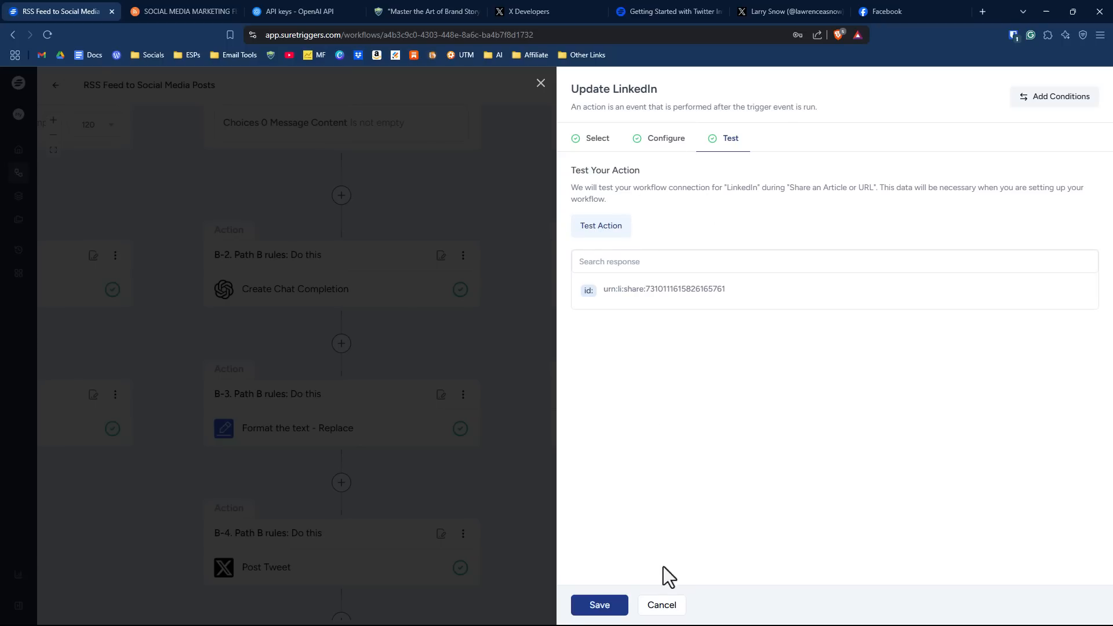
left_click(660, 605)
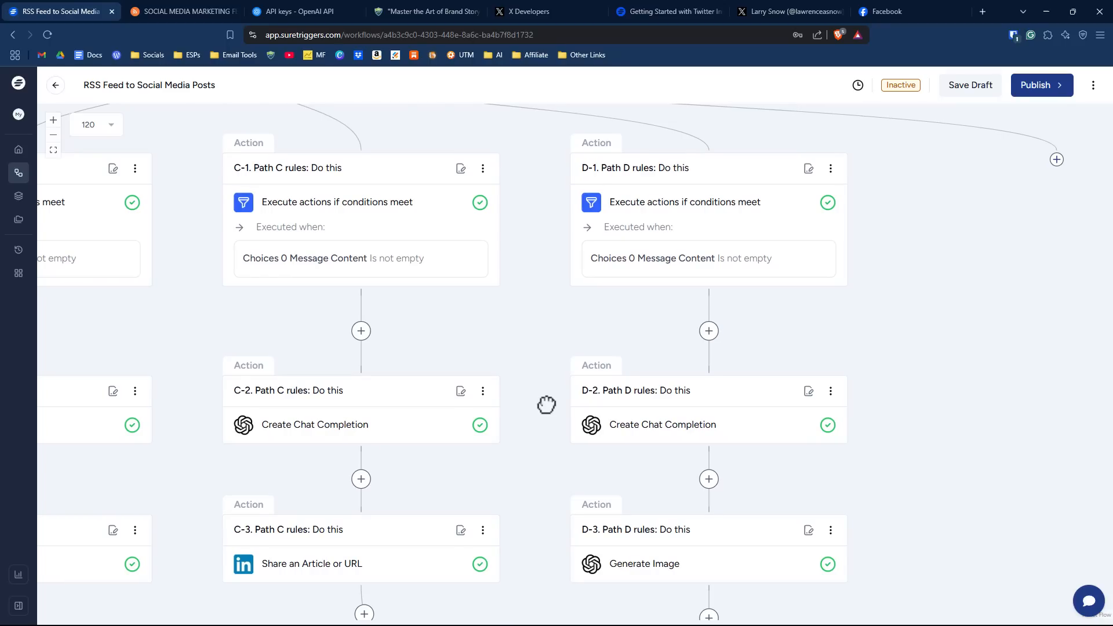
mouse_move(546, 403)
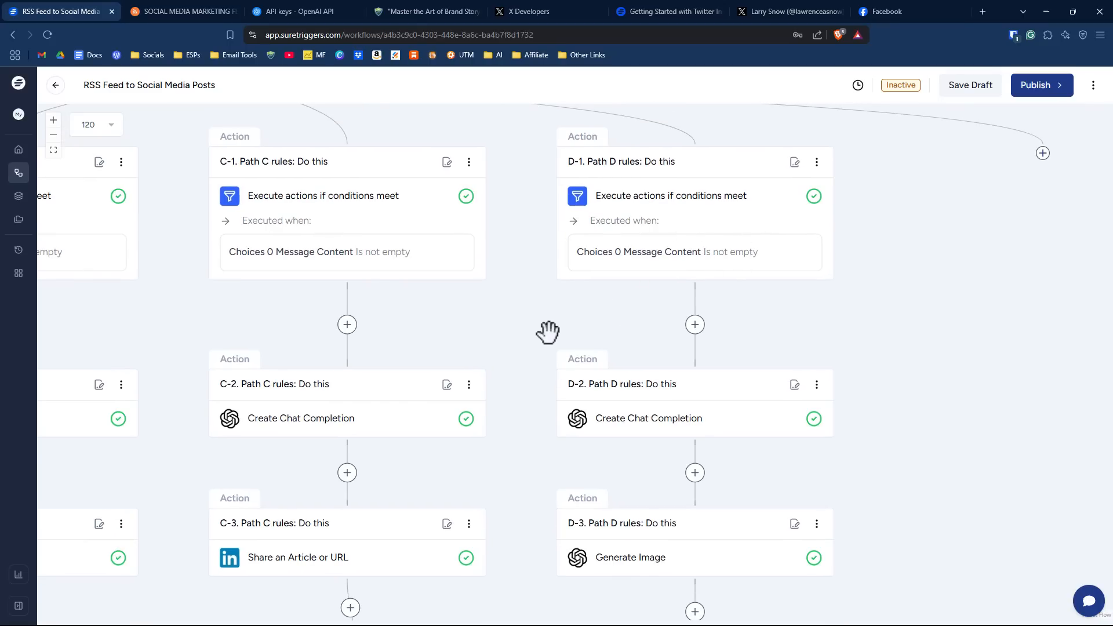
- Scroll down the canvas and bring up the D-2 Create Chat Completion step's settings
scroll("down", 3)
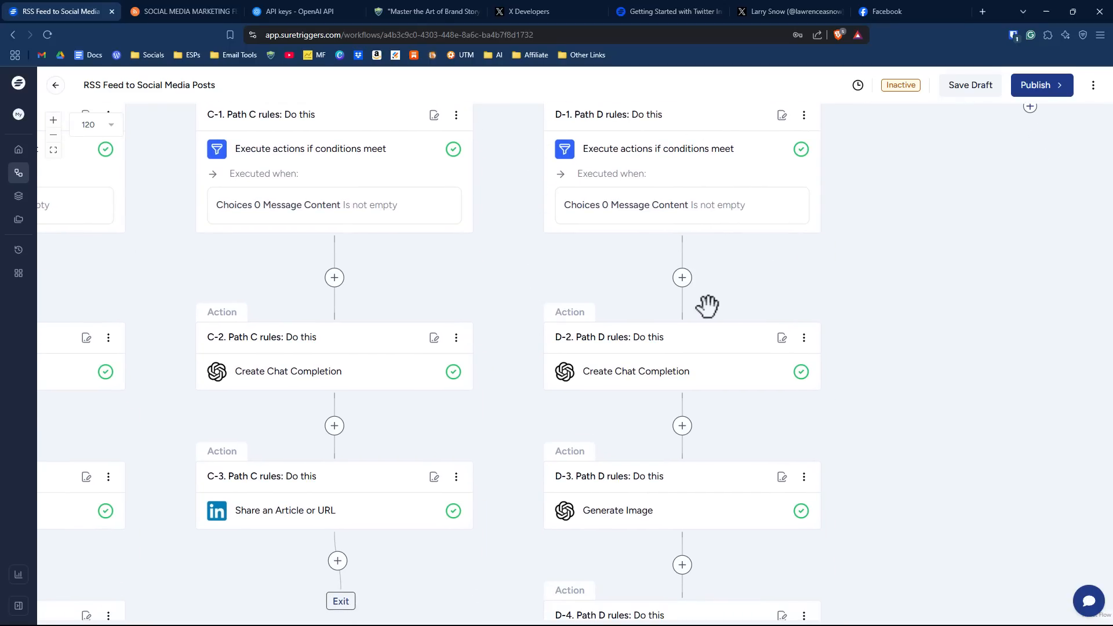
scroll("down", 3)
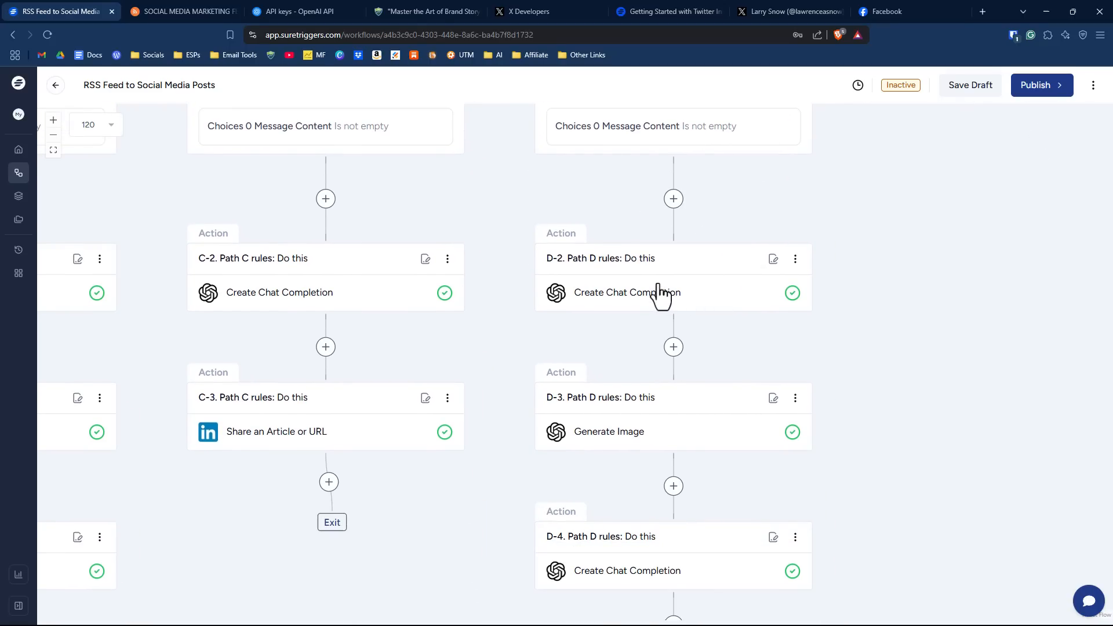
left_click(627, 292)
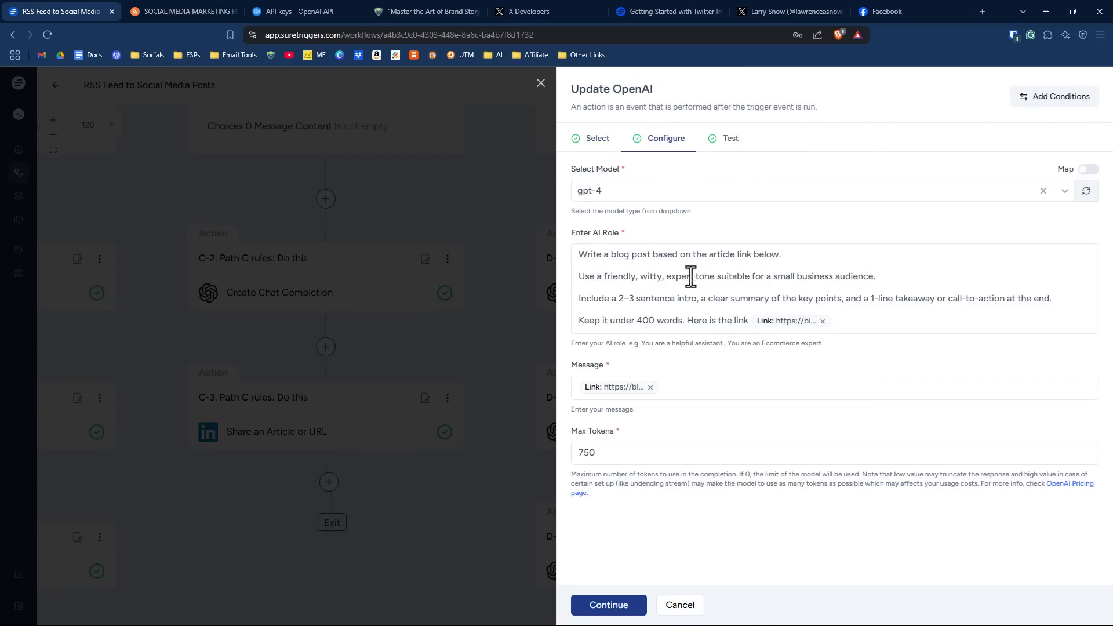
mouse_move(699, 272)
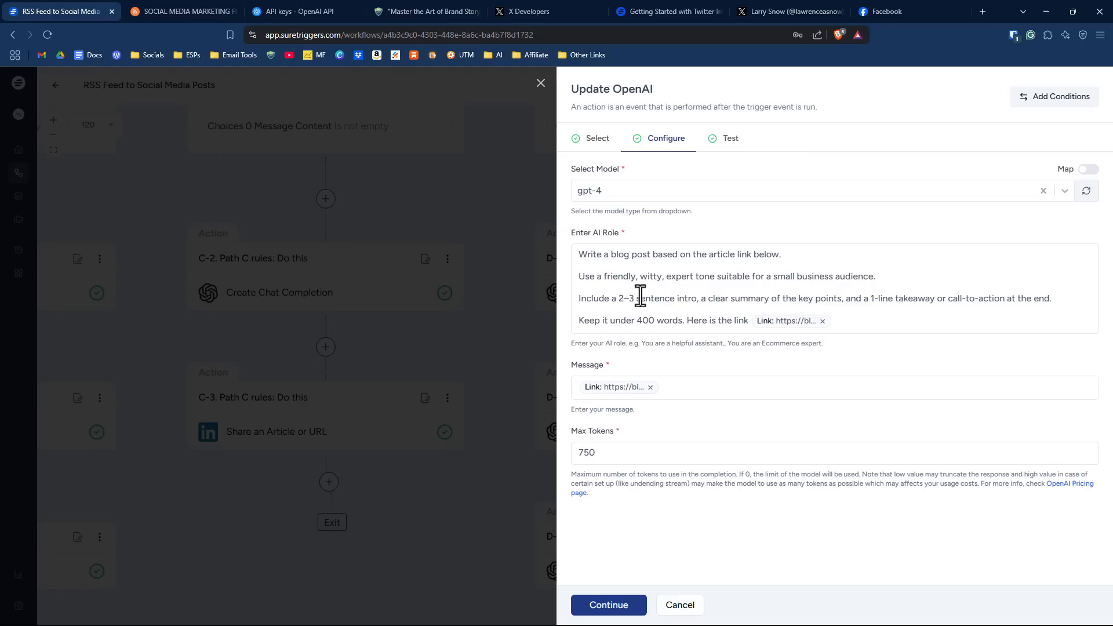
mouse_move(729, 298)
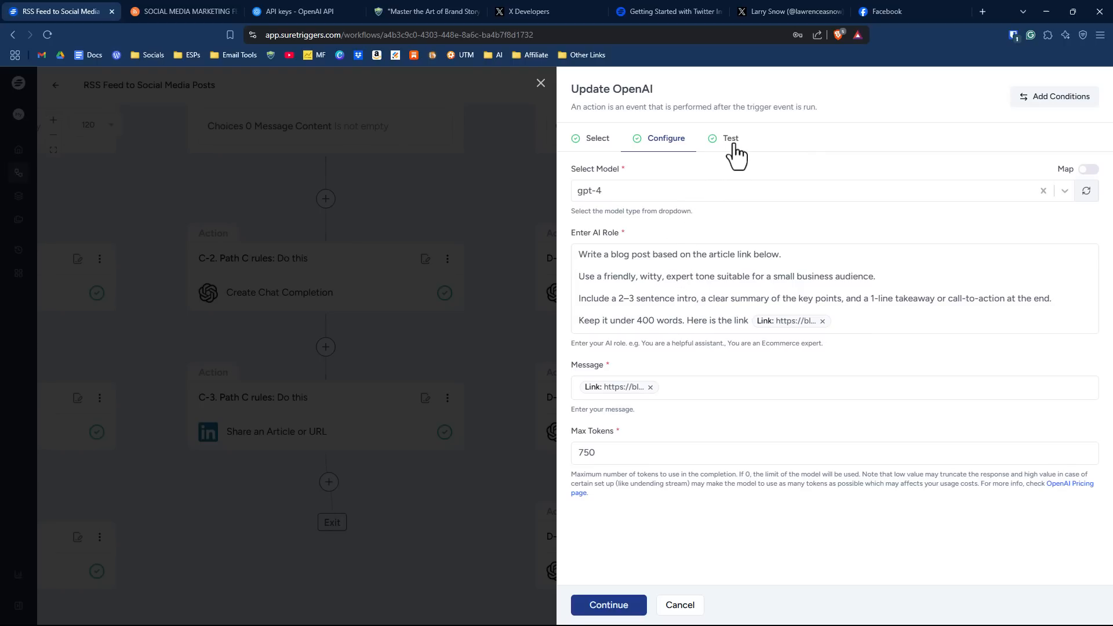
- Test the gpt-4 blog-post prompt with 750 max tokens, getting a long Morning Brew draft, and save it
left_click(729, 138)
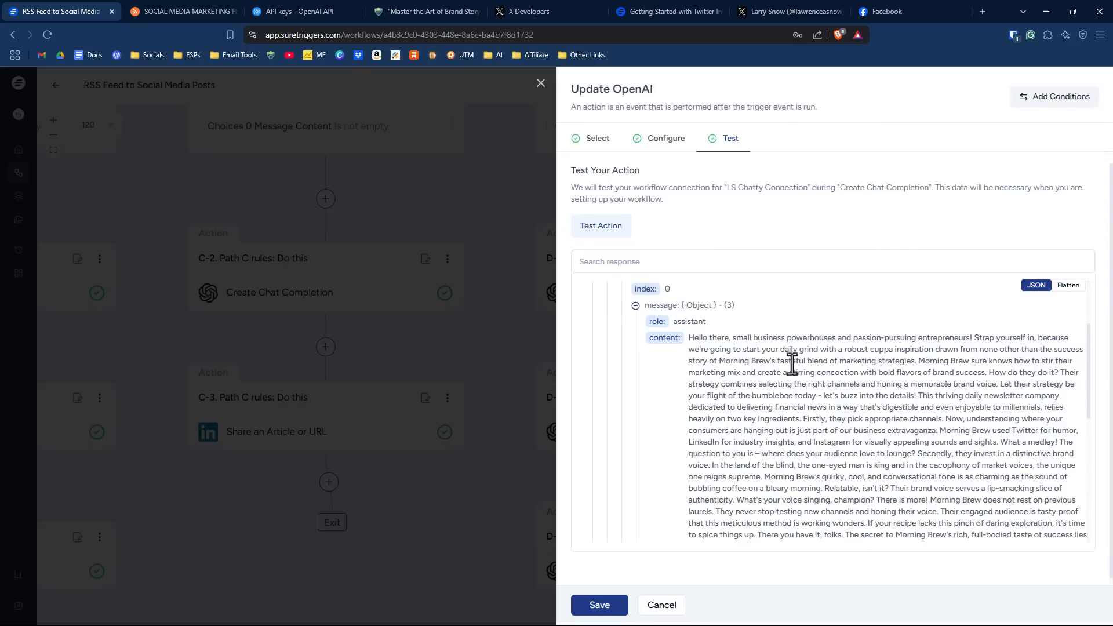
mouse_move(794, 407)
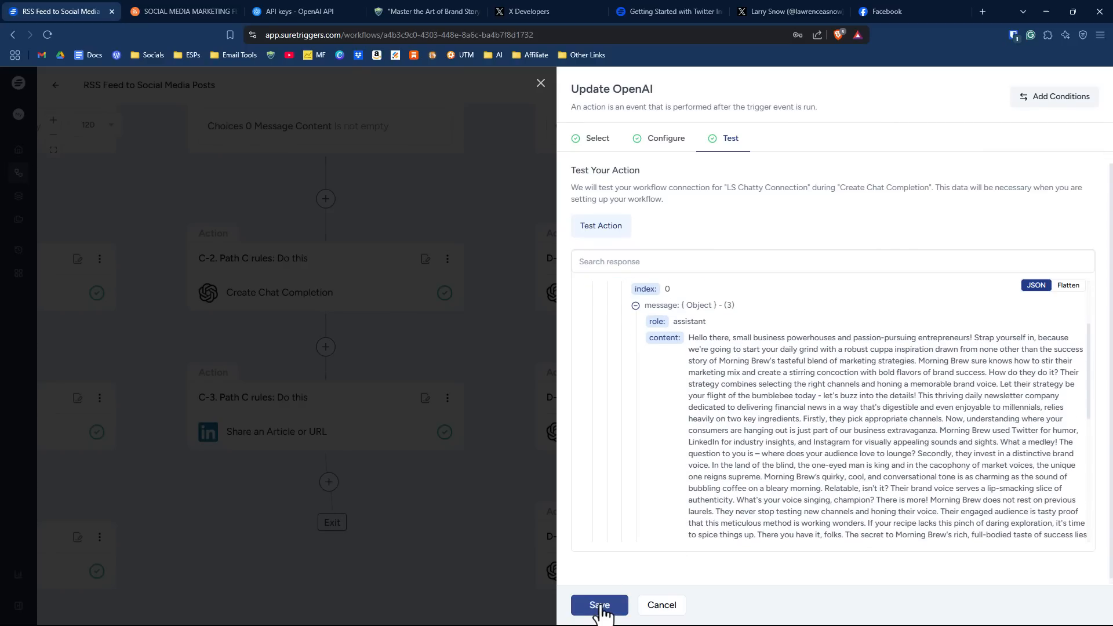
left_click(599, 604)
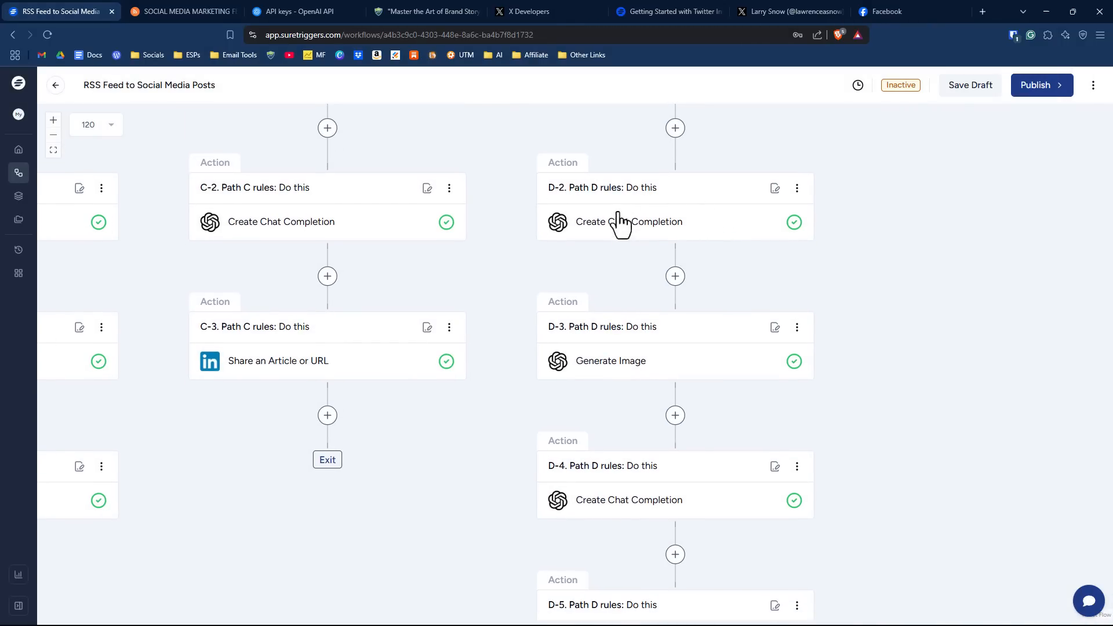
mouse_move(663, 372)
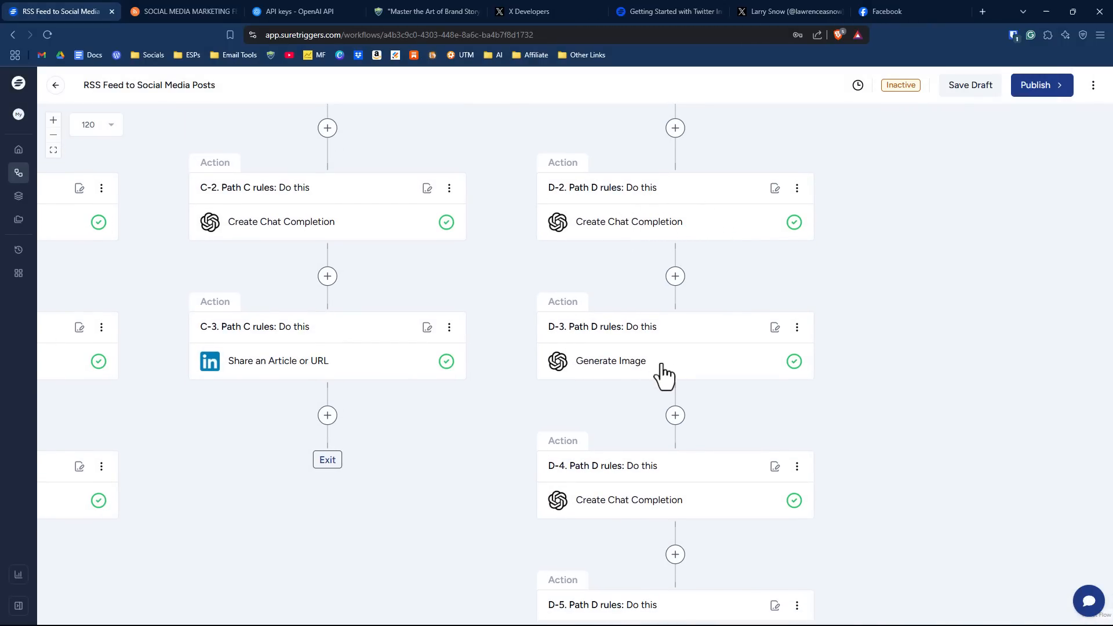
- Review the Dall-E-3 prompt of the Generate Image step and continue to its Test view
left_click(611, 360)
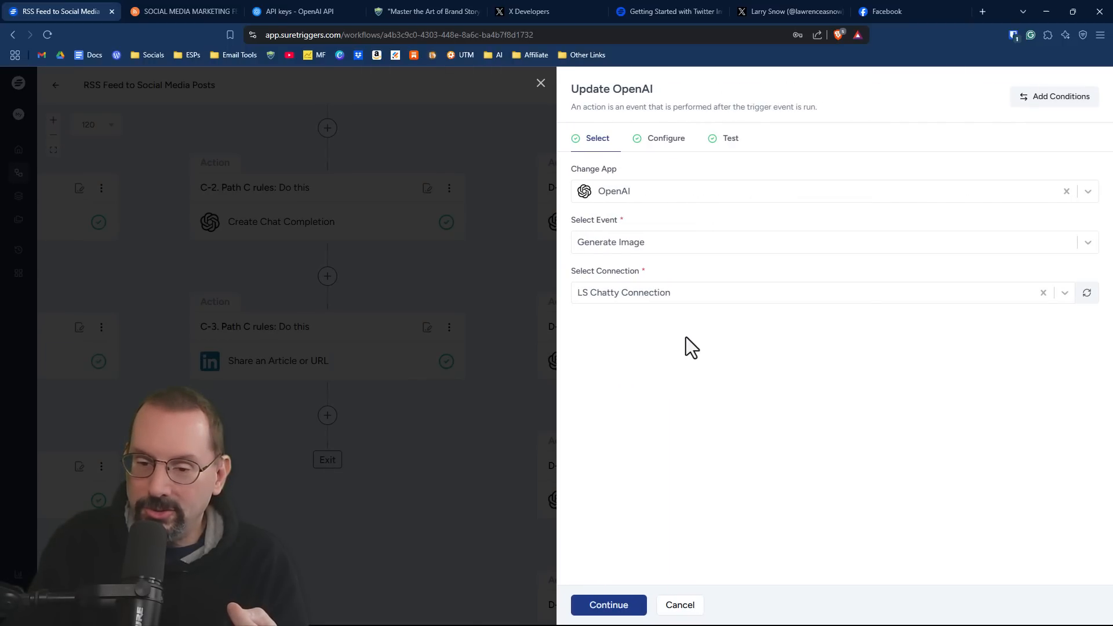
left_click(665, 138)
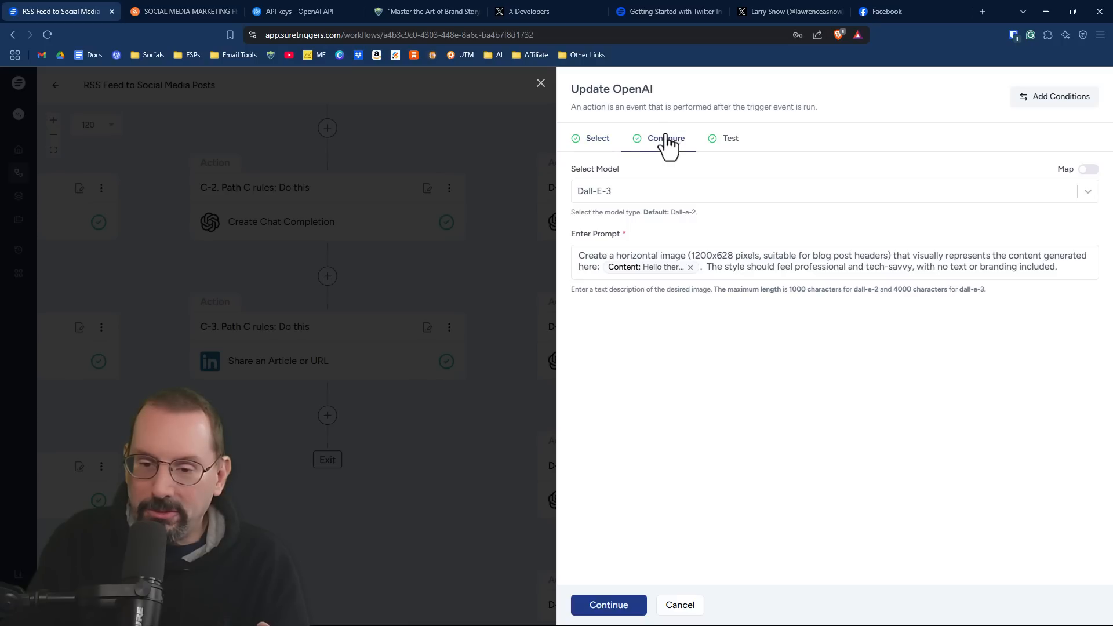
mouse_move(642, 197)
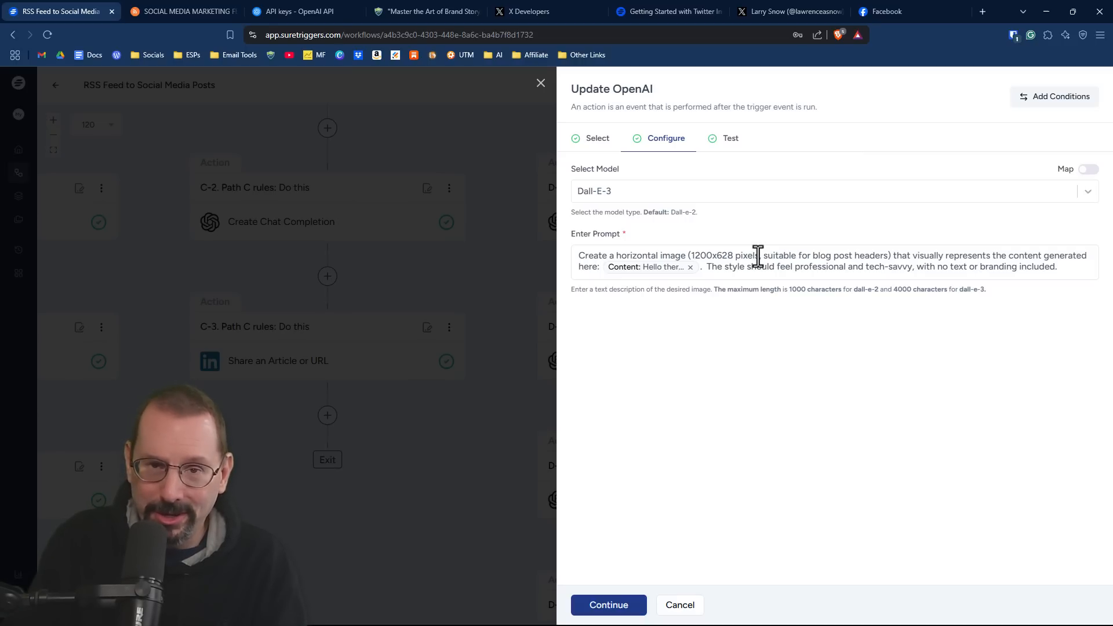
mouse_move(943, 258)
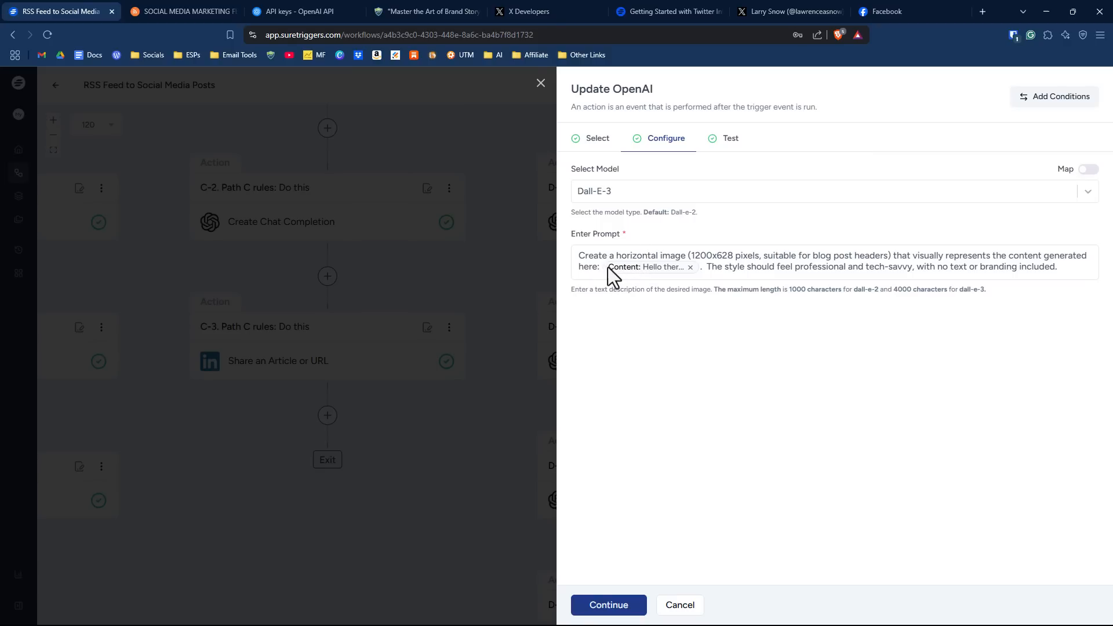
mouse_move(815, 270)
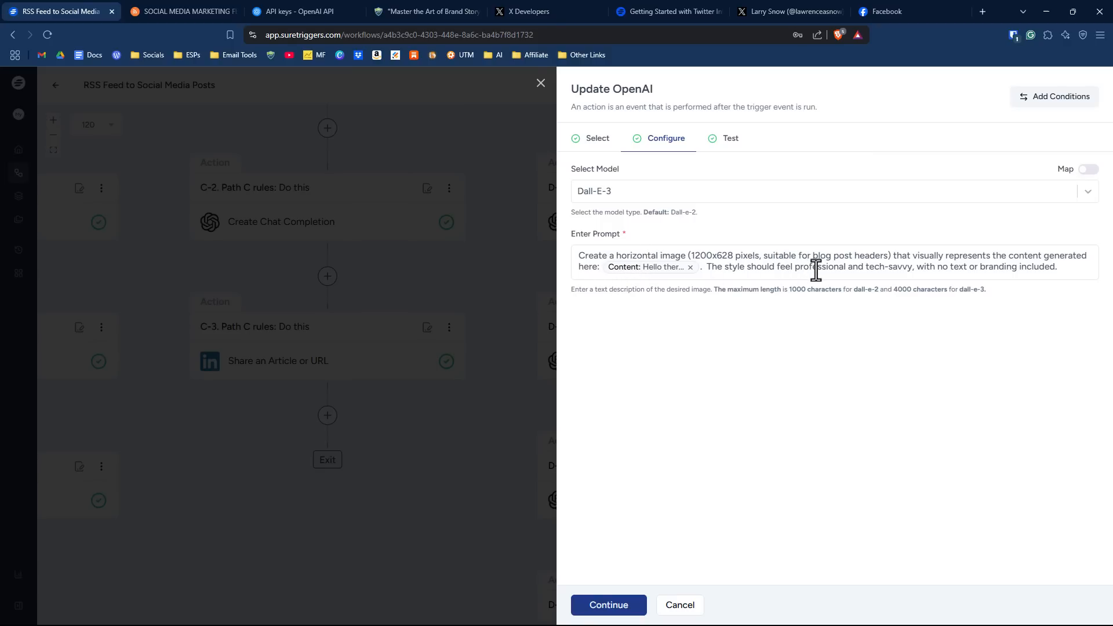
mouse_move(966, 269)
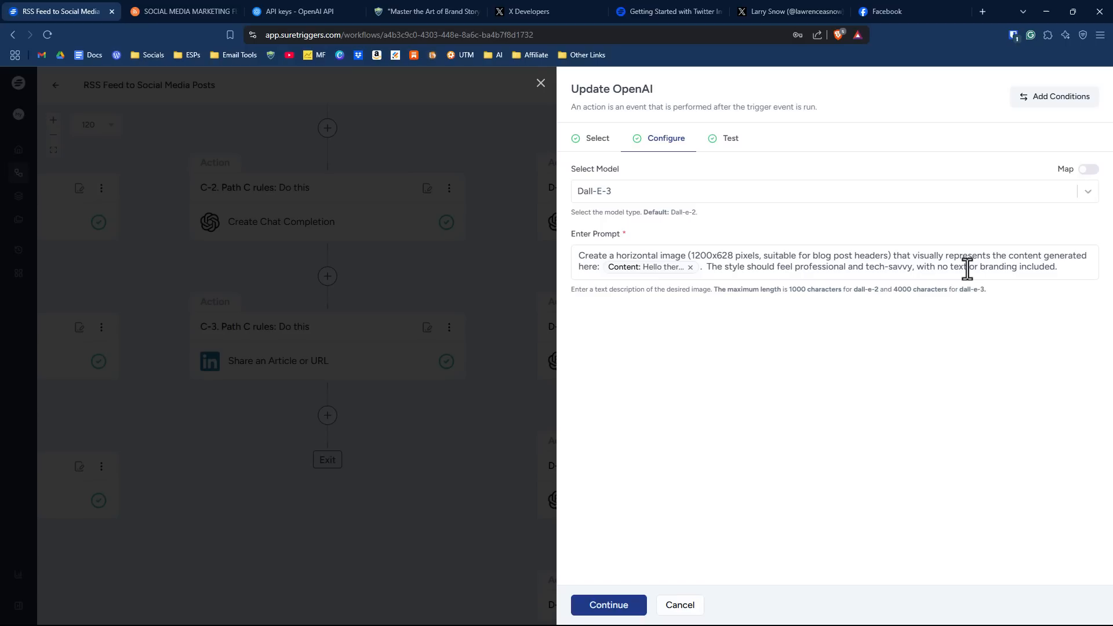
mouse_move(1063, 266)
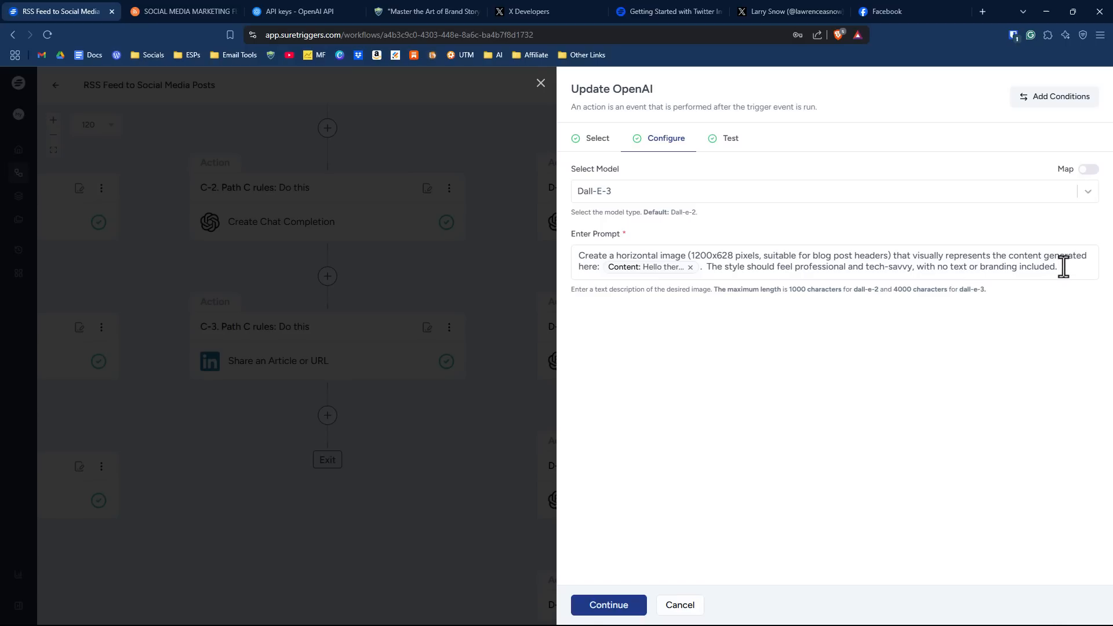
mouse_move(607, 605)
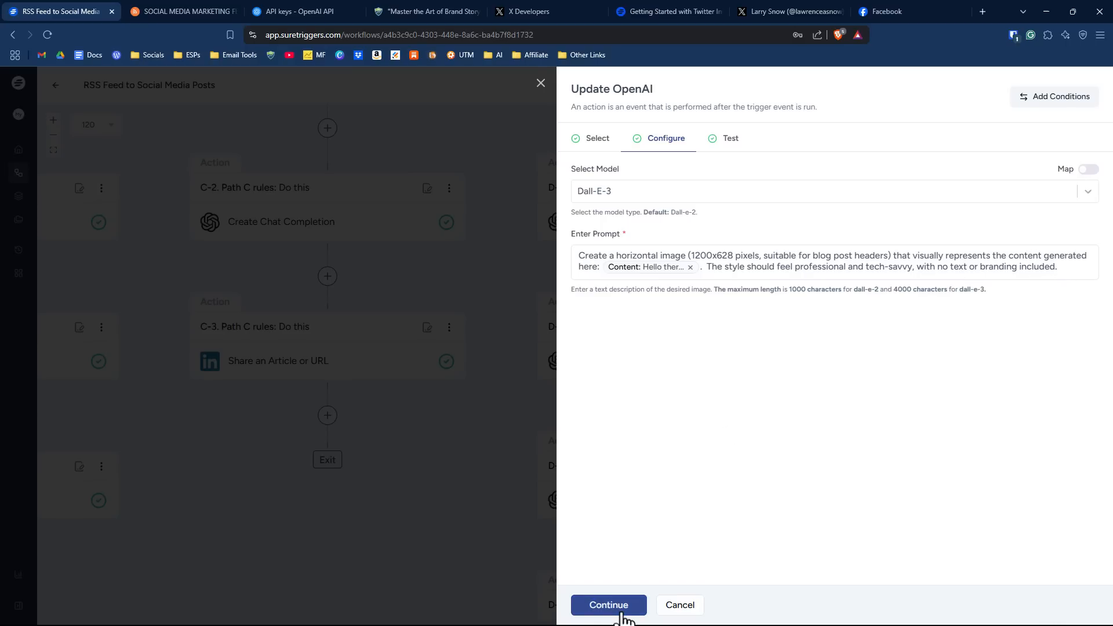
left_click(608, 605)
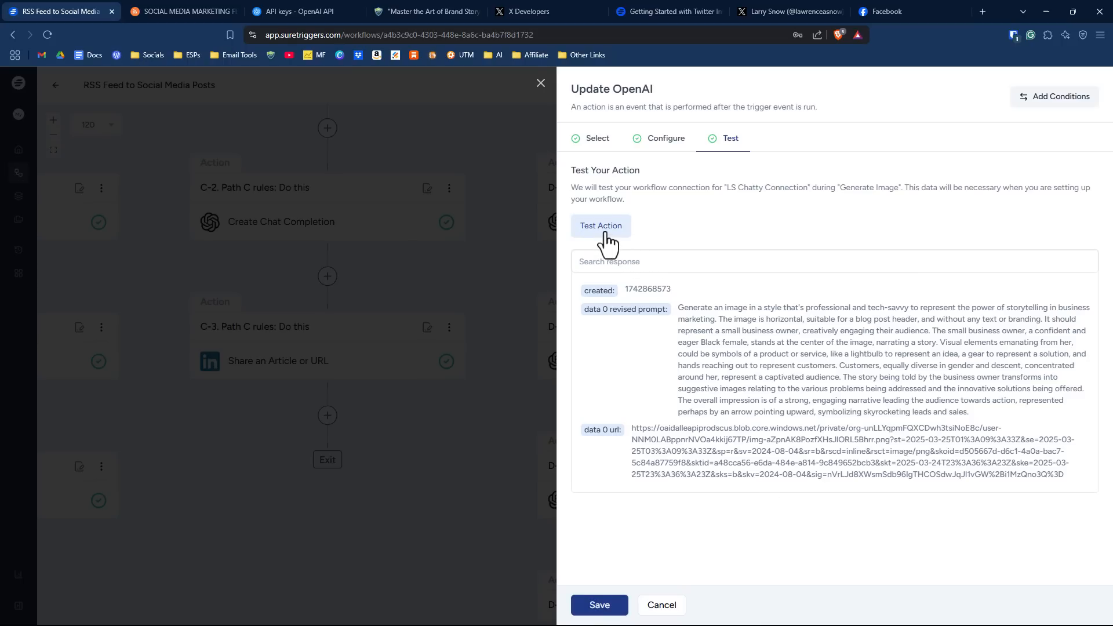
- Re-test the Generate Image step, copy the returned Morning Brew image URL, and save the step
left_click(600, 226)
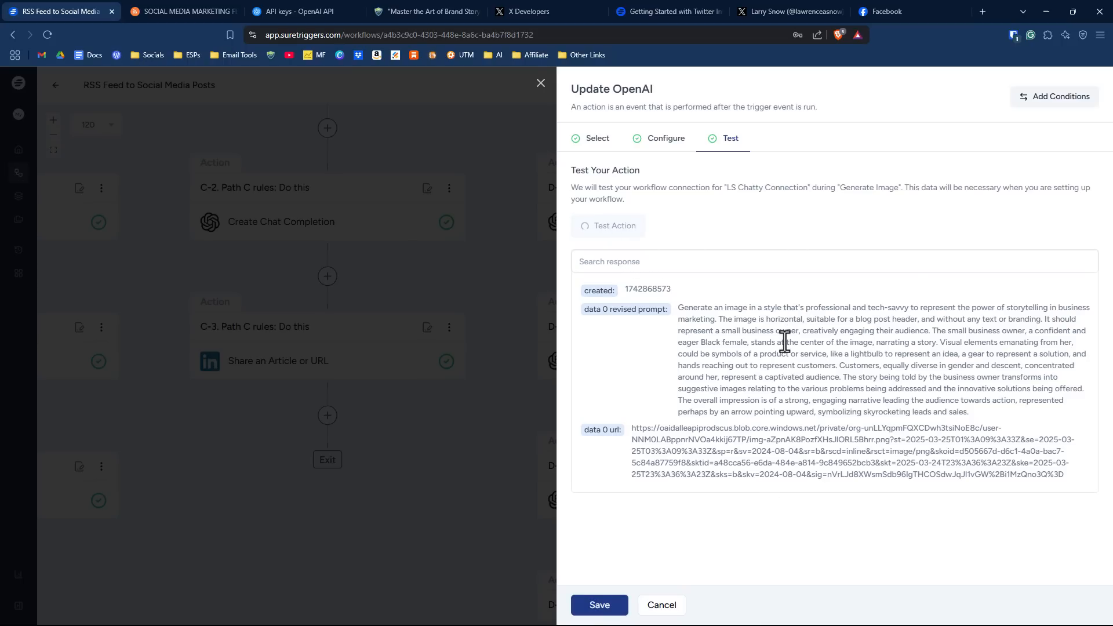
left_click(601, 226)
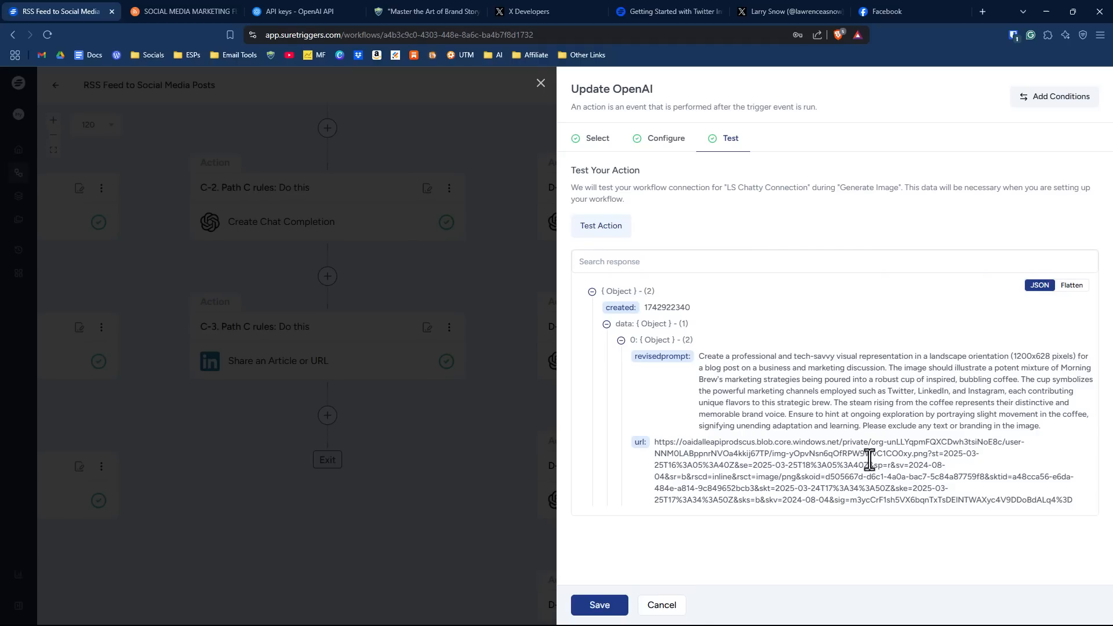
left_click_drag(655, 441, 1073, 500)
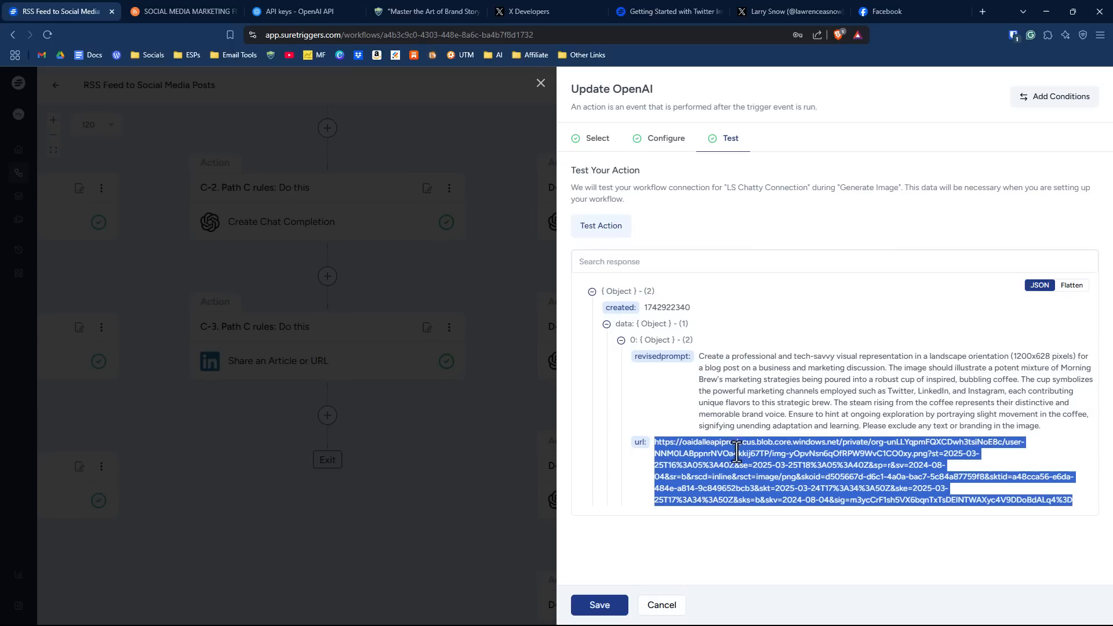
right_click(736, 452)
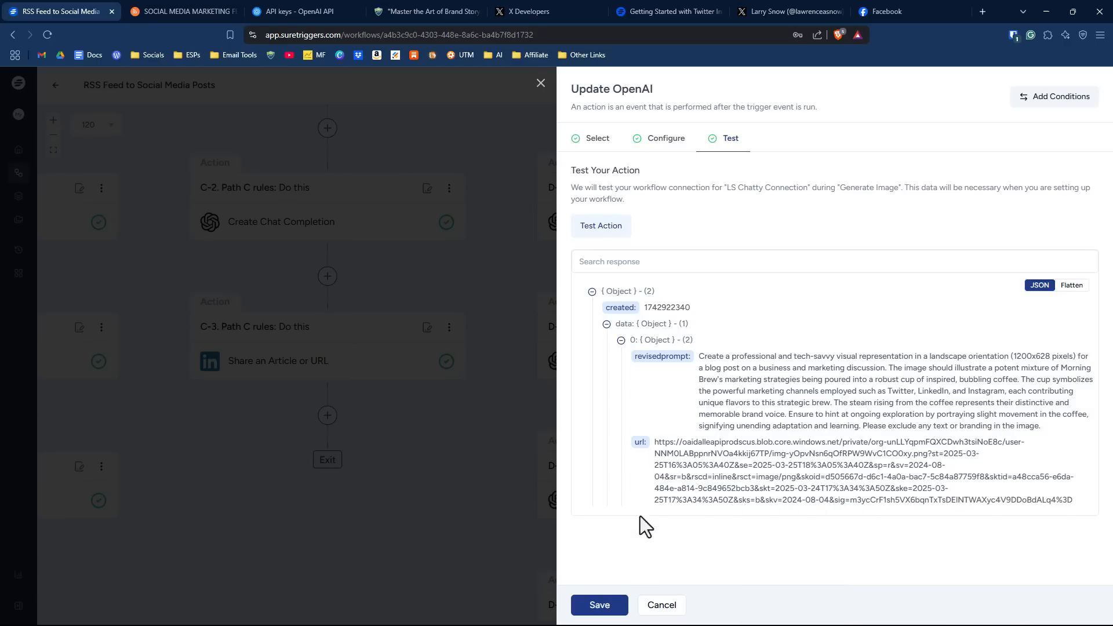
left_click(539, 83)
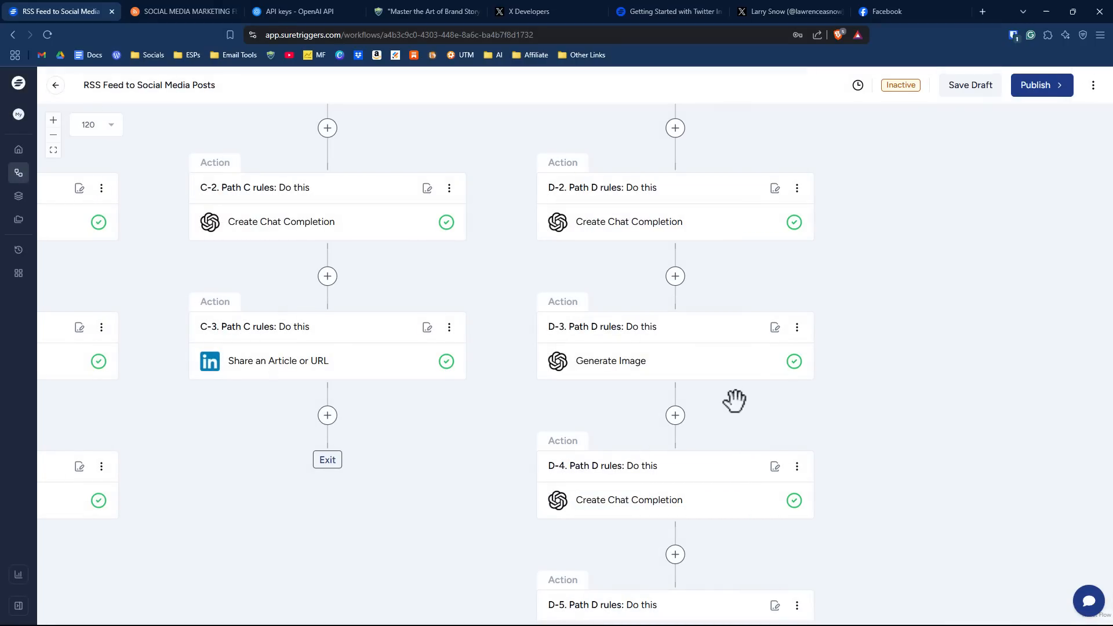
mouse_move(722, 354)
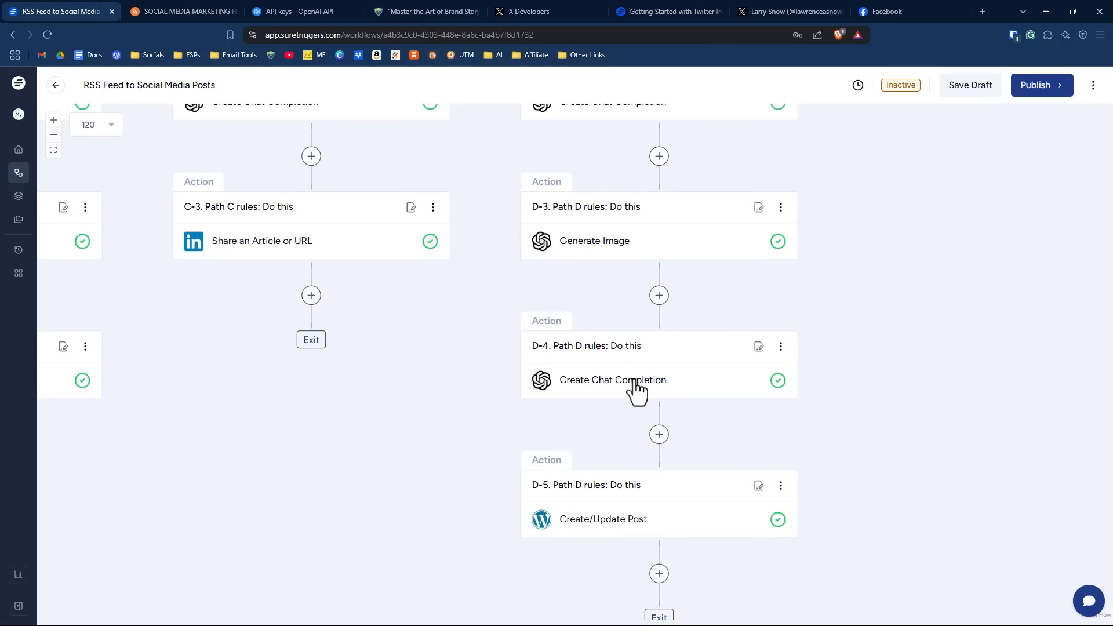
- Review the D-4 blog-title step's SEO expert prompt with 200 max tokens and continue to its Test view
left_click(612, 380)
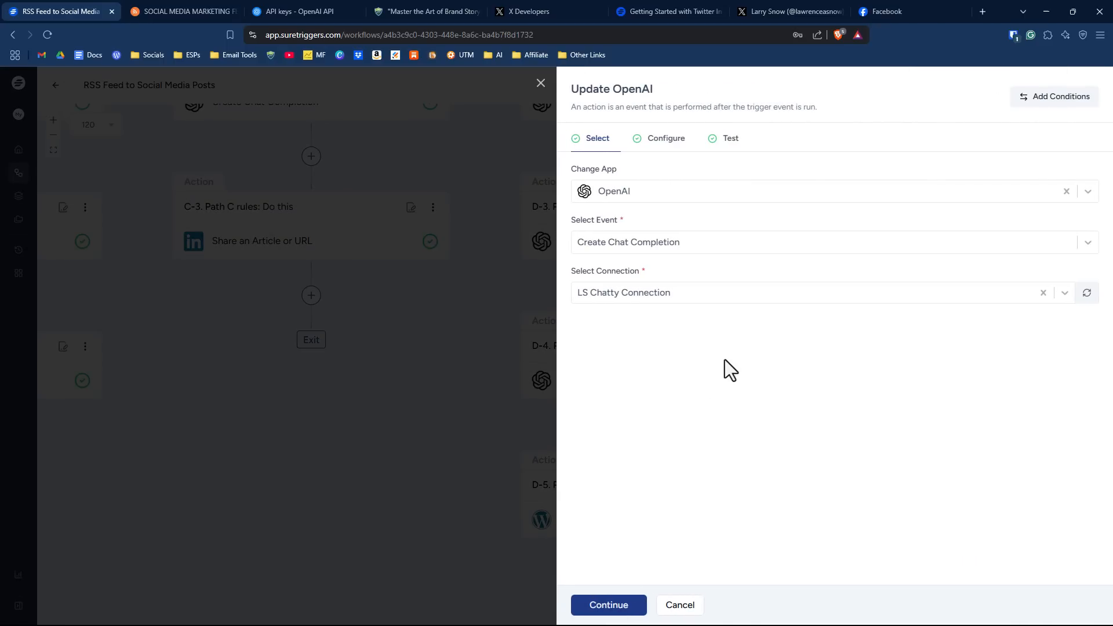
mouse_move(728, 343)
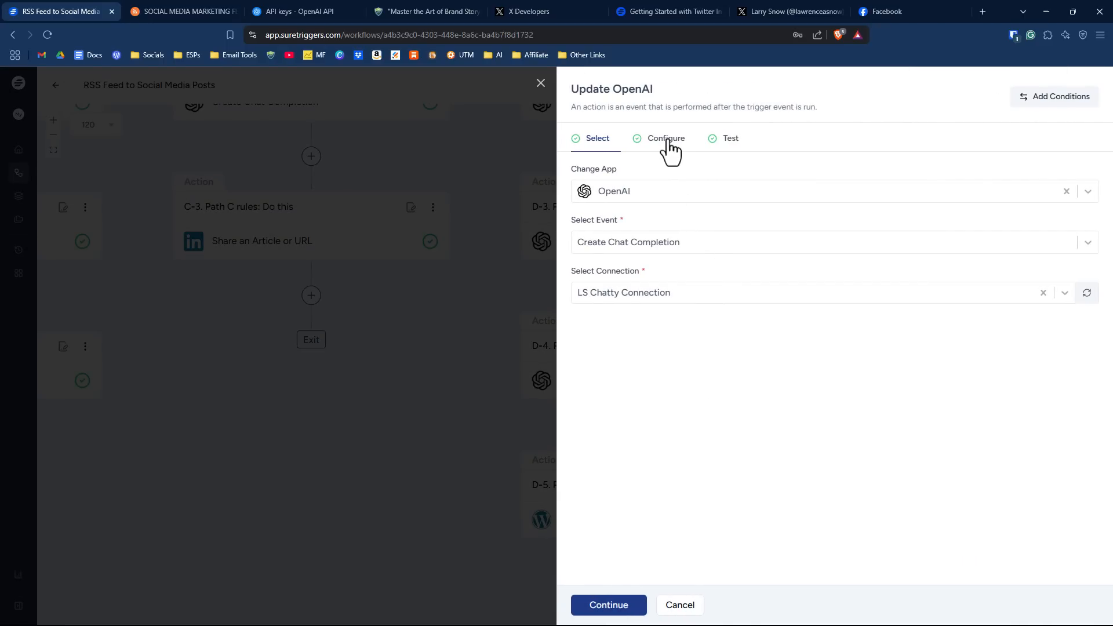
left_click(666, 138)
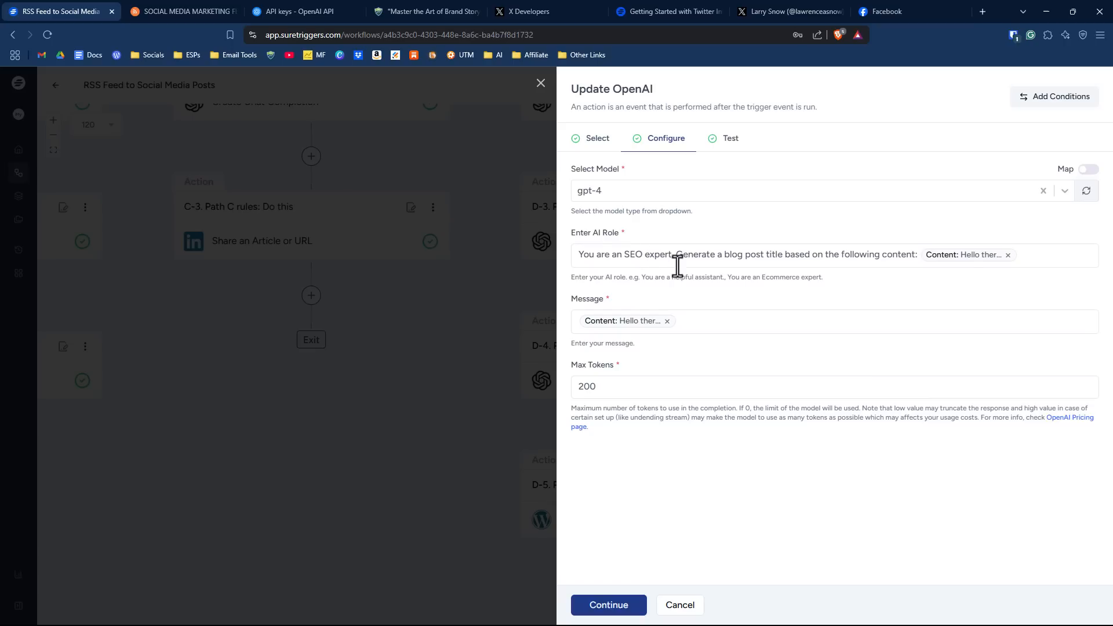
mouse_move(779, 263)
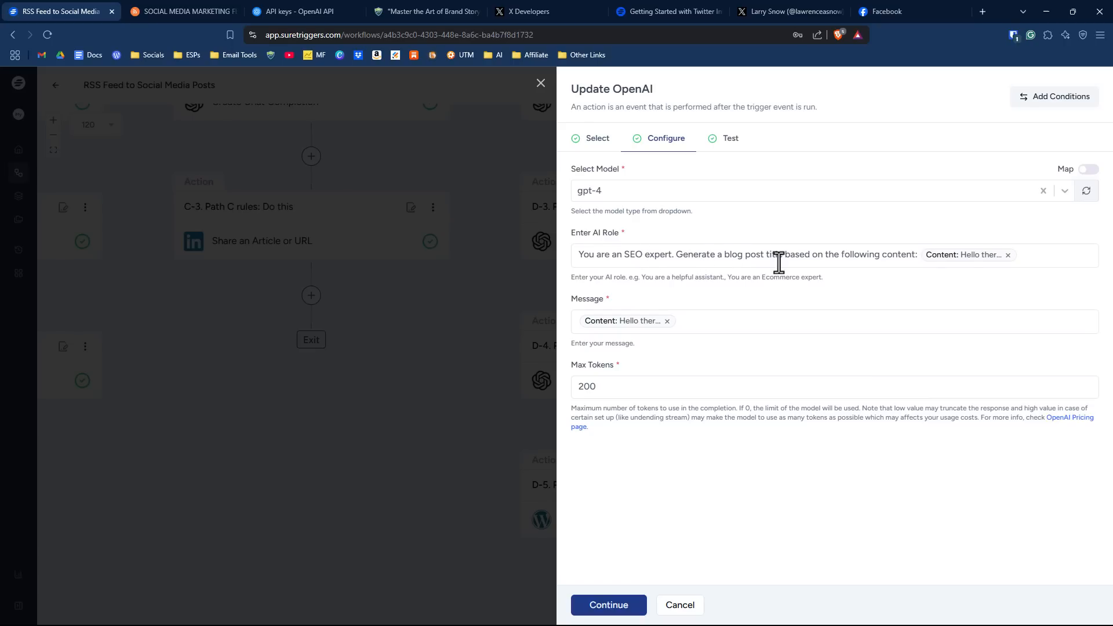
mouse_move(909, 261)
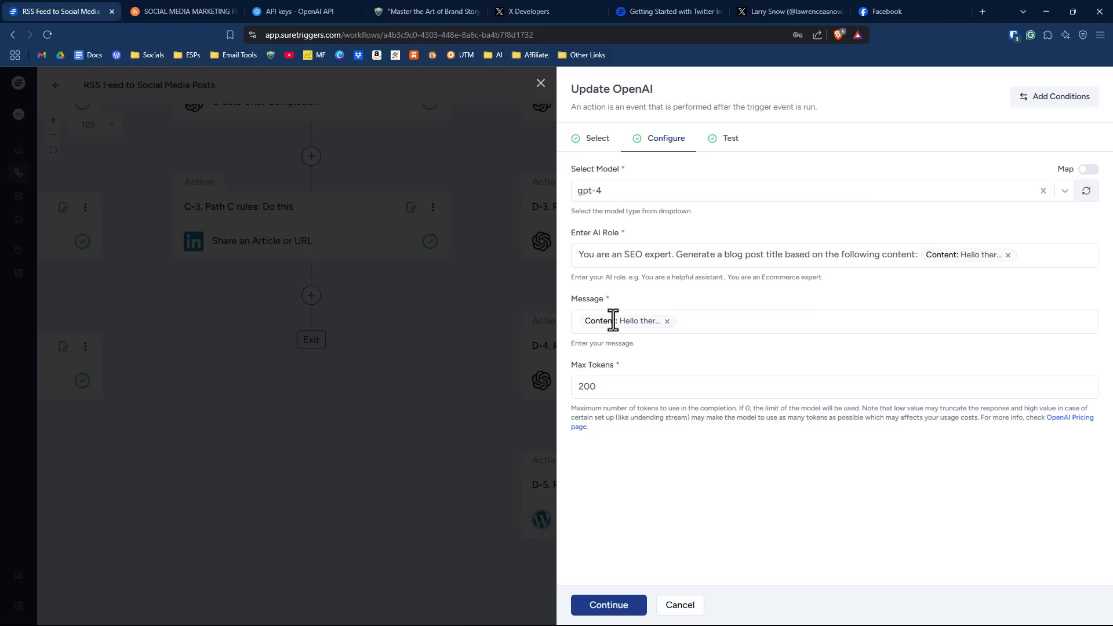
mouse_move(614, 391)
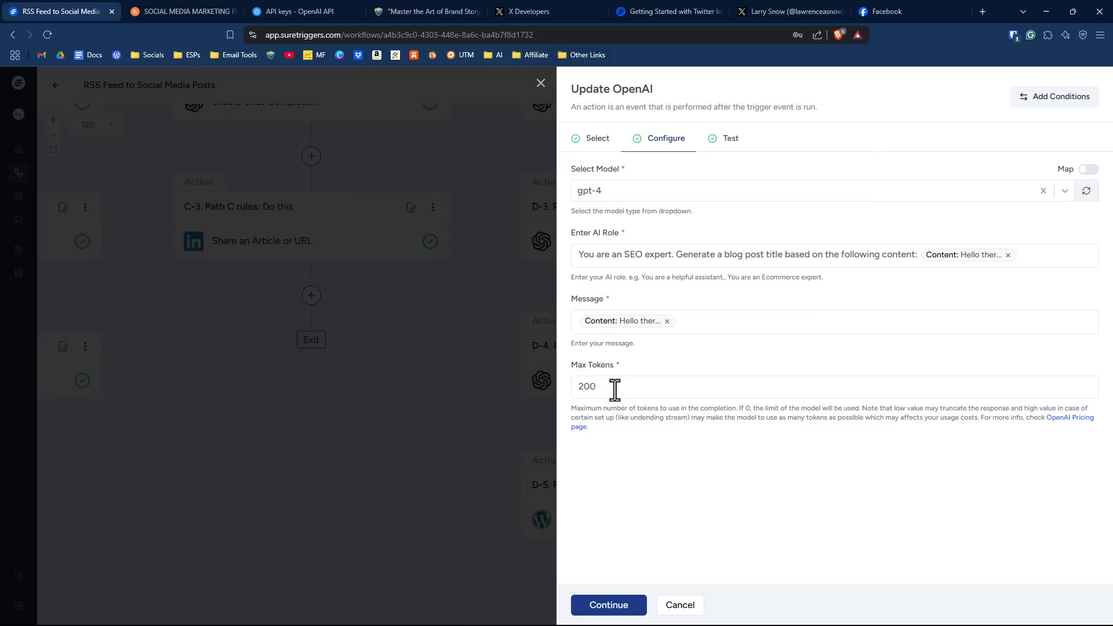
left_click(607, 605)
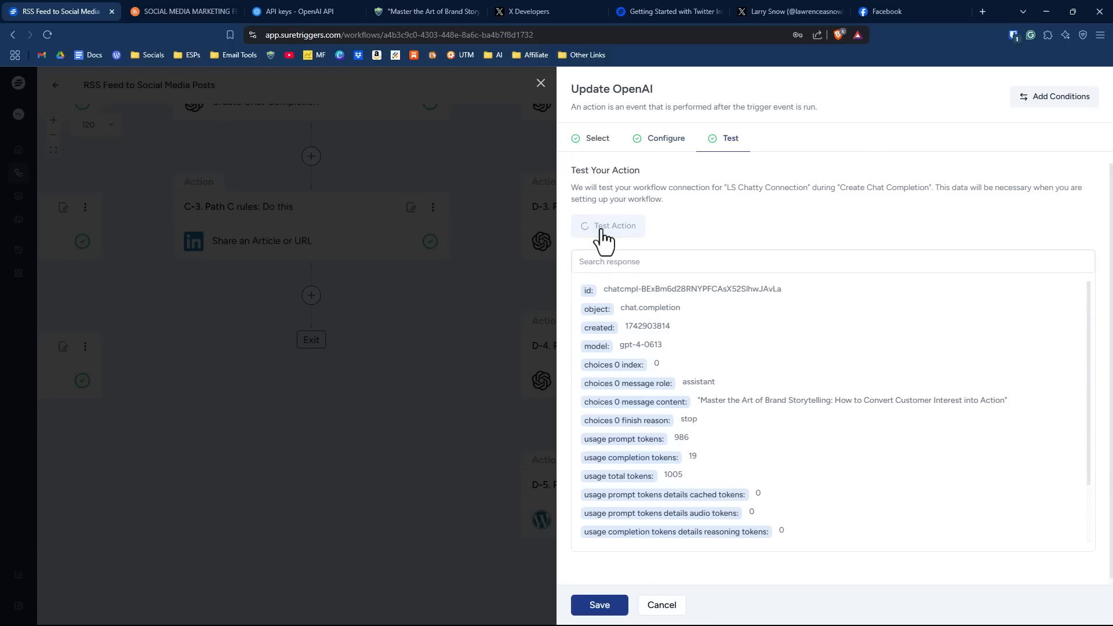
- Re-test the blog-title step, getting the new 'Brewing Success' title, and save it
left_click(605, 226)
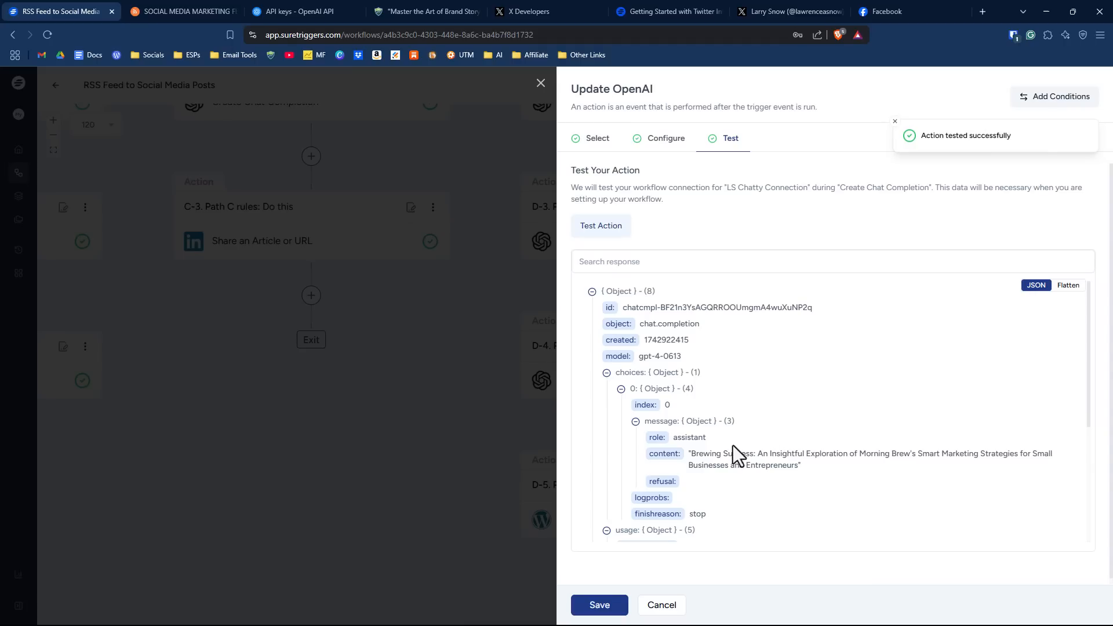
mouse_move(850, 473)
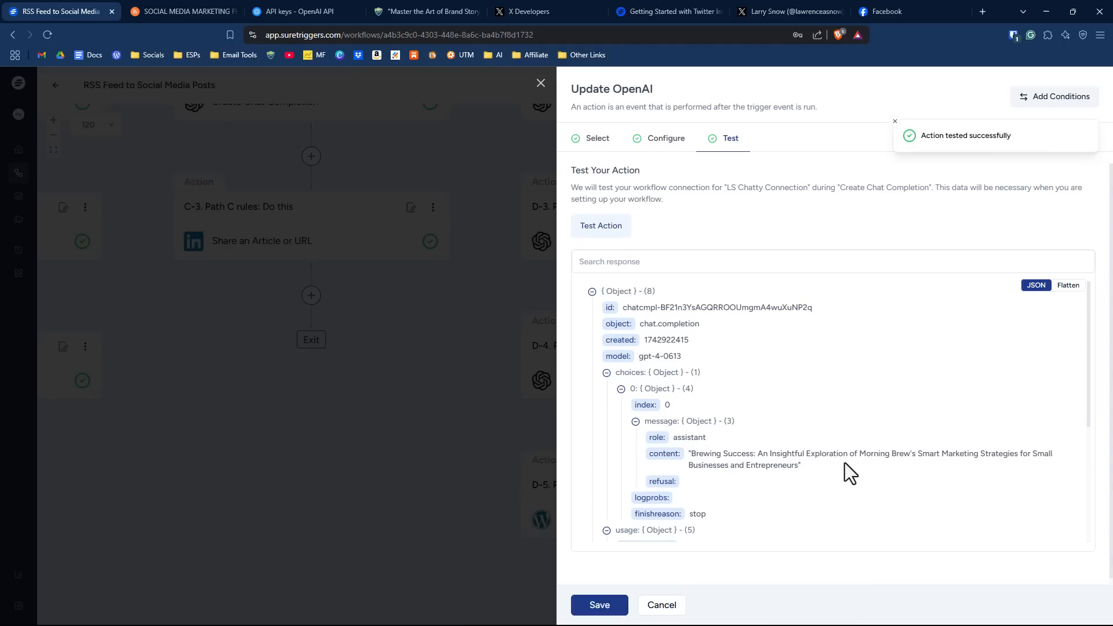
mouse_move(1063, 470)
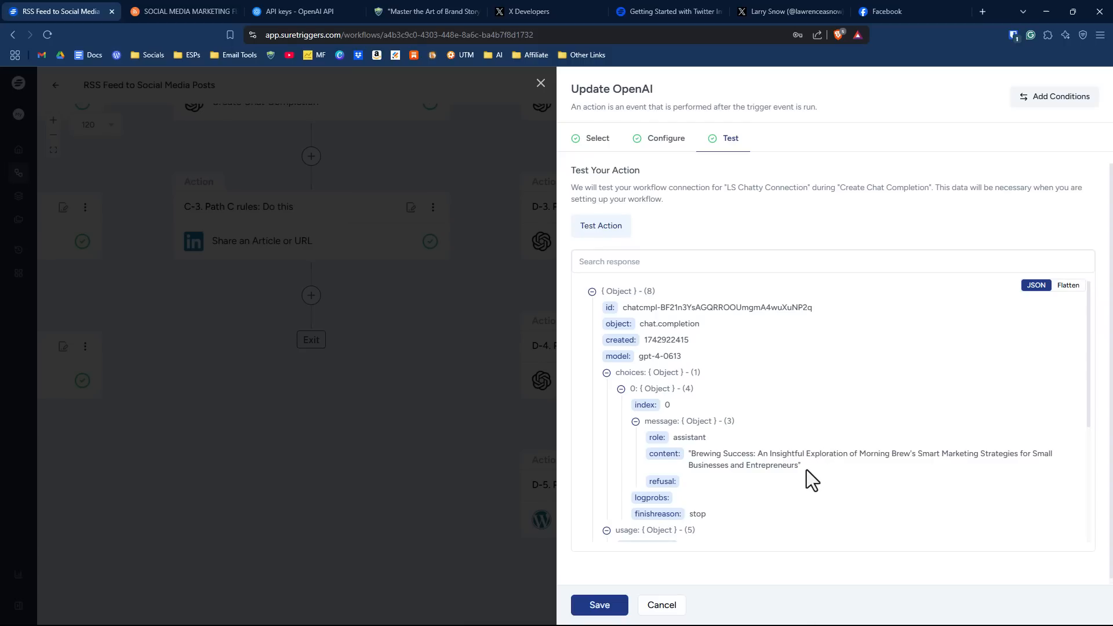
left_click(598, 605)
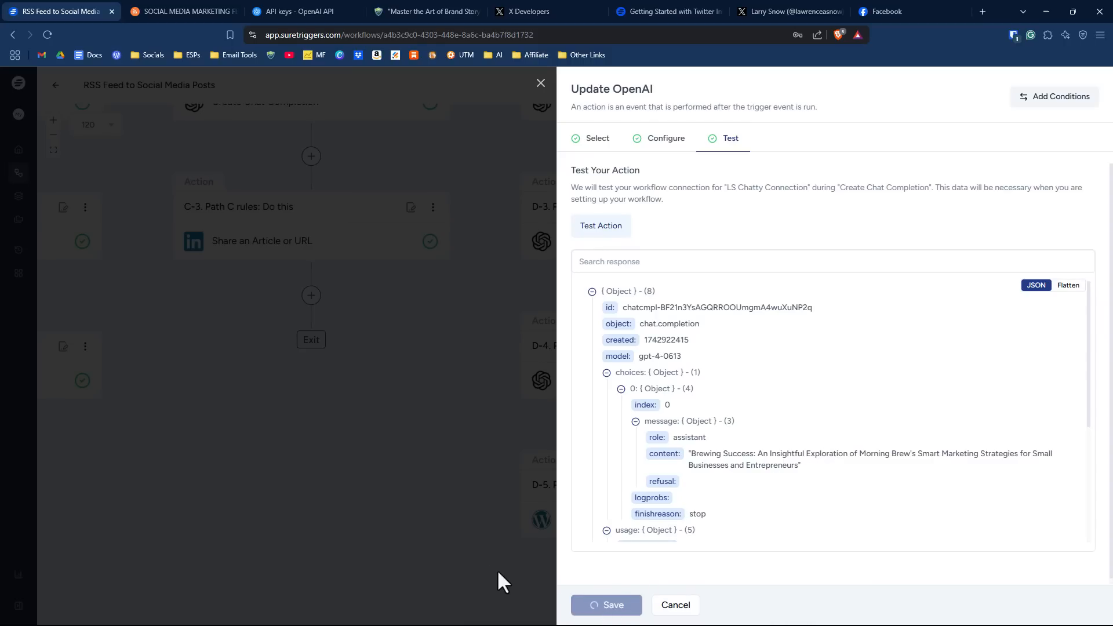
left_click(674, 605)
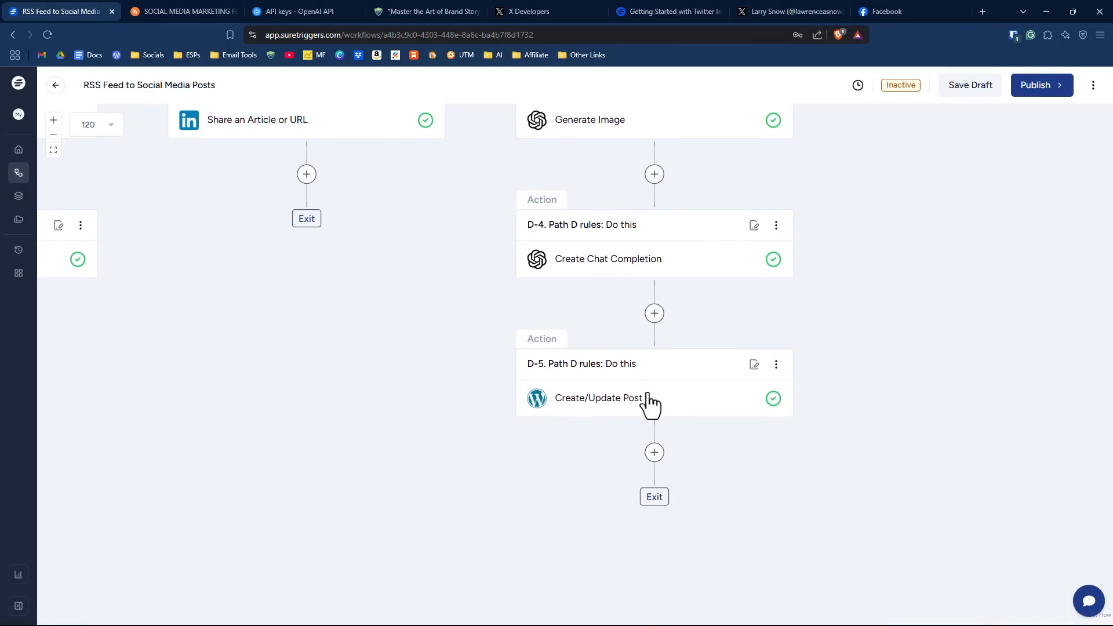
mouse_move(645, 407)
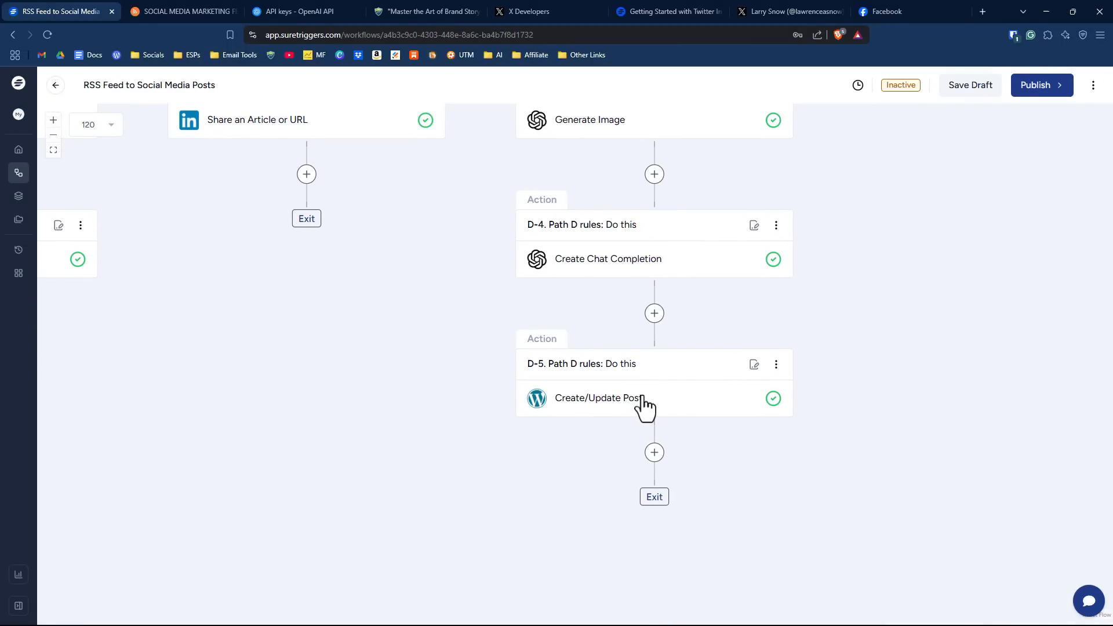
- Select the existing WordPress site connection for the Create/Update Post step and continue to its post fields
left_click(597, 398)
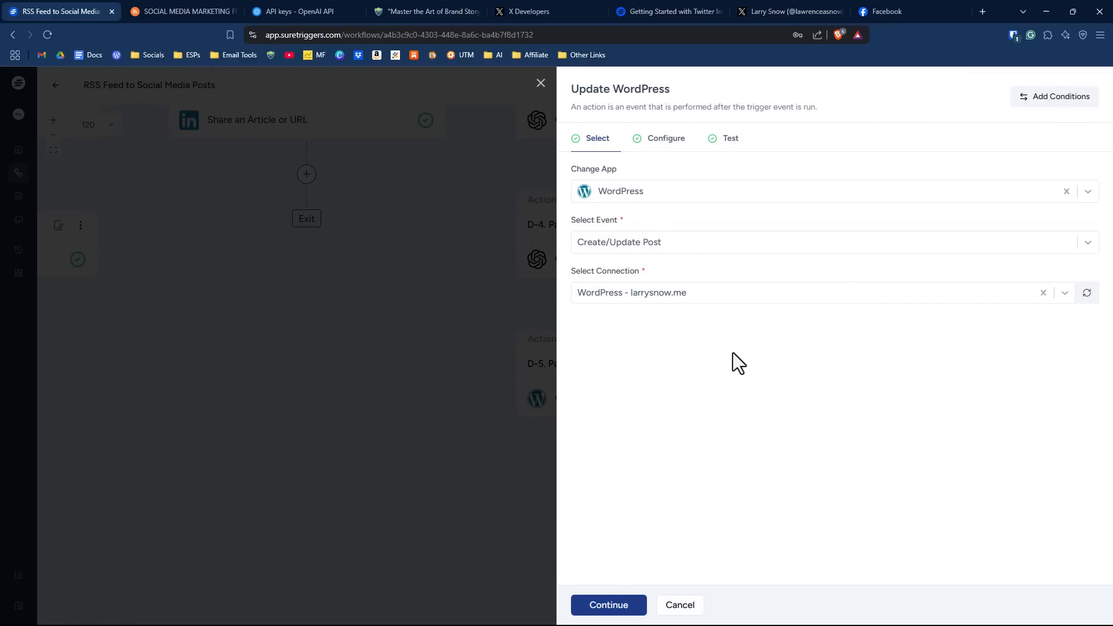
left_click(830, 191)
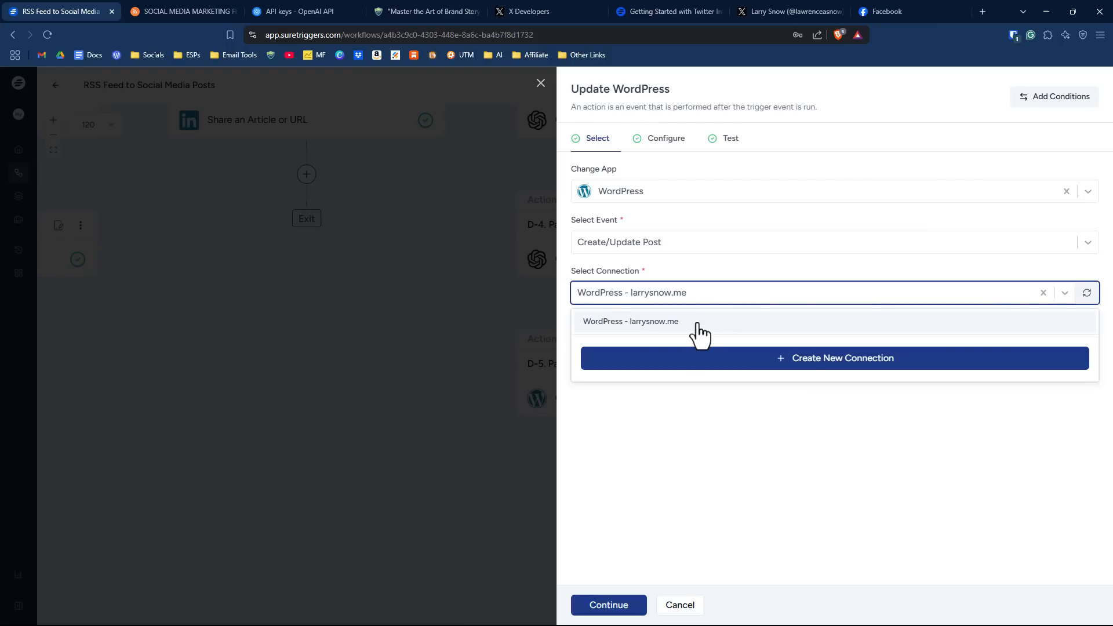
mouse_move(690, 328)
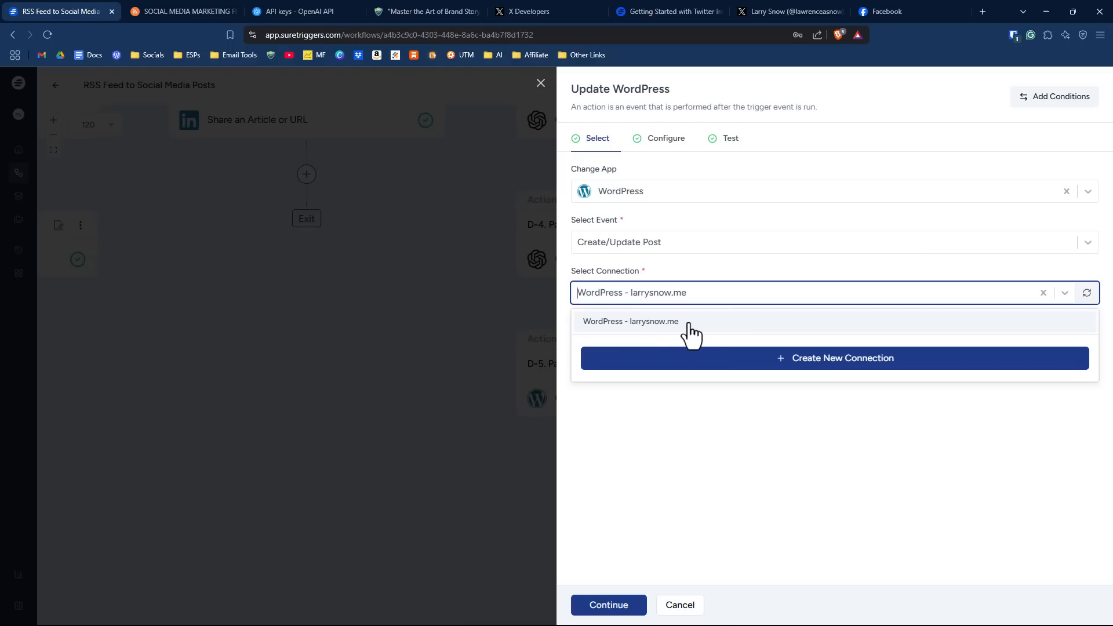
left_click(631, 321)
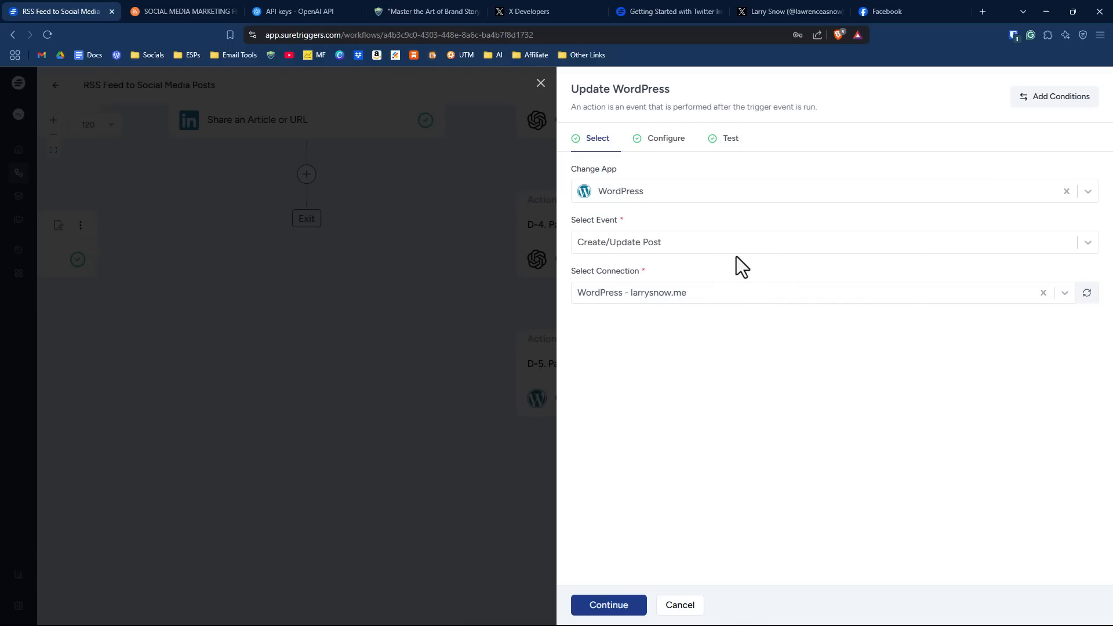
left_click(665, 138)
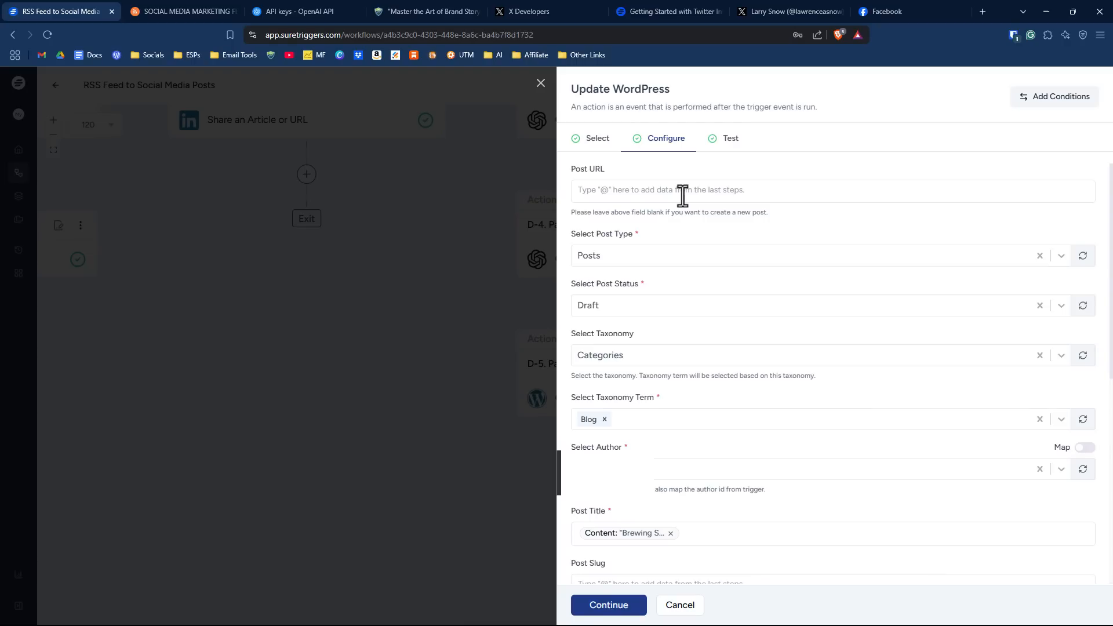
mouse_move(728, 189)
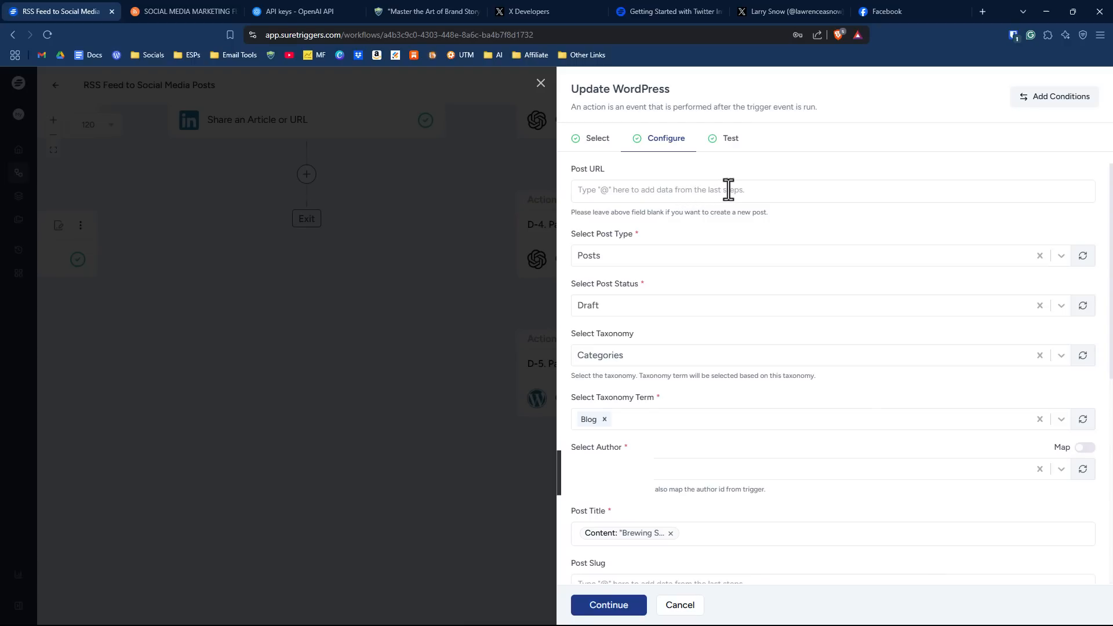
- Keep the WordPress post status set to Draft
scroll("down", 3)
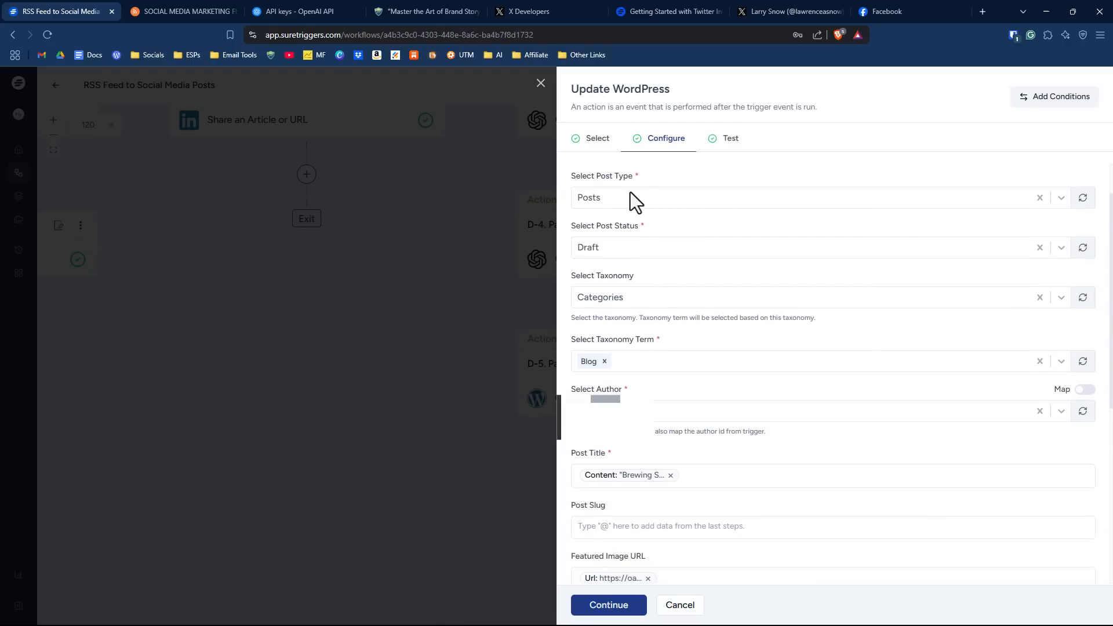
mouse_move(637, 262)
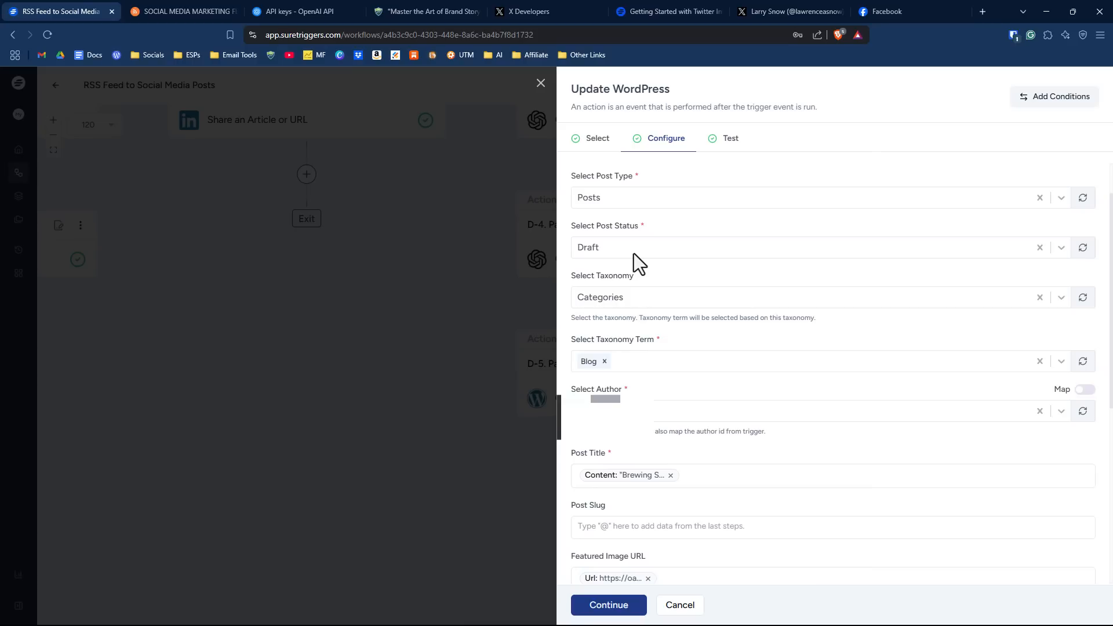
left_click(816, 247)
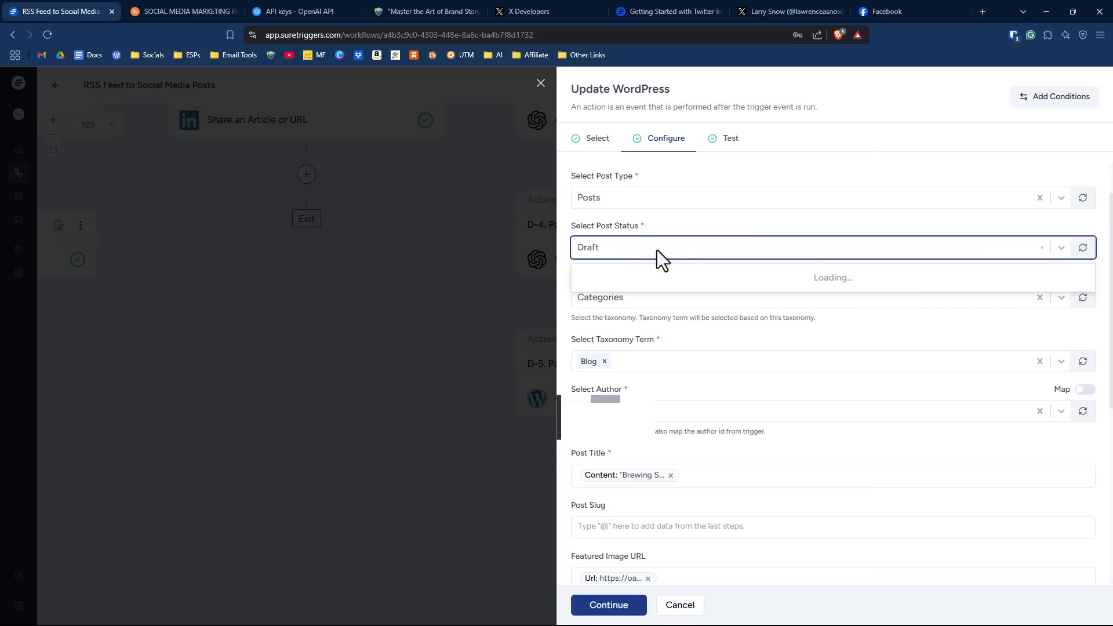
left_click(830, 247)
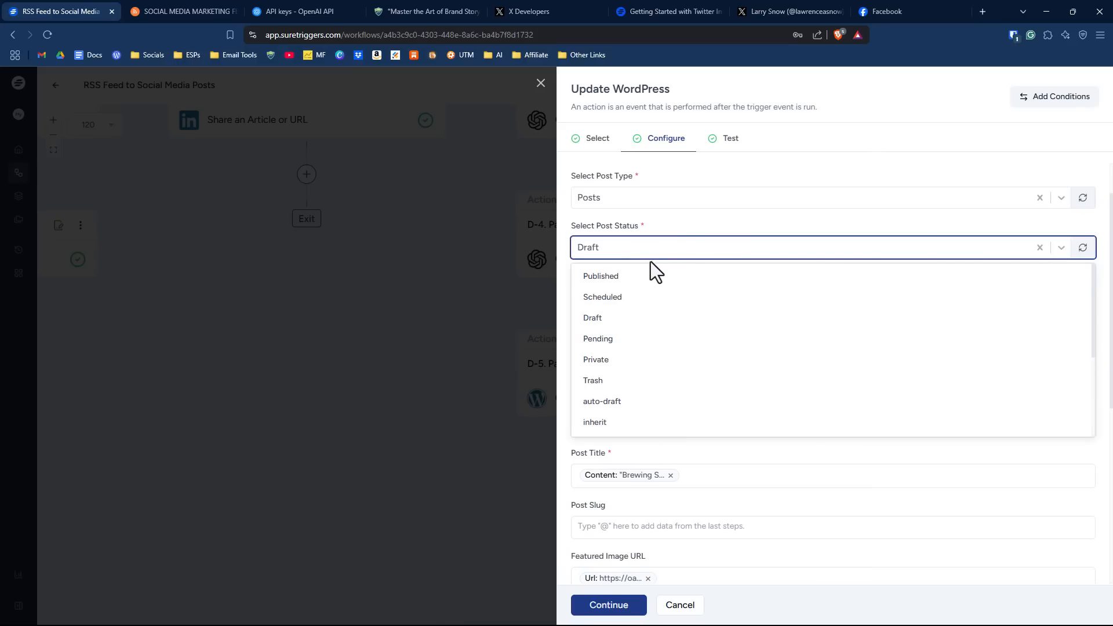
mouse_move(634, 297)
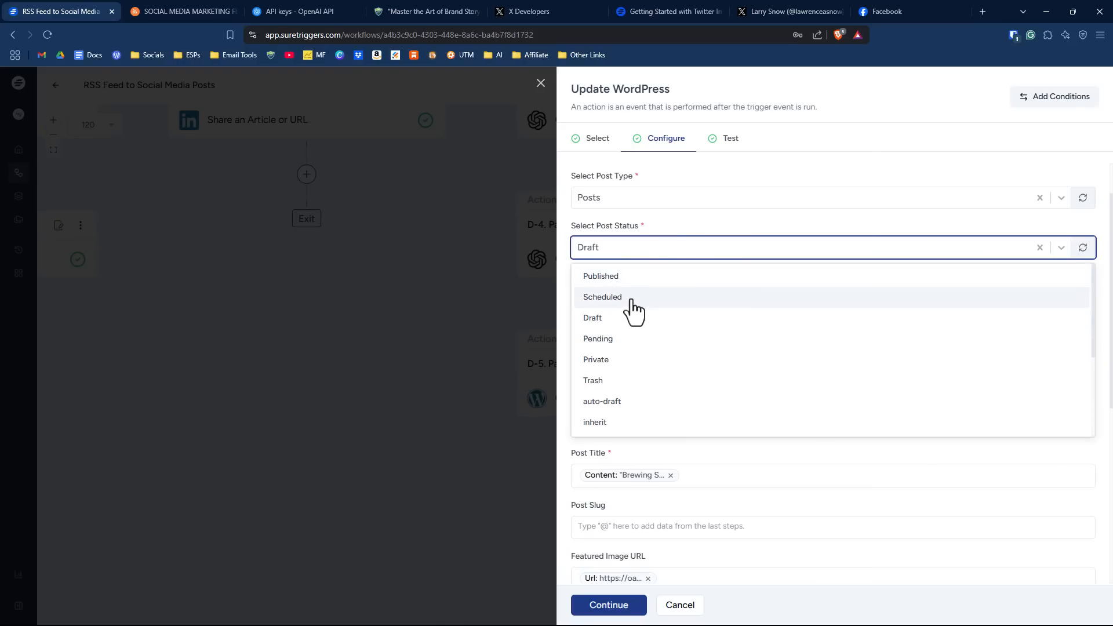
left_click(592, 318)
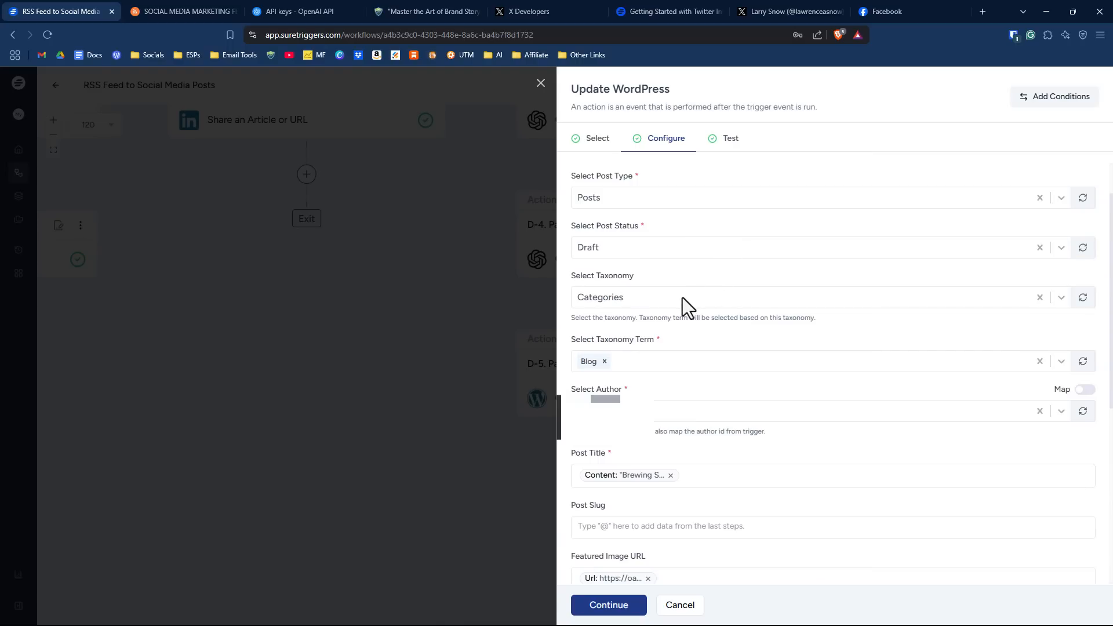
mouse_move(684, 374)
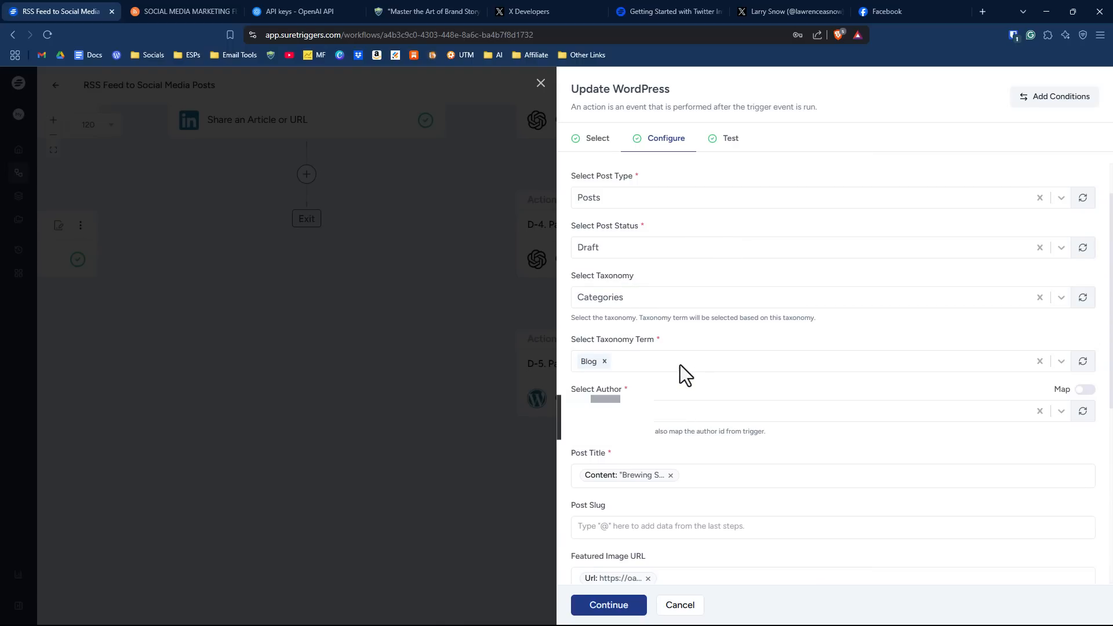
- Review the mapped title, featured image and content fields and continue to the Test step
scroll("down", 3)
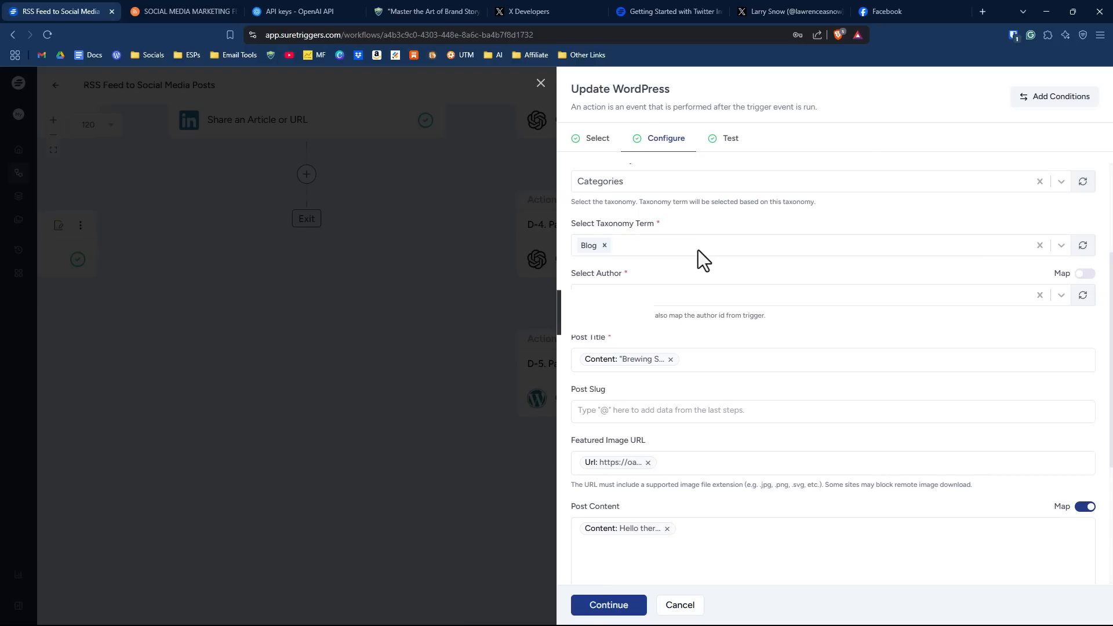
scroll("down", 3)
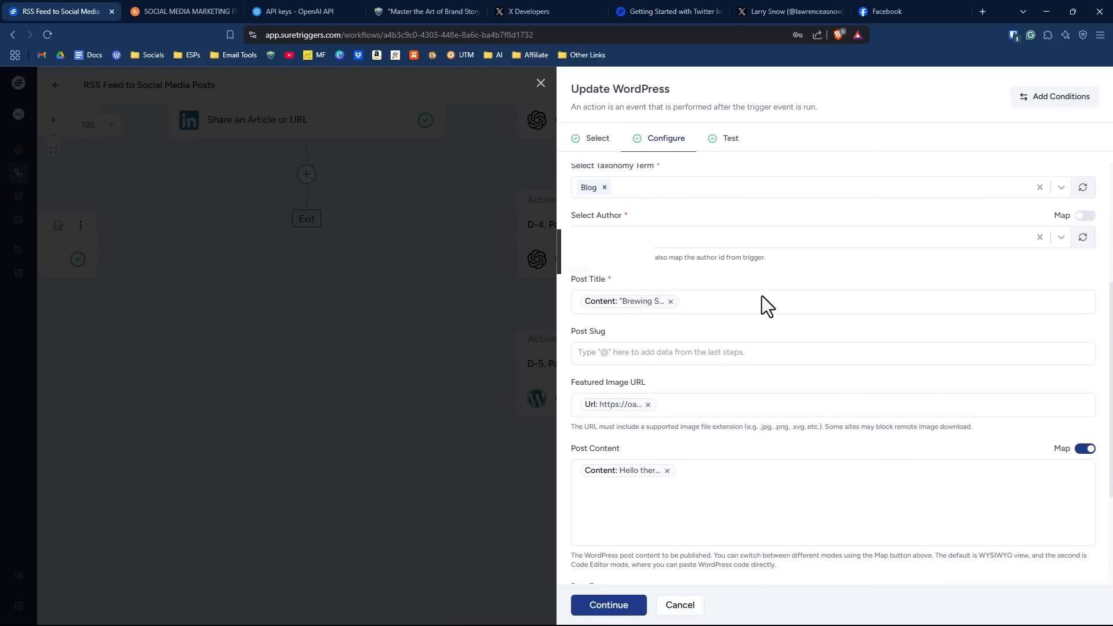
scroll("down", 3)
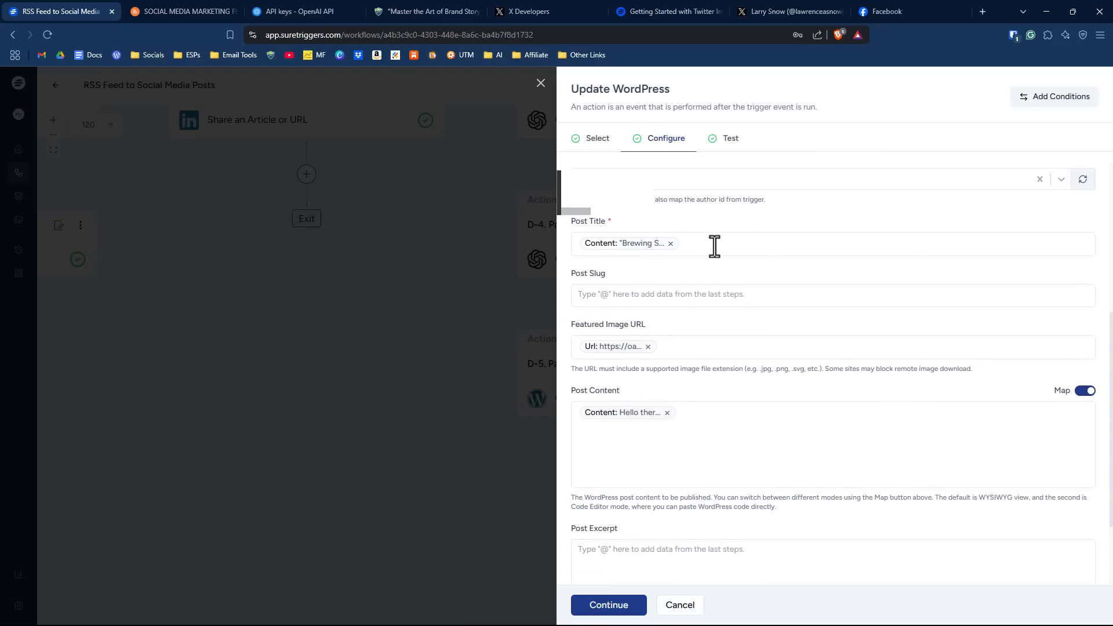
mouse_move(602, 243)
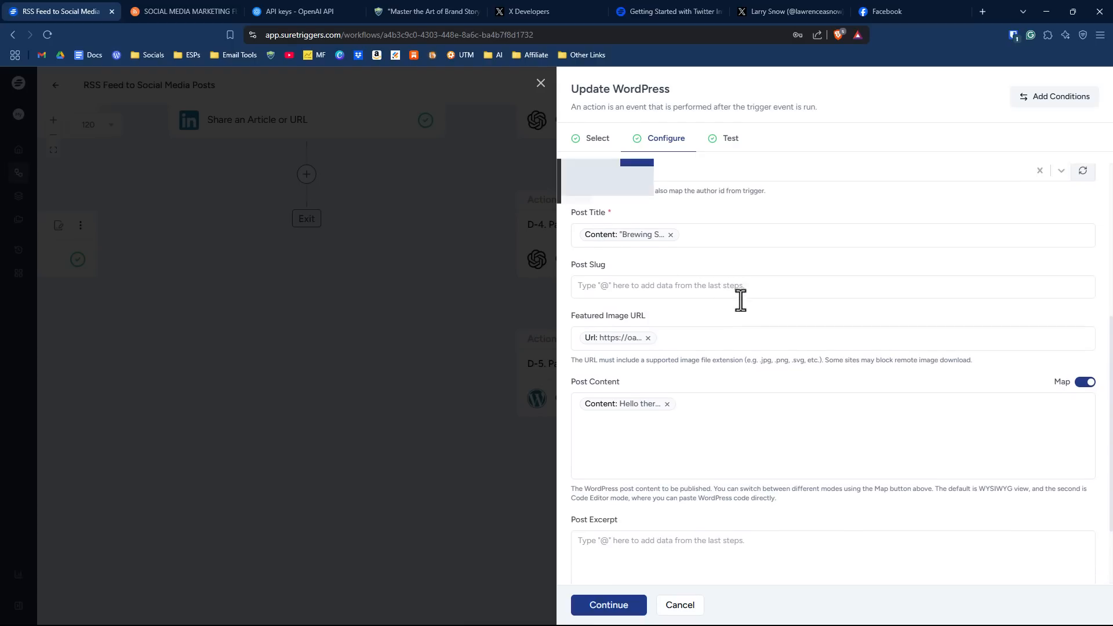
scroll("down", 3)
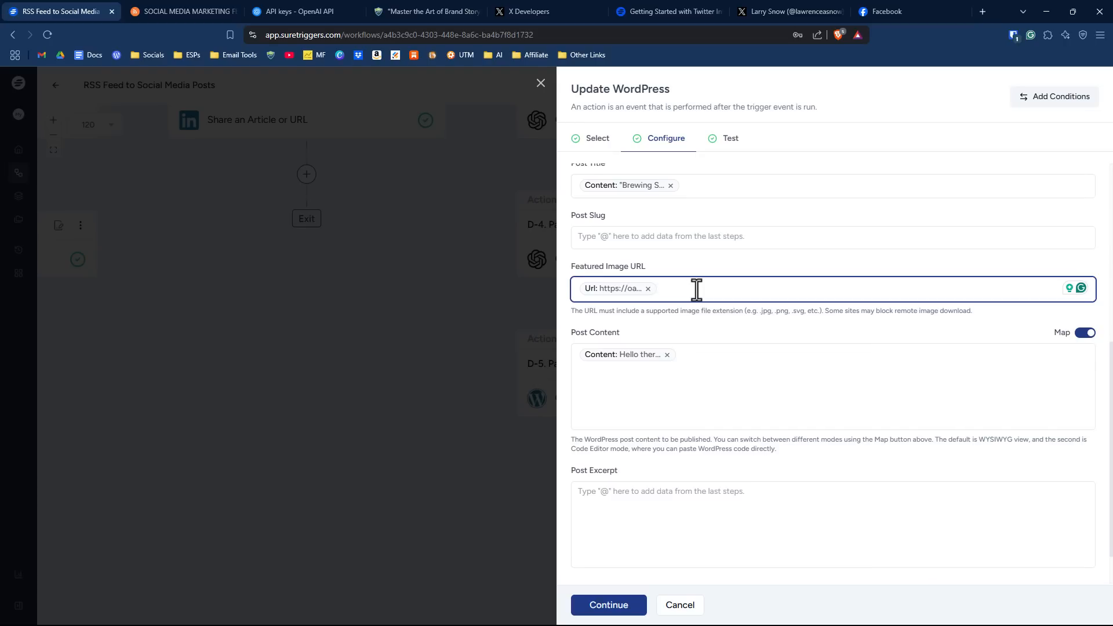
mouse_move(614, 292)
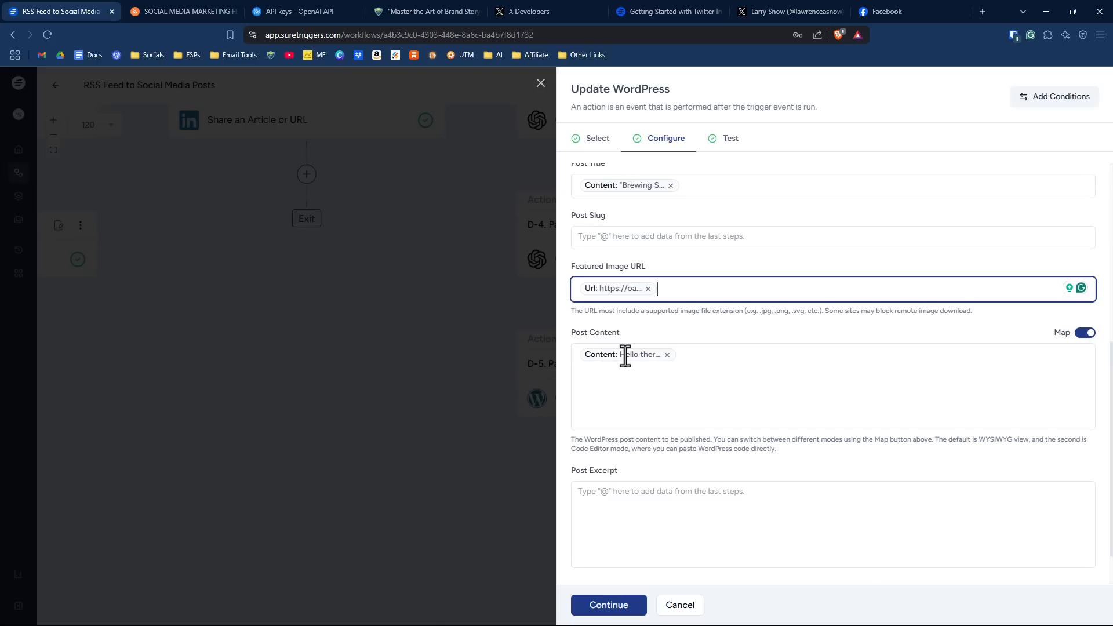
scroll("down", 3)
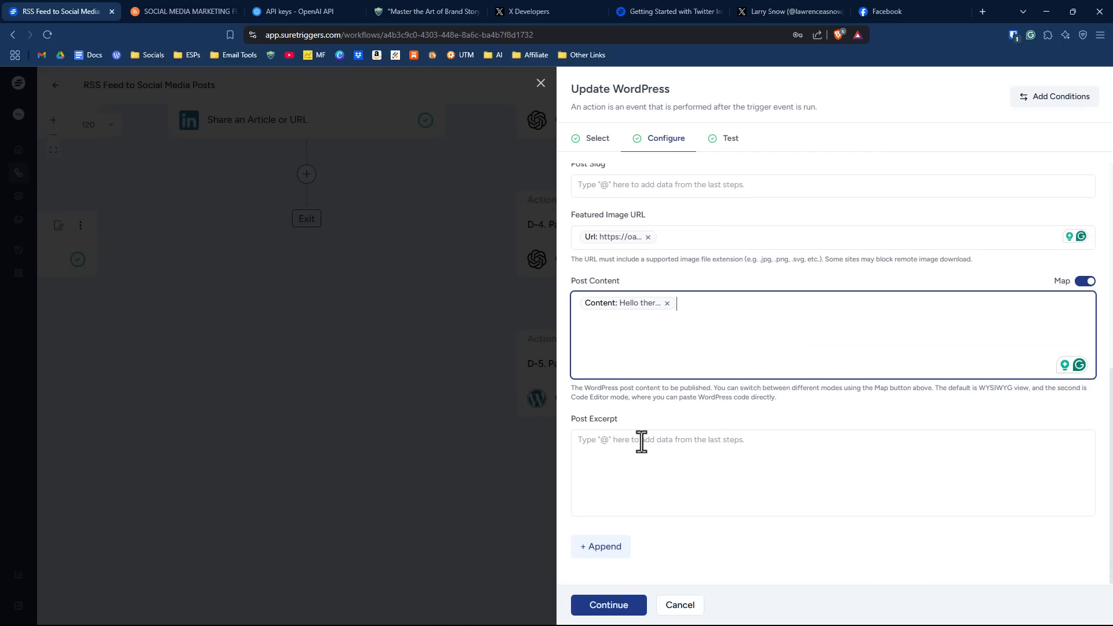
mouse_move(748, 376)
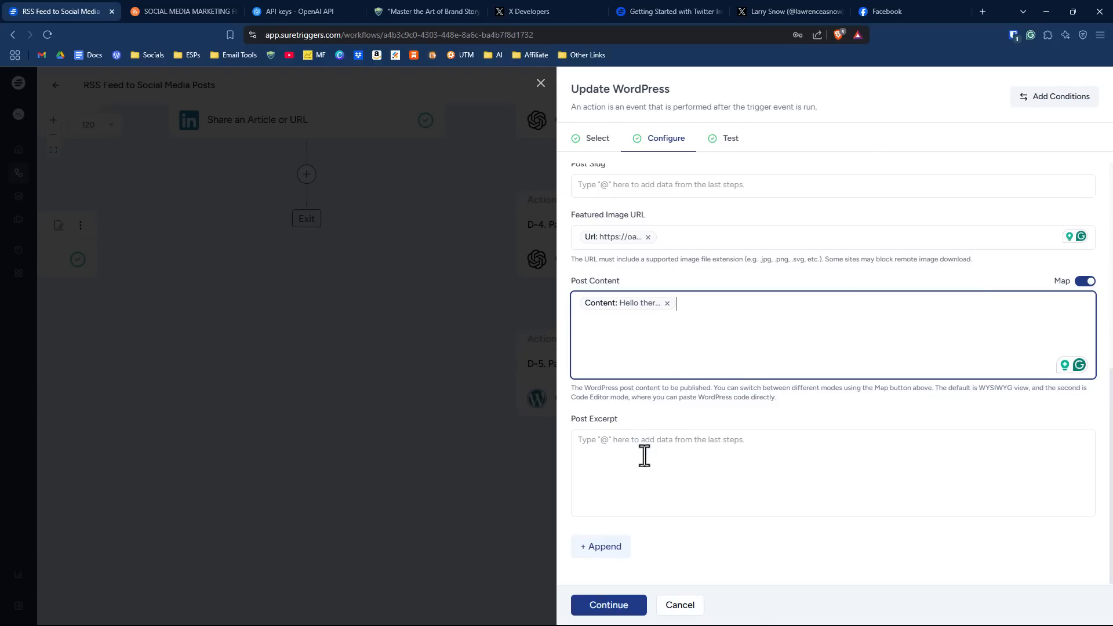
left_click(729, 138)
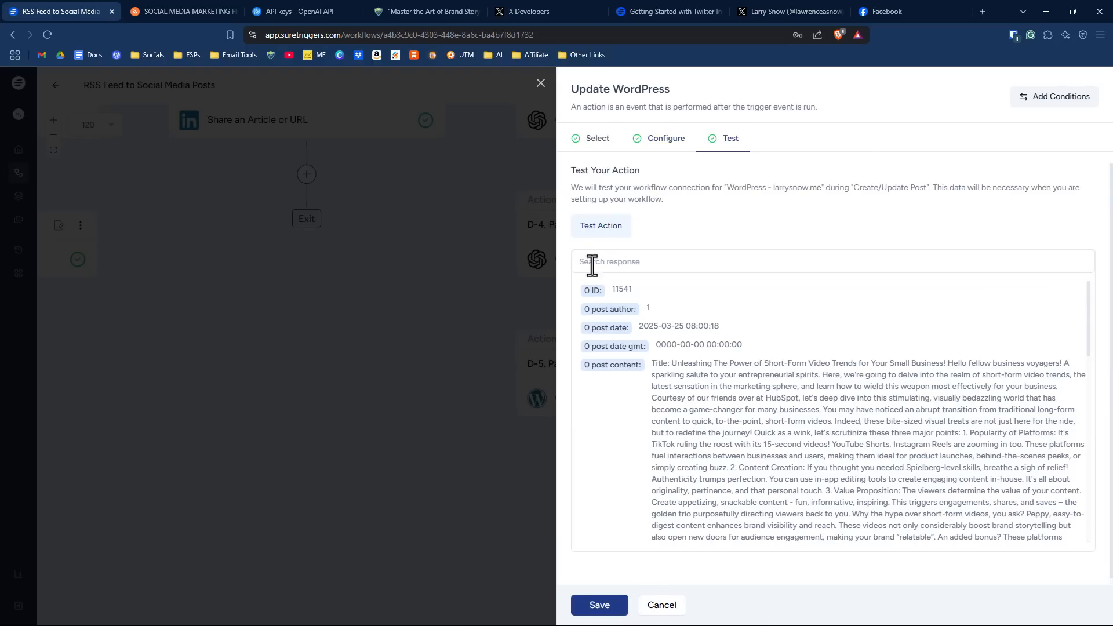
mouse_move(786, 235)
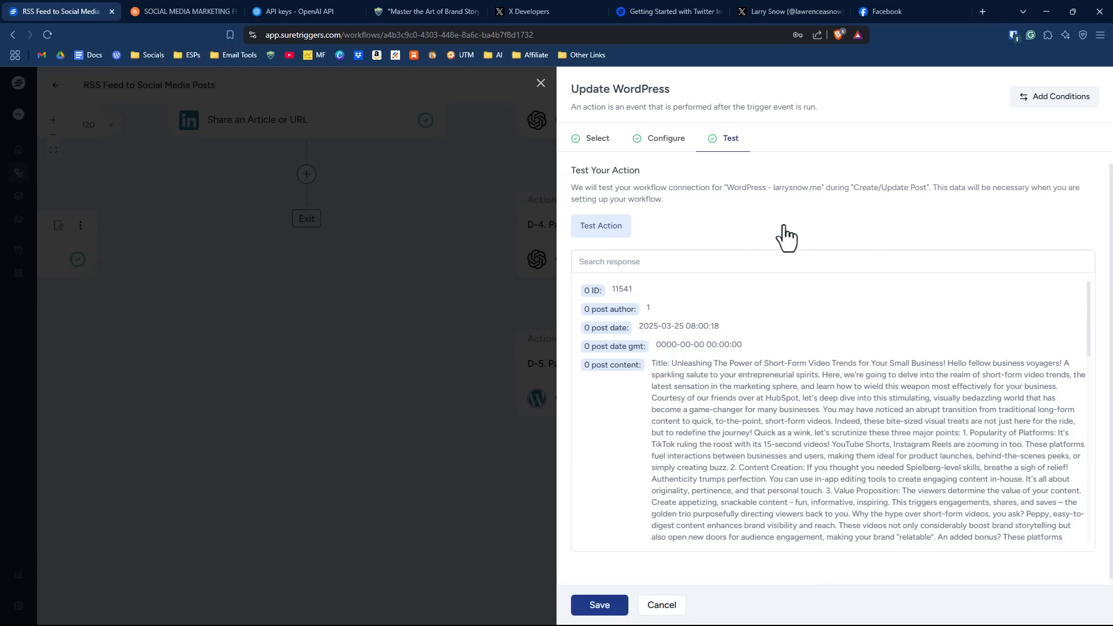
- Run the WordPress post action test, creating the Morning Brew draft post
left_click(599, 226)
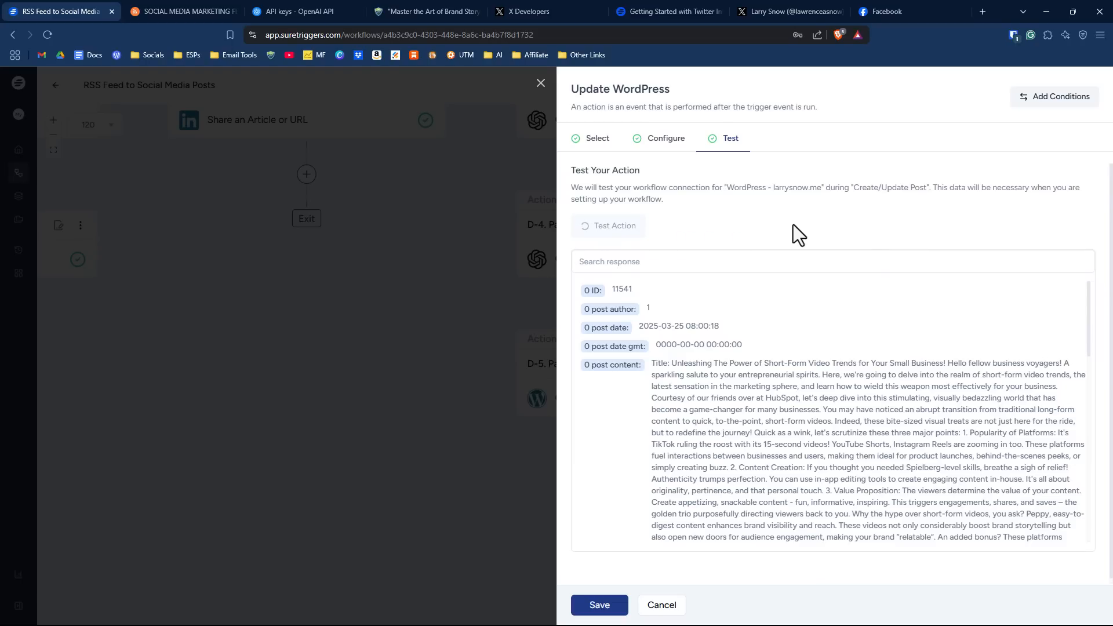
left_click(606, 226)
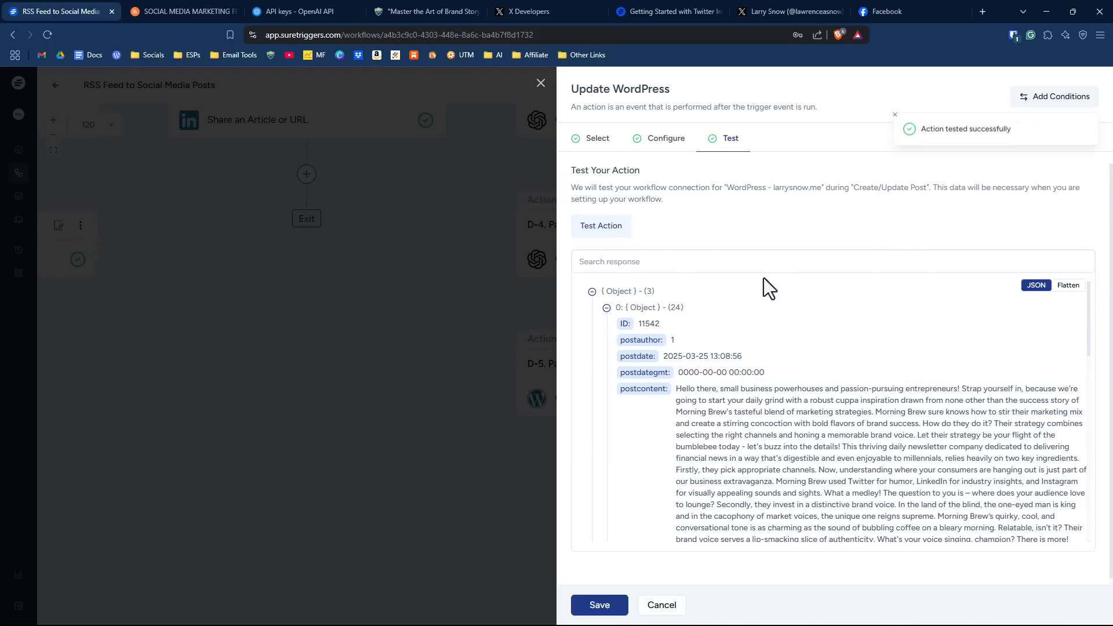
left_click(425, 12)
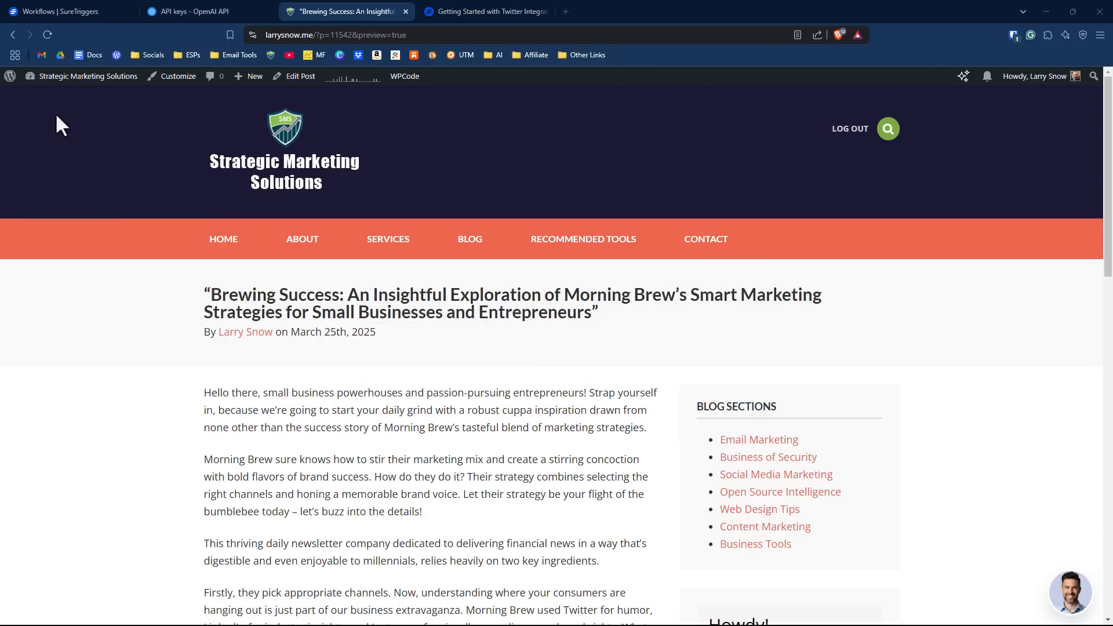
- Open the 'Brewing Success' Morning Brew draft in the WordPress block editor
left_click(13, 34)
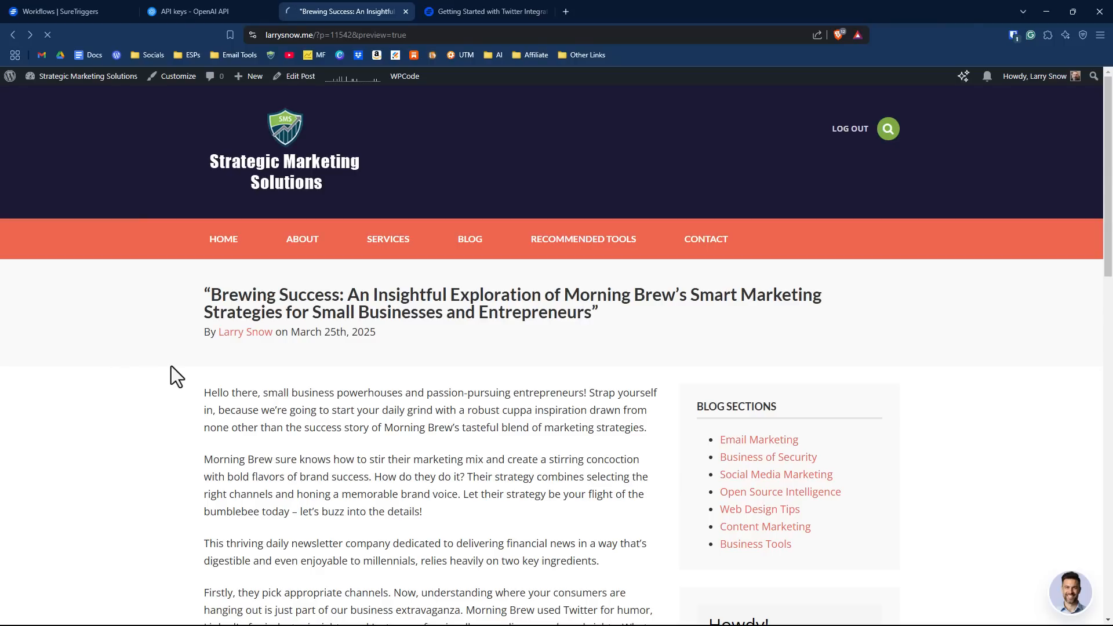
left_click(299, 77)
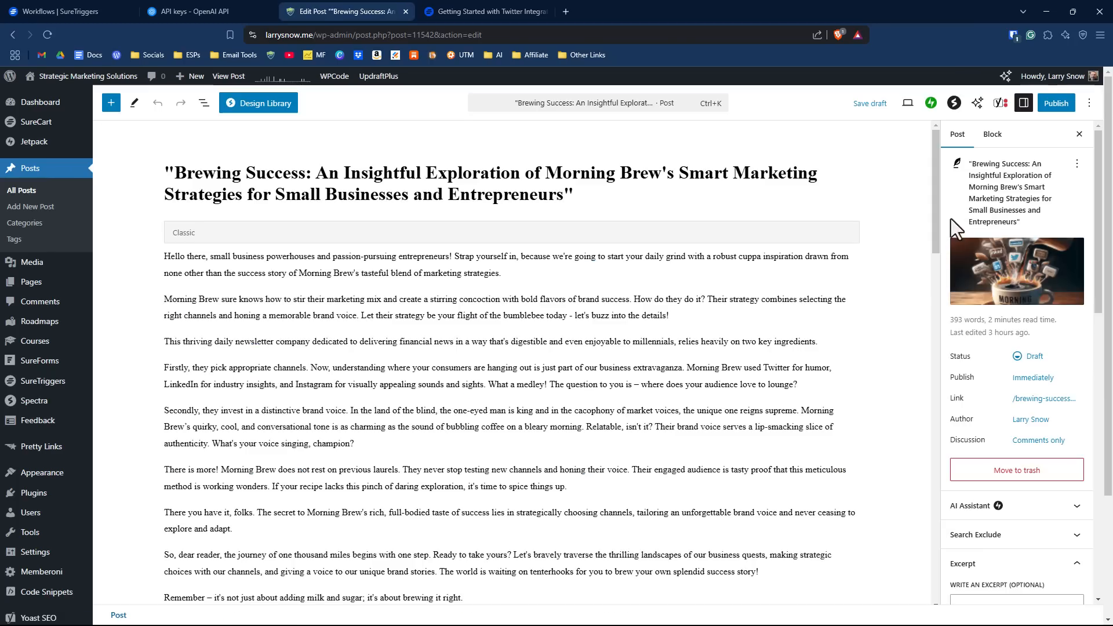